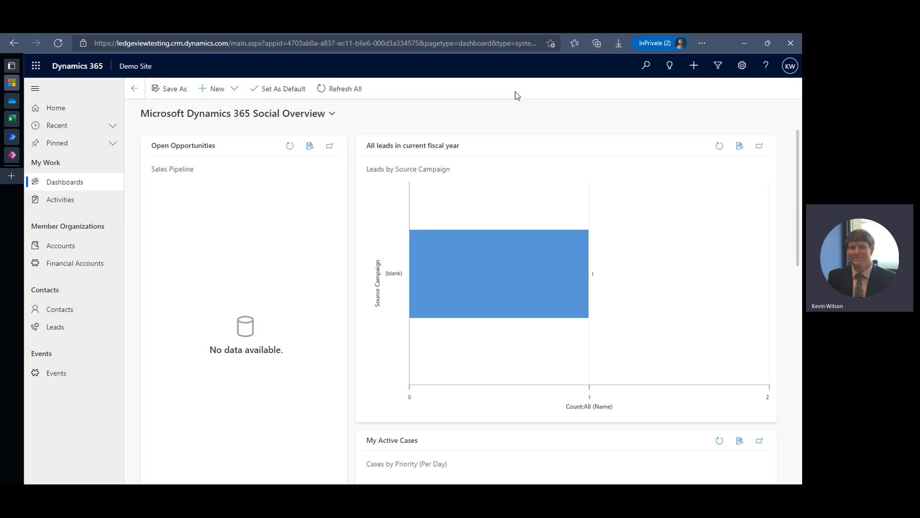
mouse_move(466, 129)
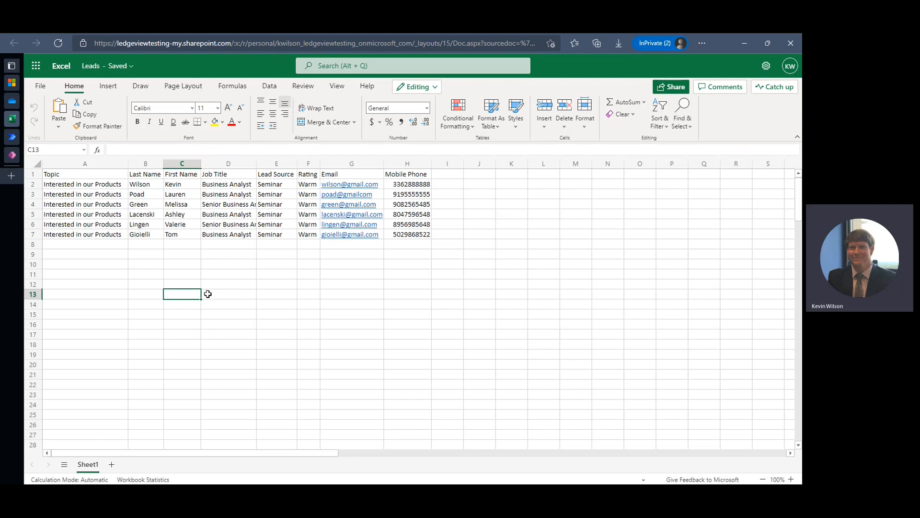
mouse_move(243, 242)
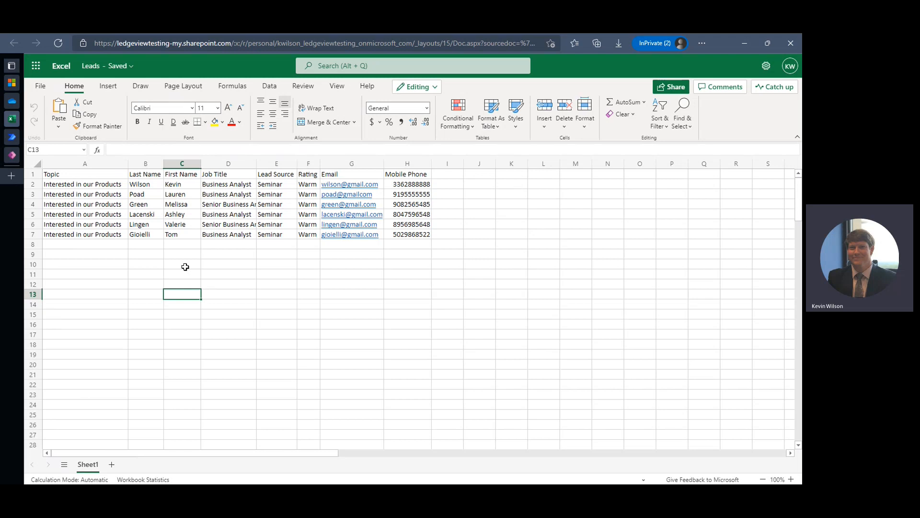
mouse_move(288, 272)
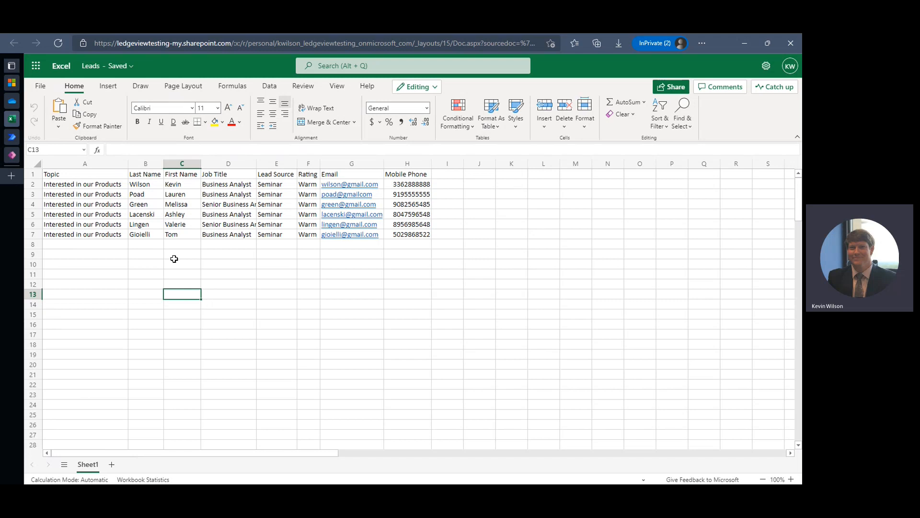
mouse_move(419, 184)
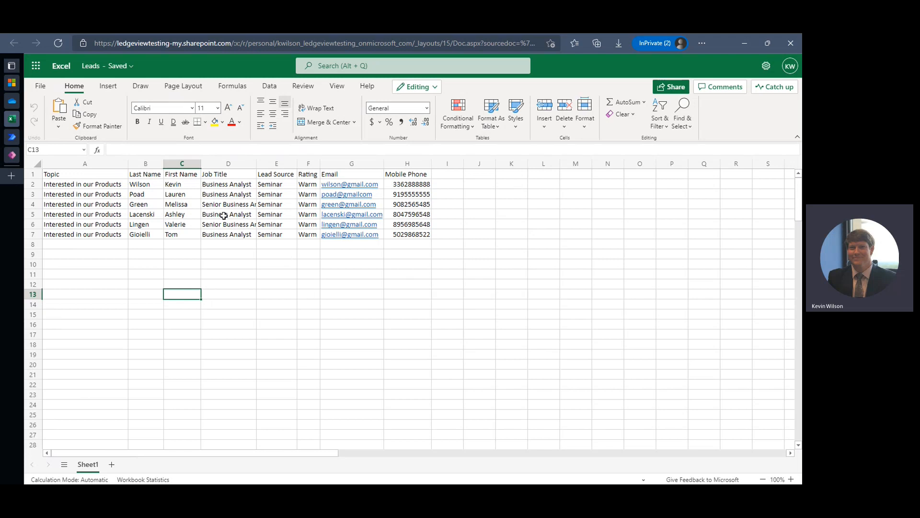
mouse_move(52, 242)
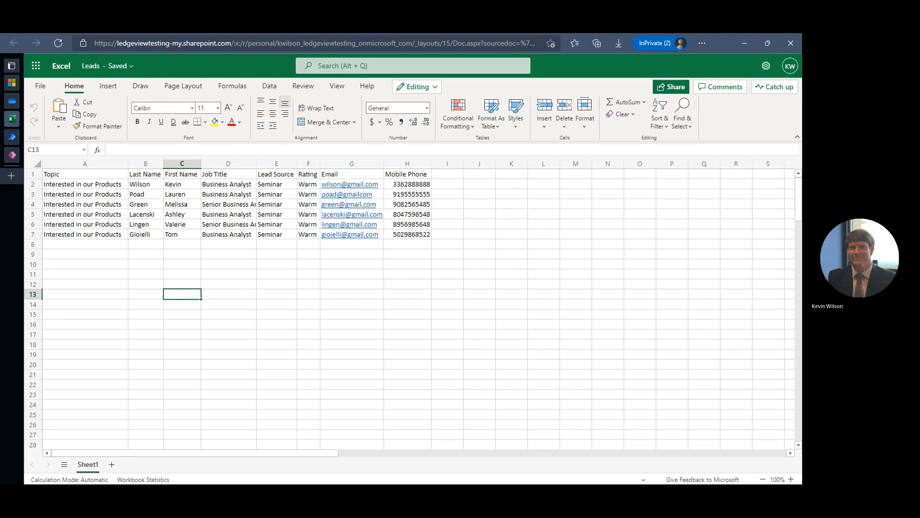
mouse_move(258, 285)
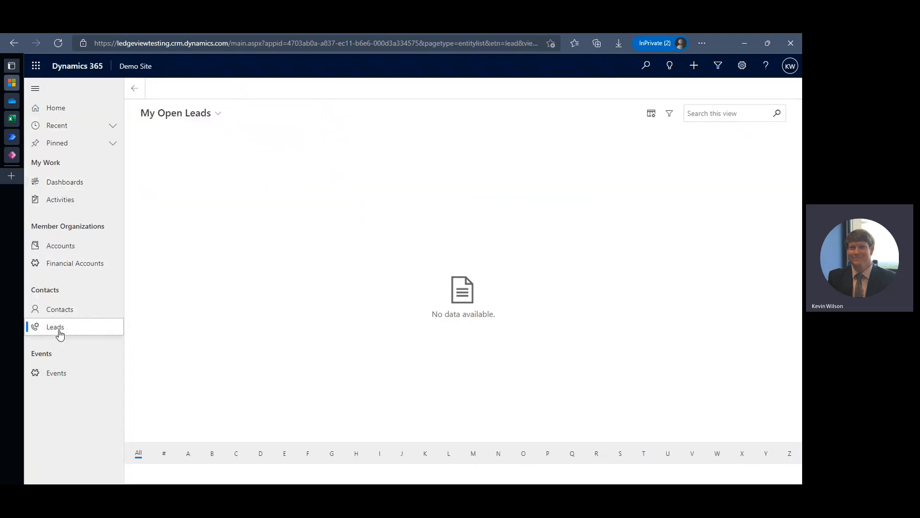
Show the My Open Leads view from the left navigation, confirming zero lead records
left_click(55, 326)
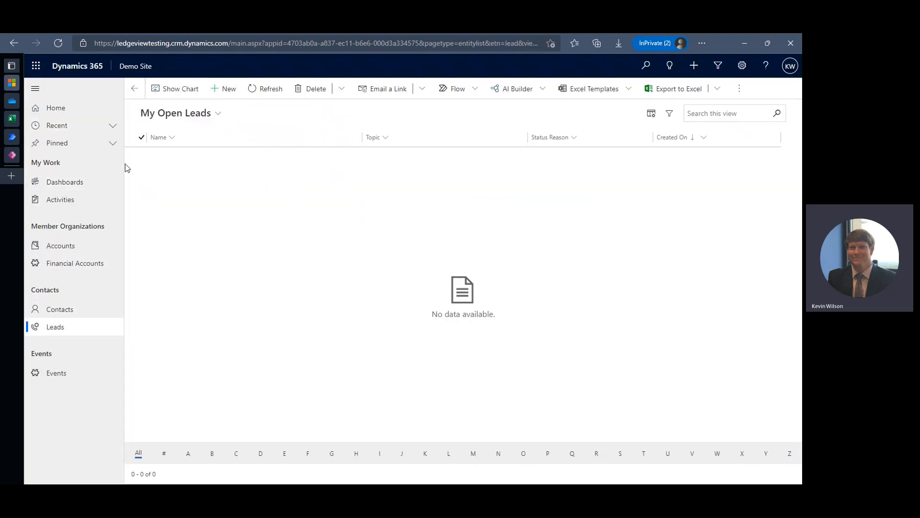
mouse_move(317, 307)
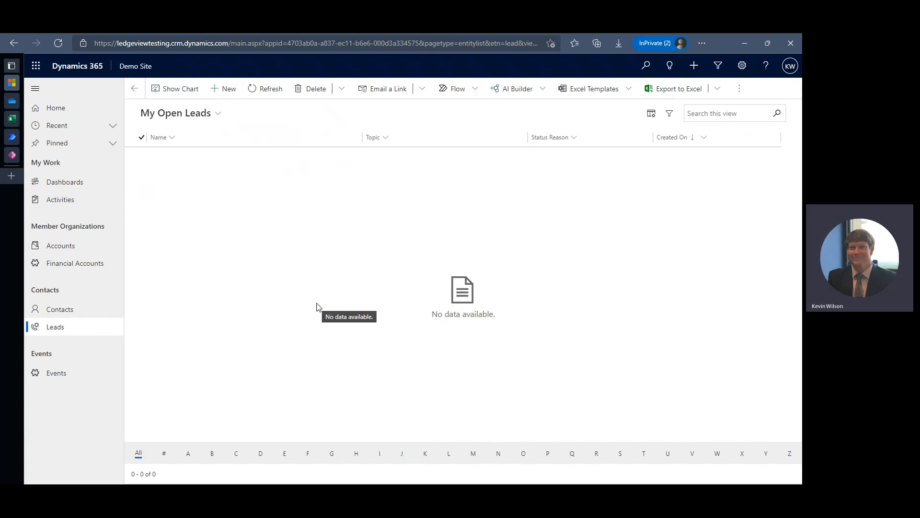
mouse_move(138, 211)
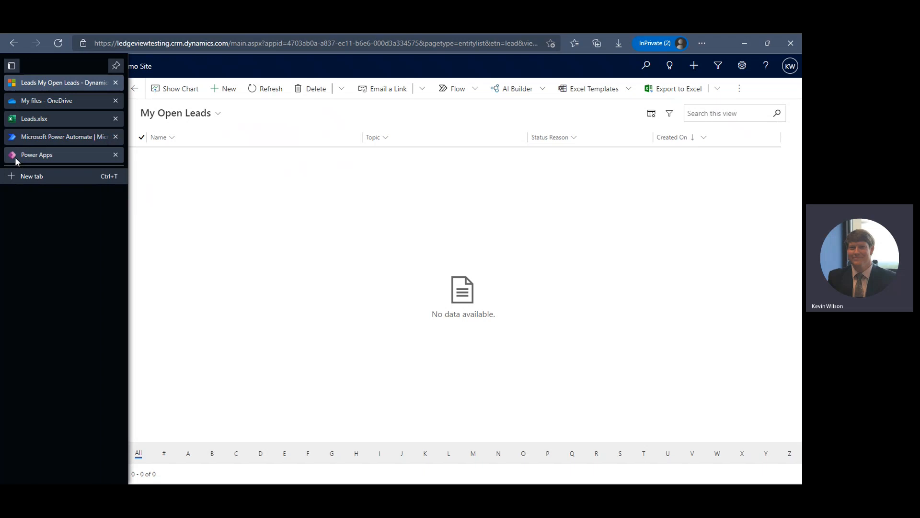
Switch the browser to the Power Apps tab showing the Lead table's empty Keys page
left_click(37, 155)
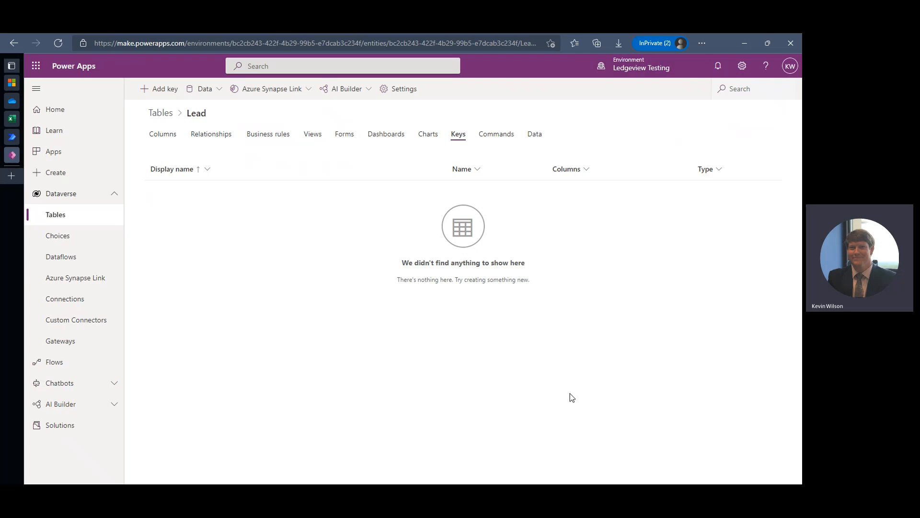
mouse_move(313, 243)
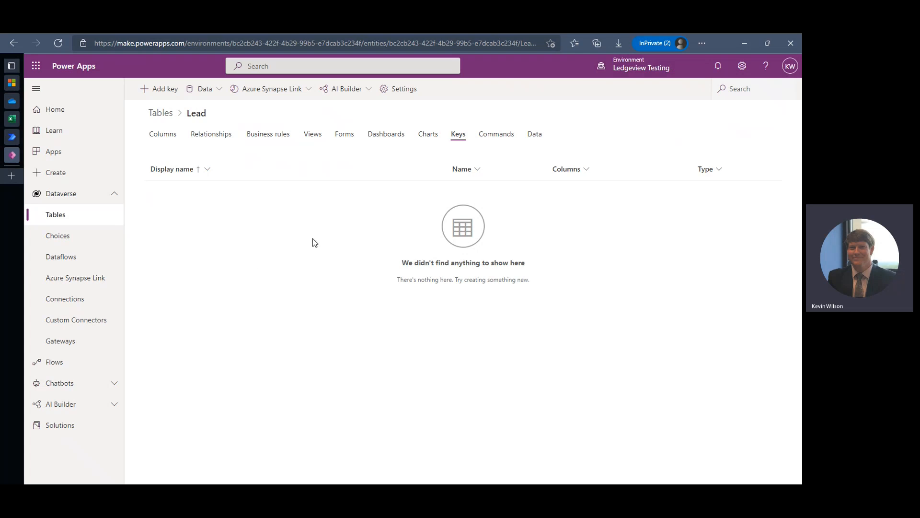
mouse_move(261, 249)
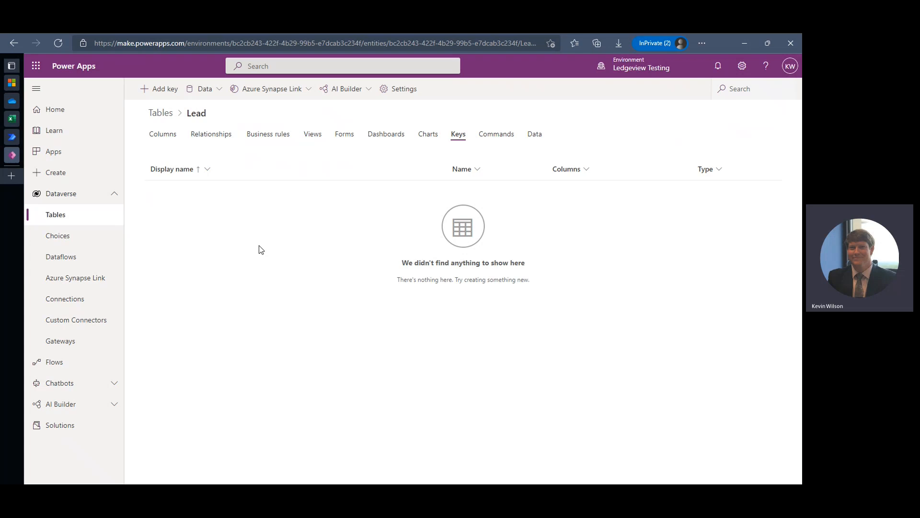
mouse_move(428, 134)
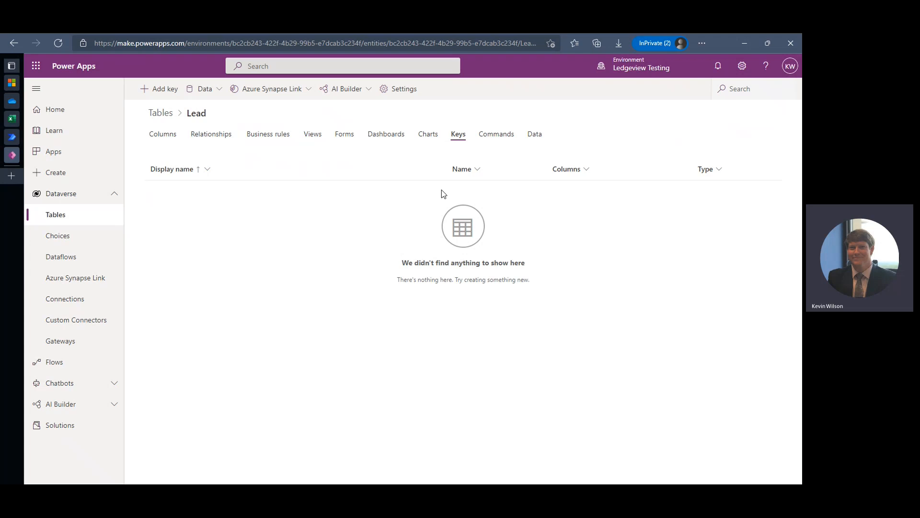
mouse_move(295, 275)
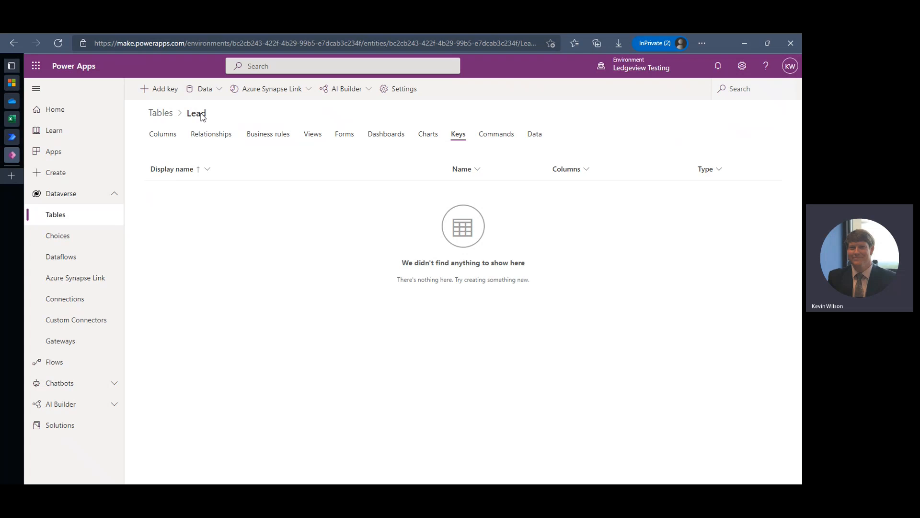
mouse_move(231, 114)
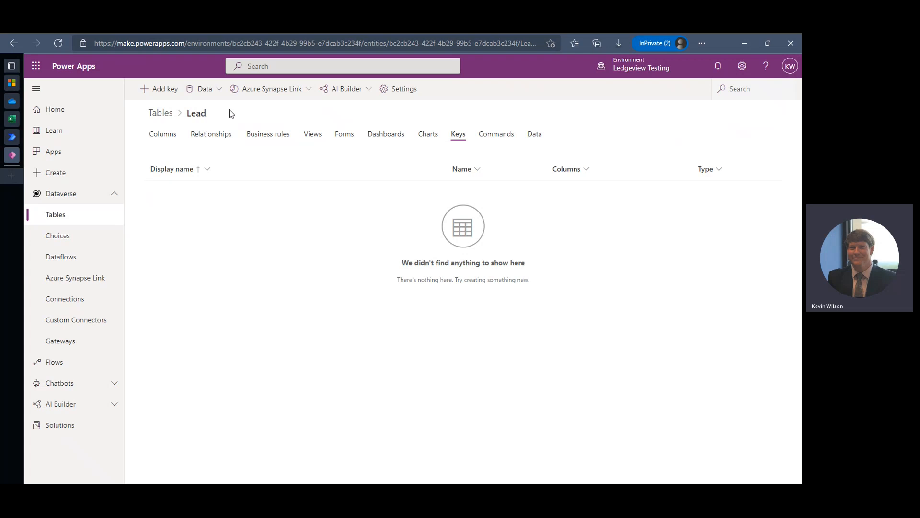
mouse_move(238, 127)
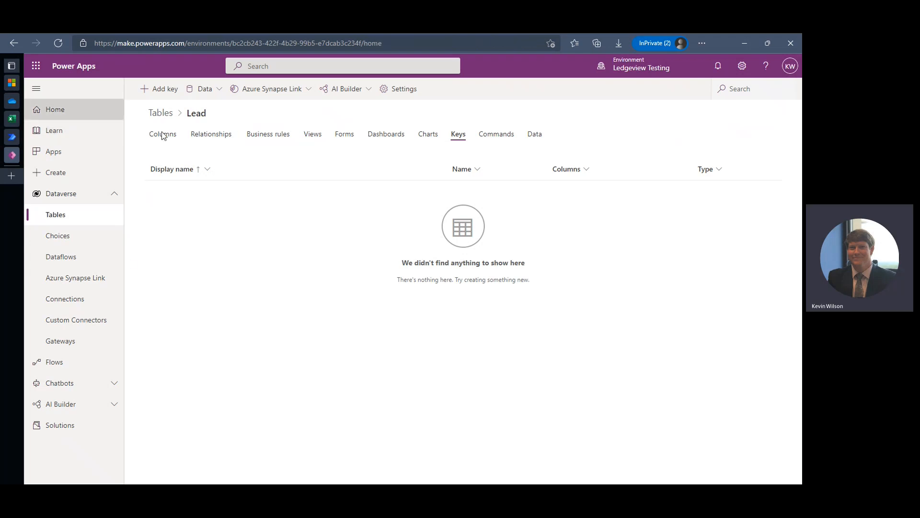
left_click(55, 109)
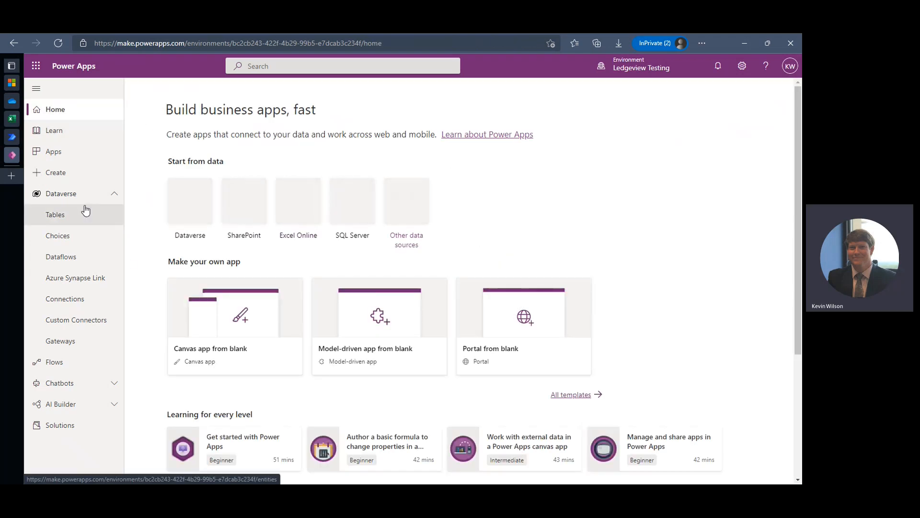
left_click(56, 214)
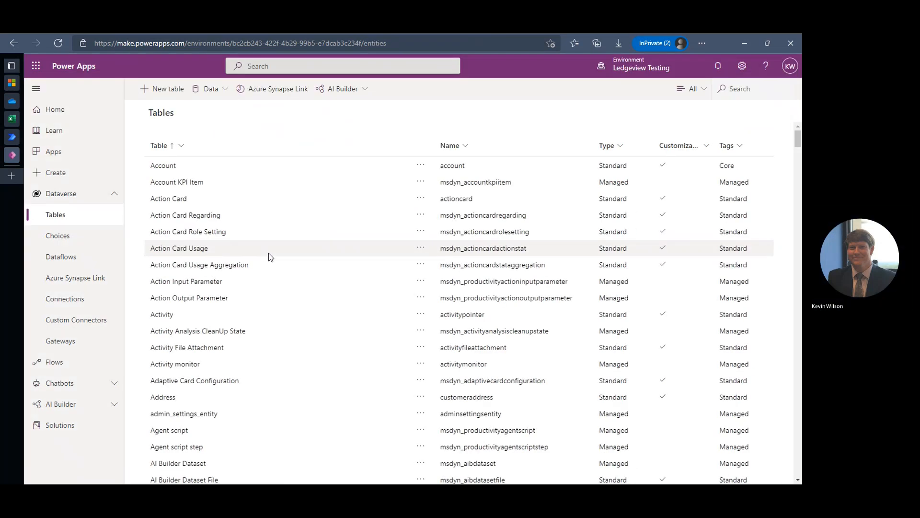
scroll("down", 3)
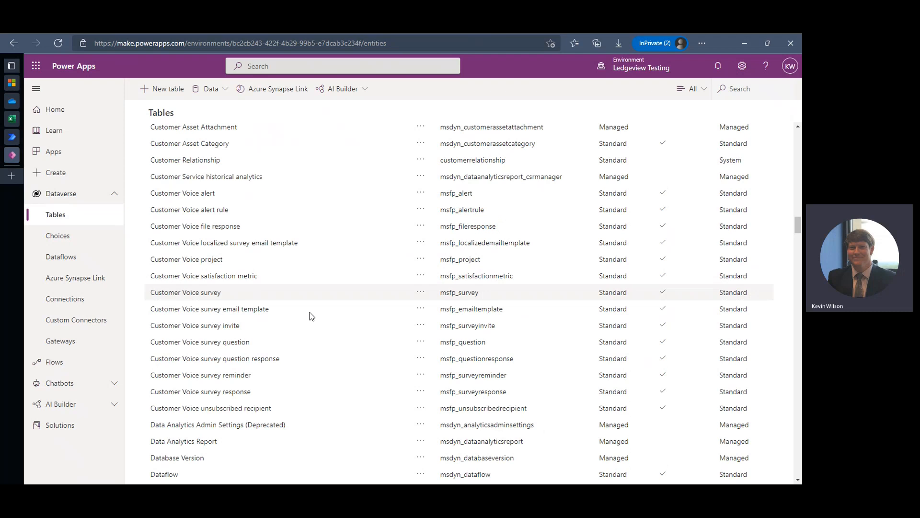
scroll("down", 3)
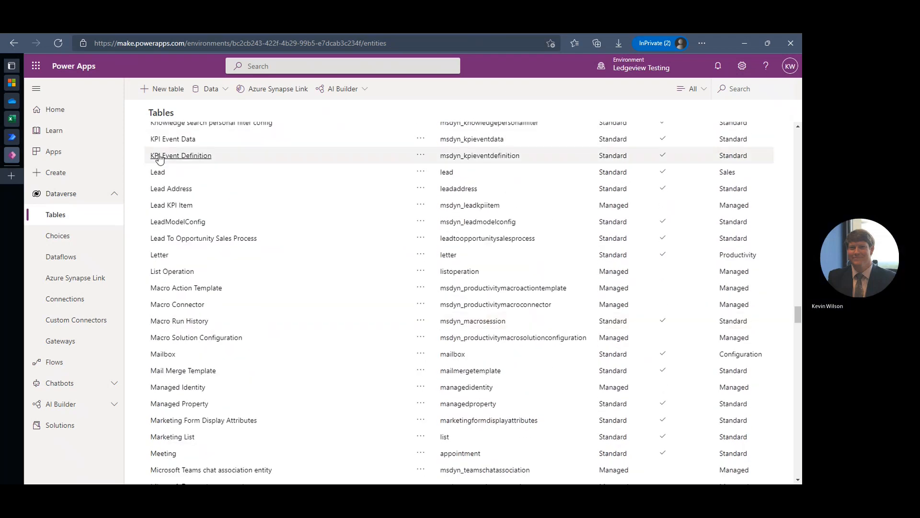
left_click(159, 171)
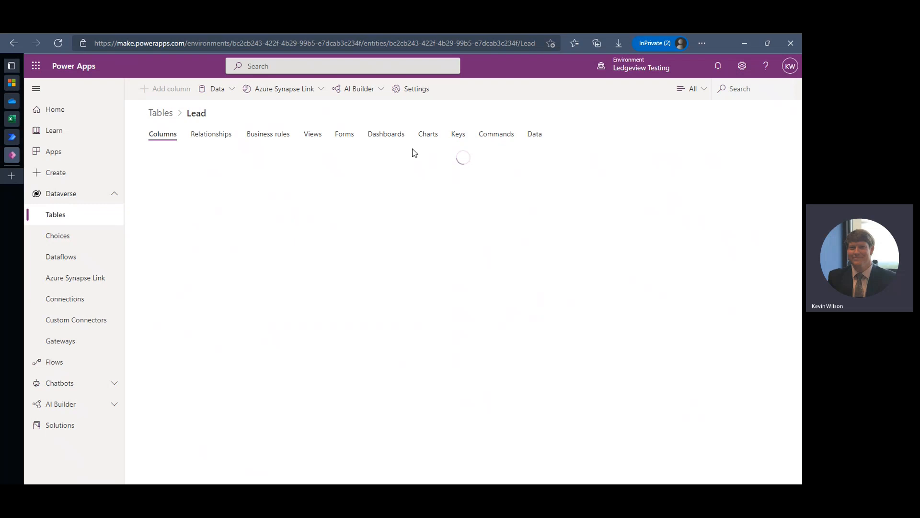
left_click(457, 134)
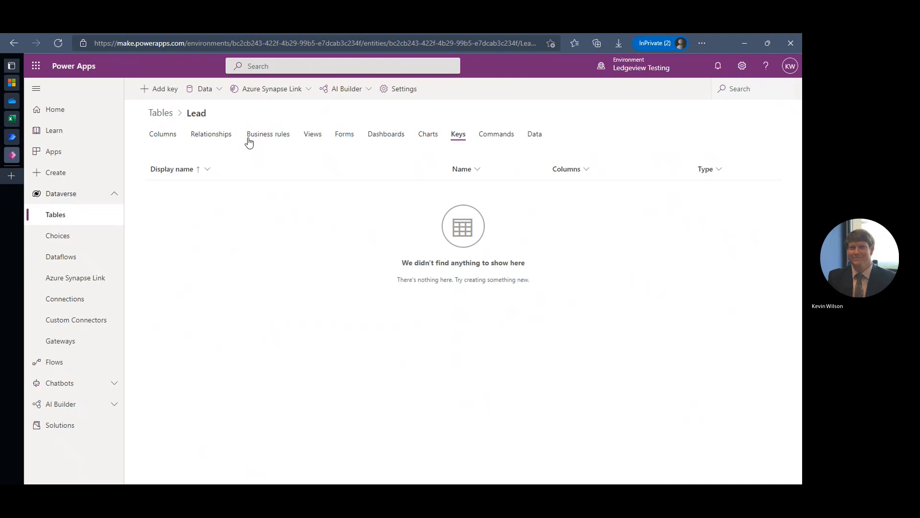
Create an 'Email Address' key on the Lead table using the Email column
left_click(163, 89)
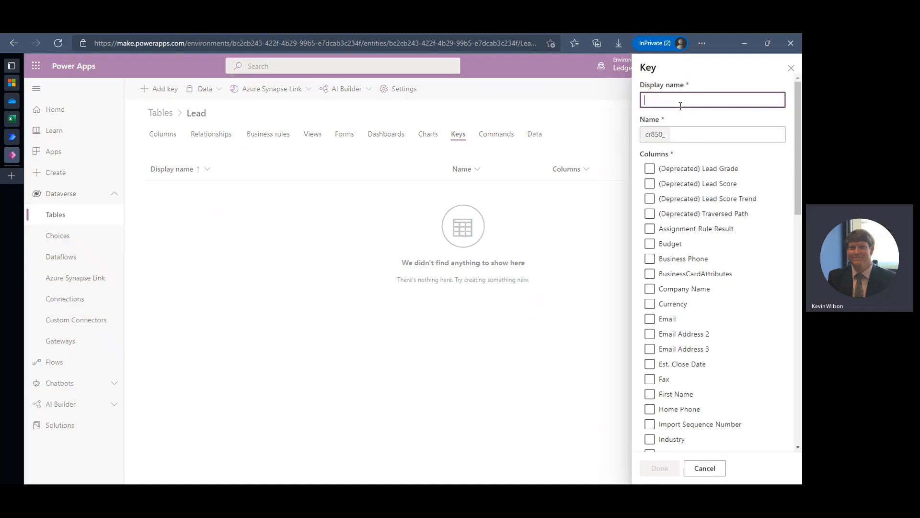
type("Email Address")
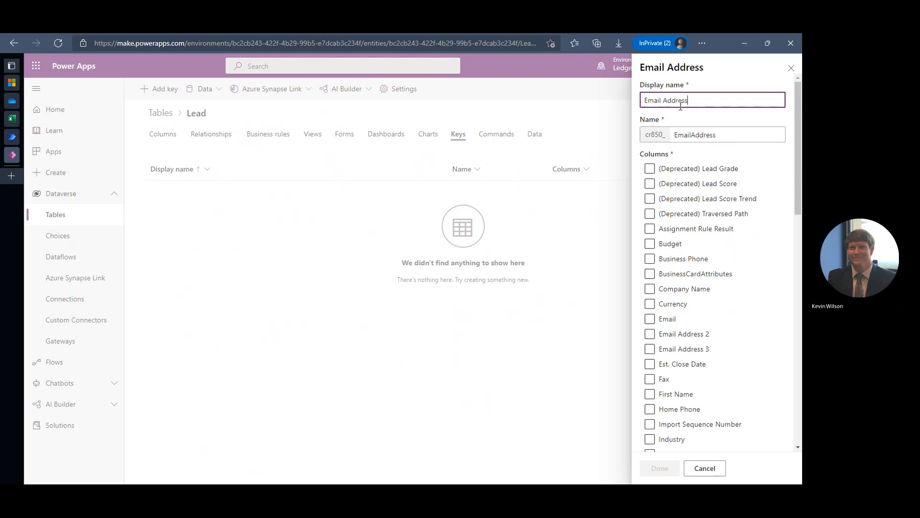
left_click(650, 273)
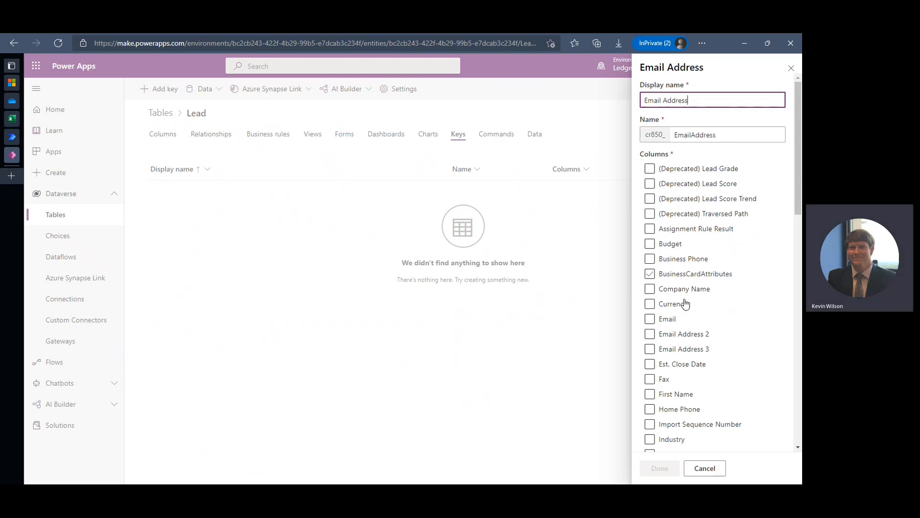
left_click(649, 318)
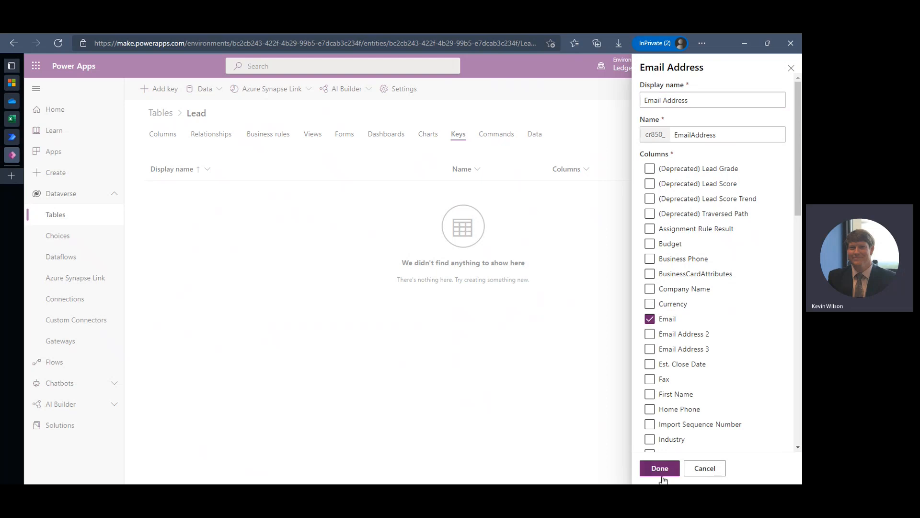
left_click(660, 468)
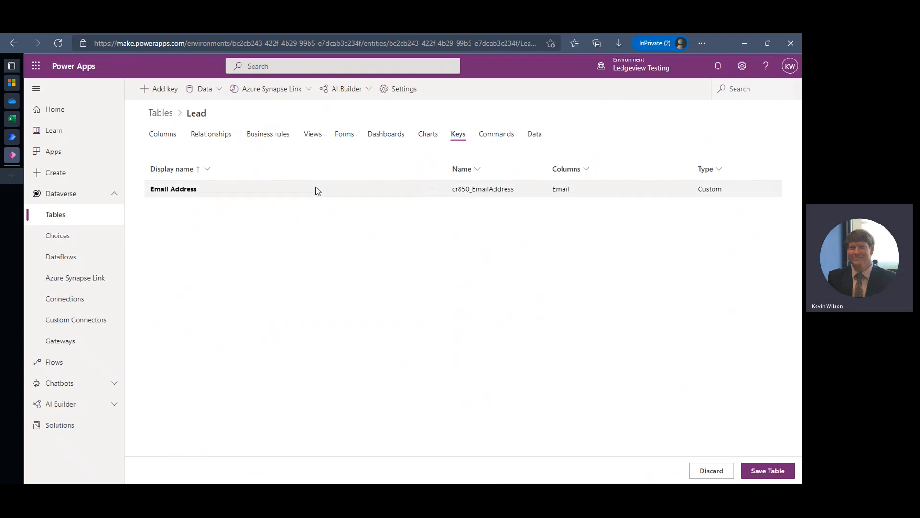
Save the Lead table so the new Email Address key is committed
left_click(767, 469)
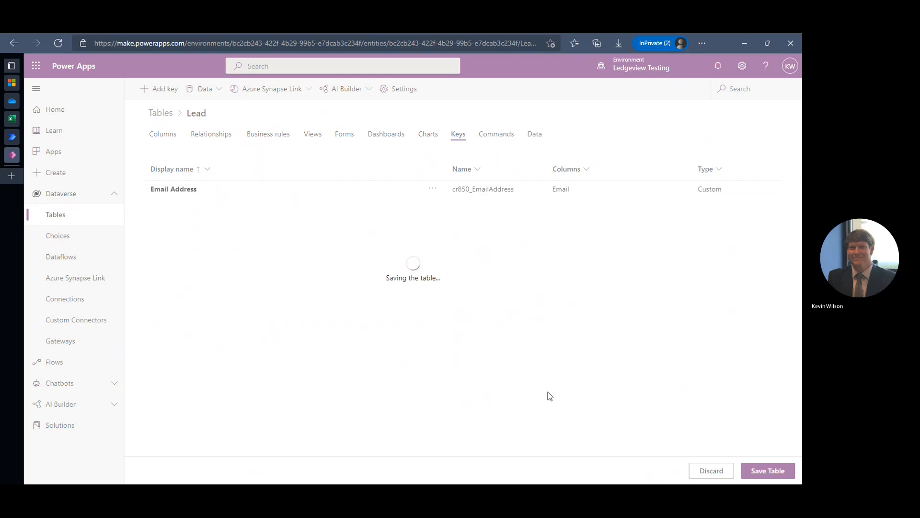
mouse_move(541, 378)
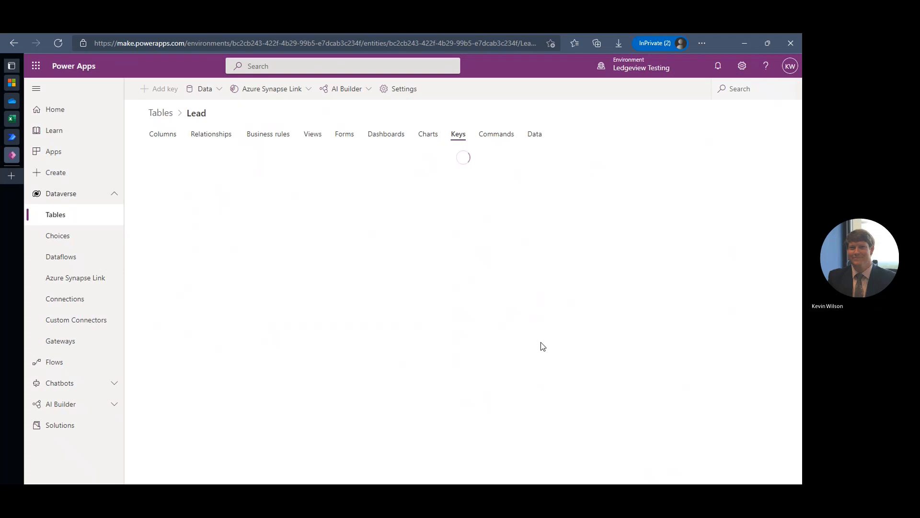
mouse_move(531, 320)
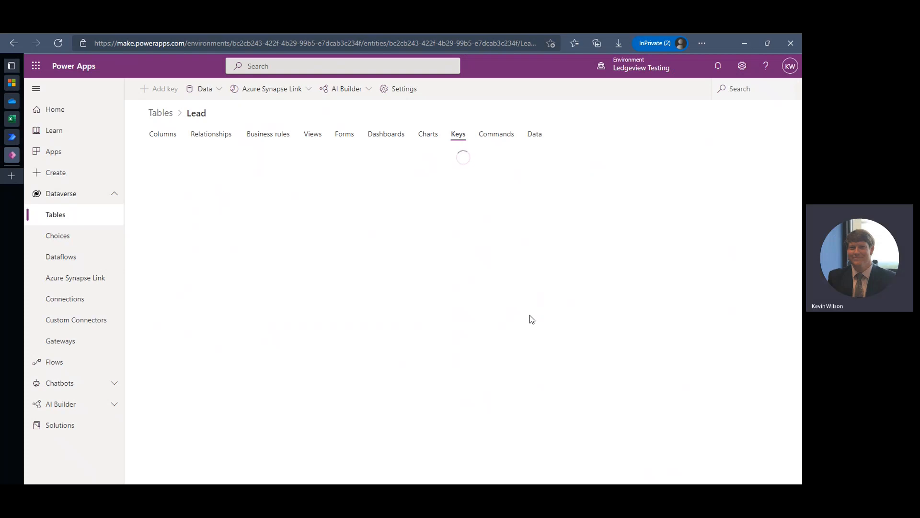
mouse_move(519, 310)
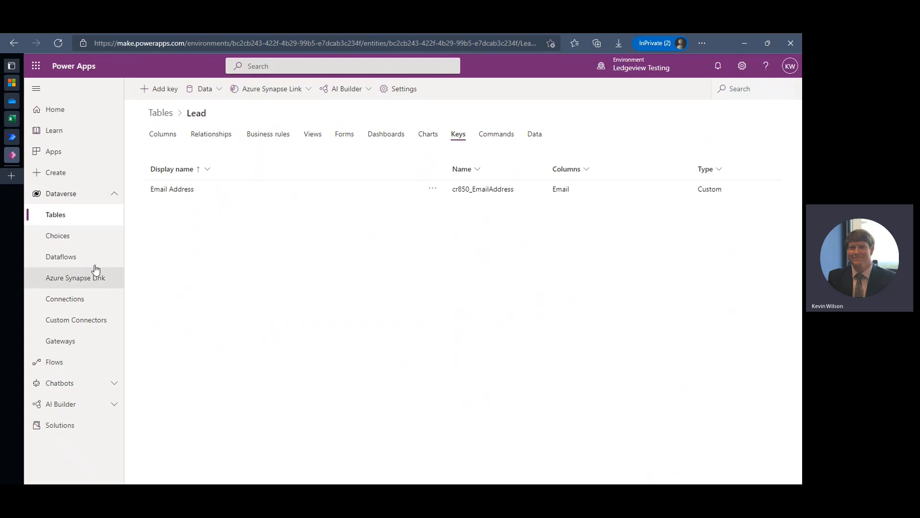
Create a new dataflow named 'Leads' from the Dataflows list
left_click(61, 257)
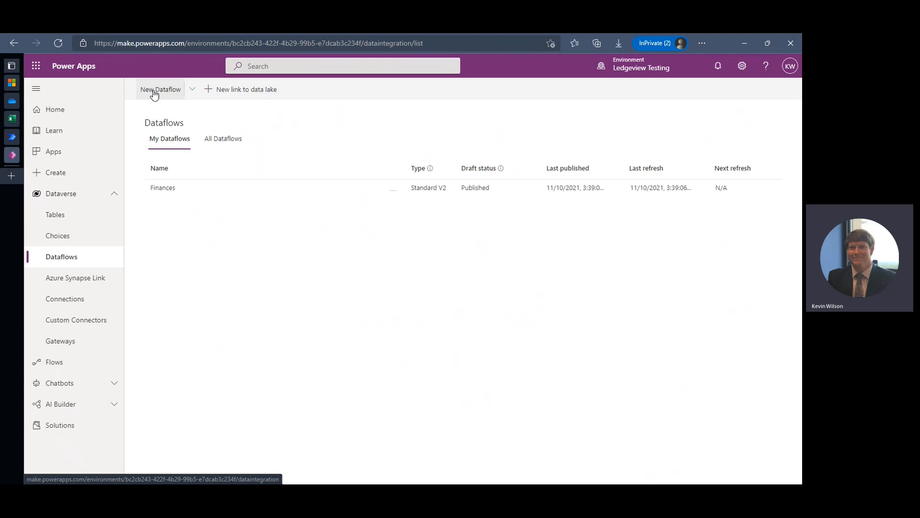
left_click(160, 88)
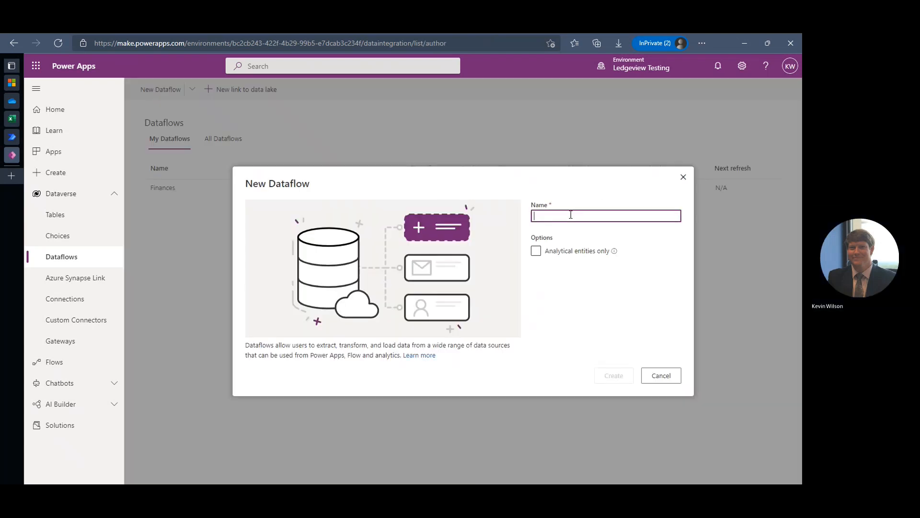
type("Leads")
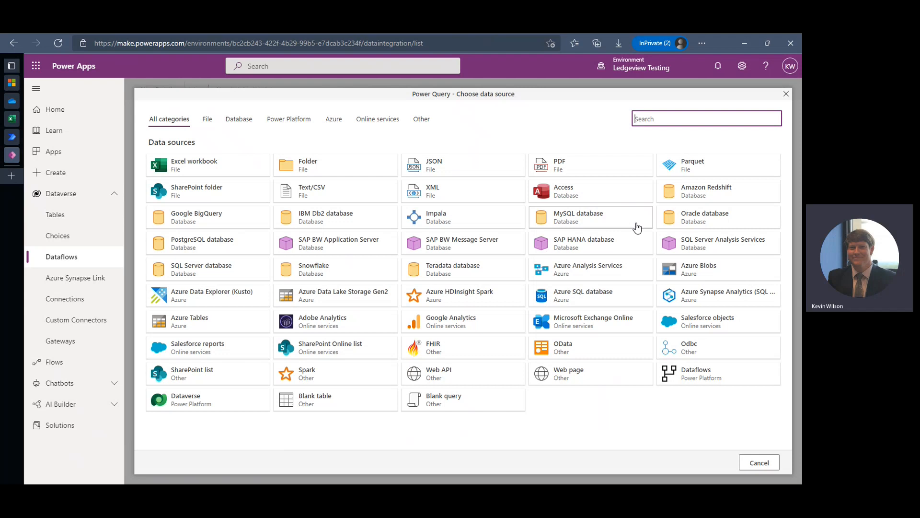
mouse_move(561, 425)
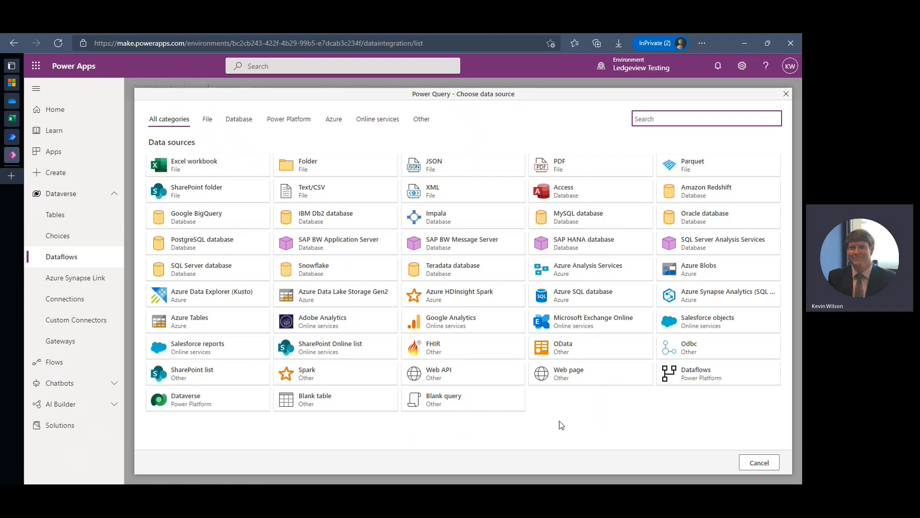
mouse_move(361, 189)
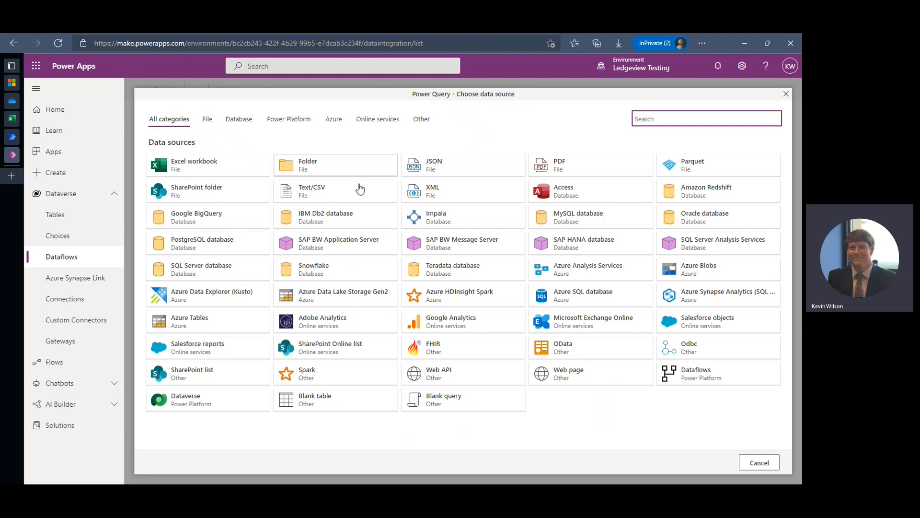
mouse_move(500, 282)
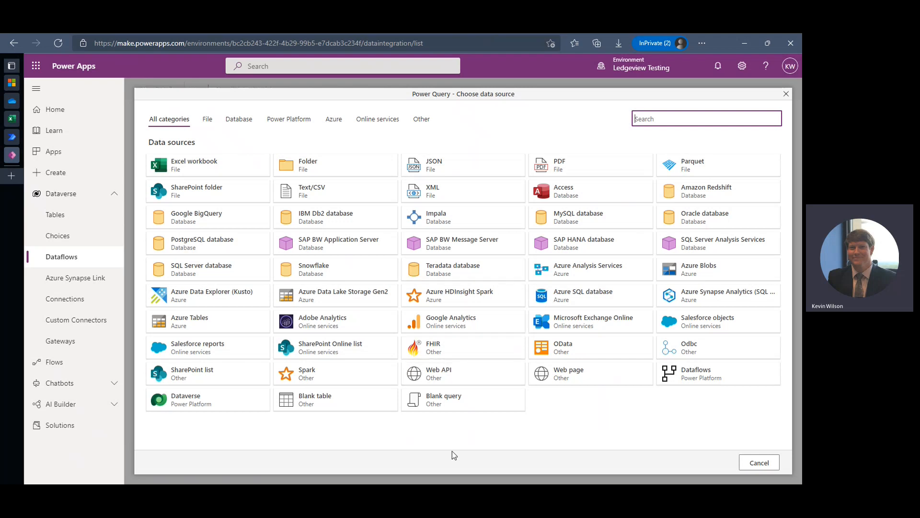
mouse_move(424, 431)
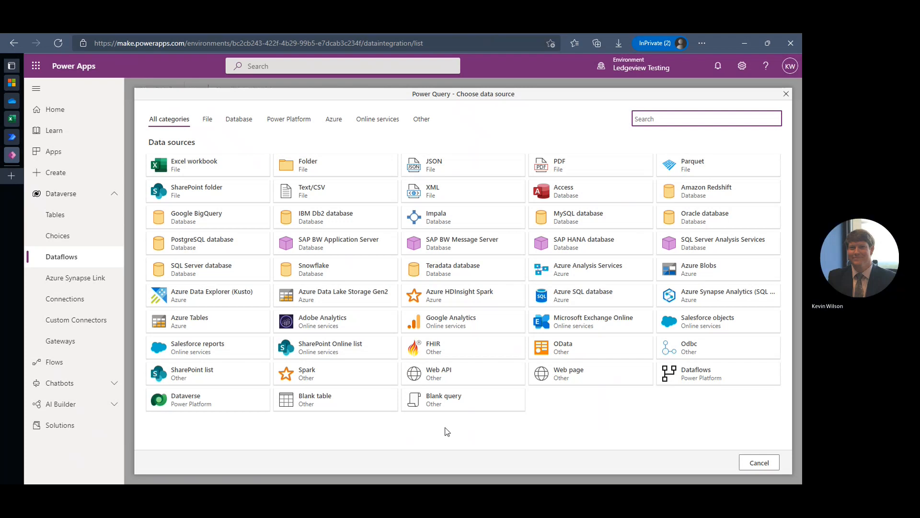
Use Leads.xlsx from OneDrive as the Excel workbook source and continue with an organizational account
left_click(194, 164)
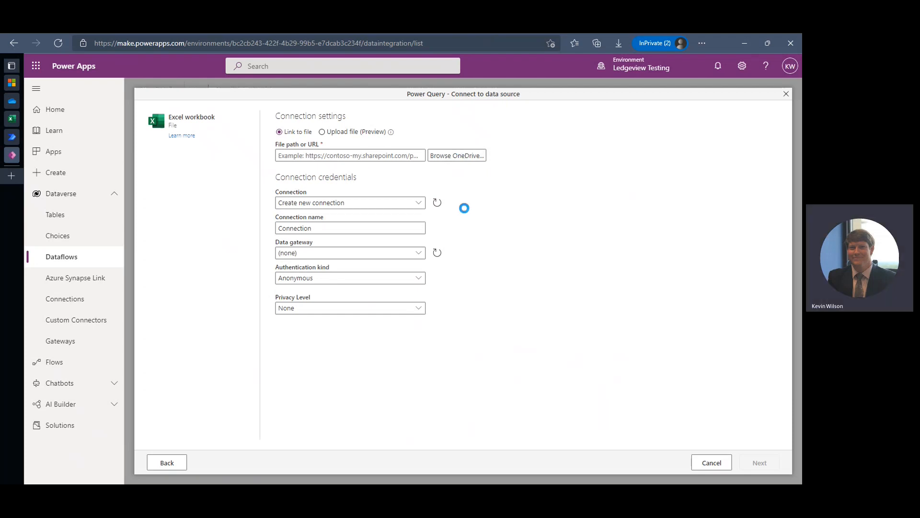
left_click(456, 156)
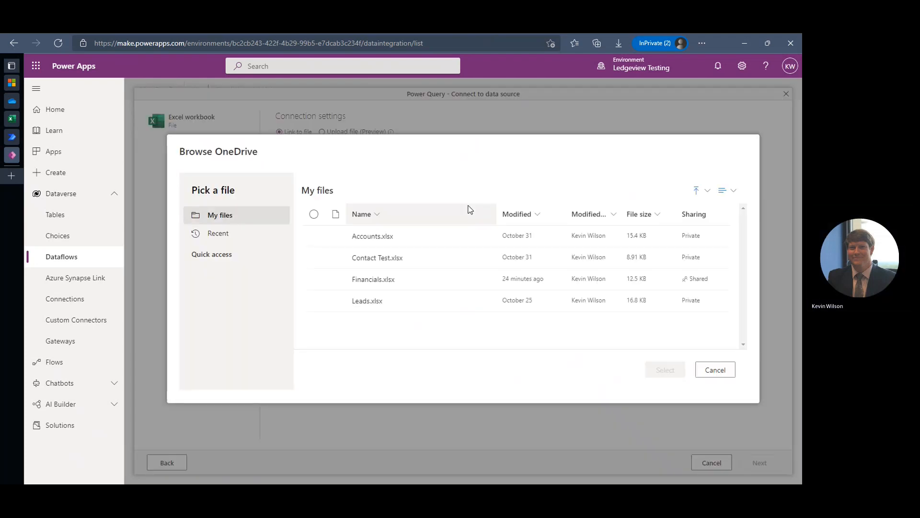
left_click(367, 300)
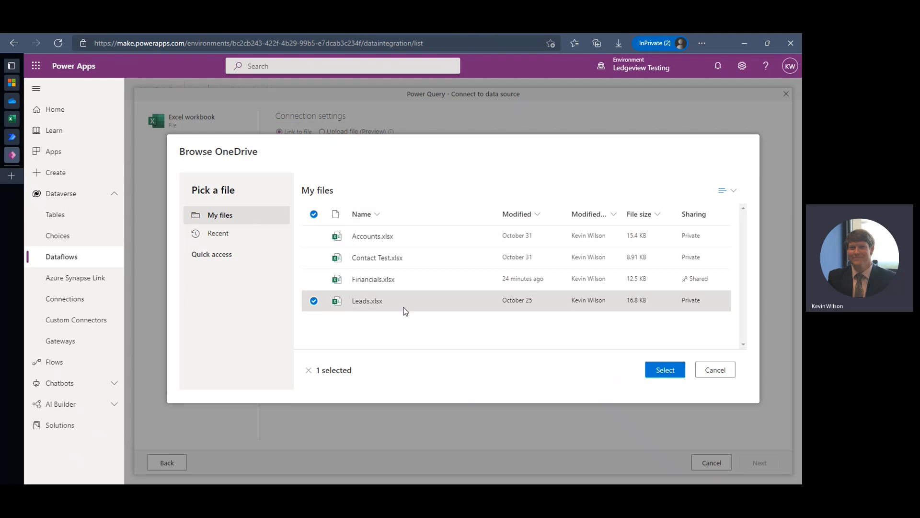
mouse_move(367, 300)
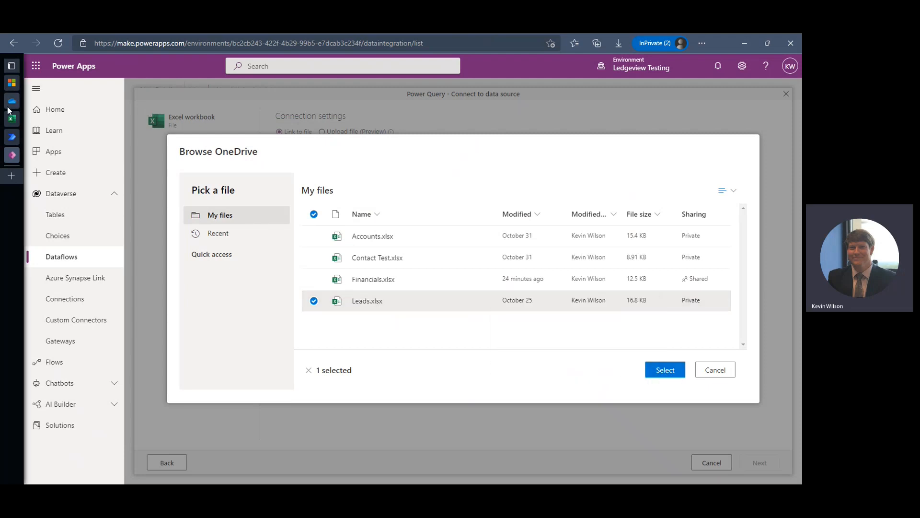
mouse_move(613, 441)
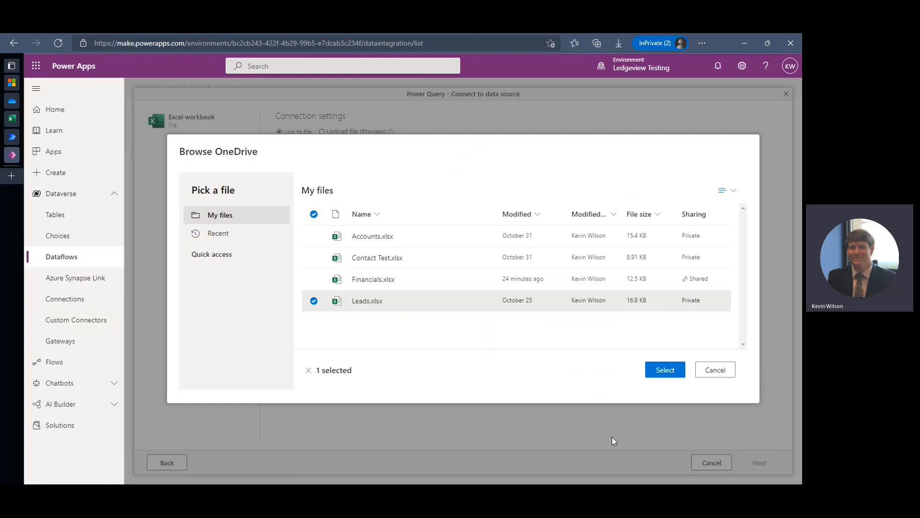
left_click(664, 370)
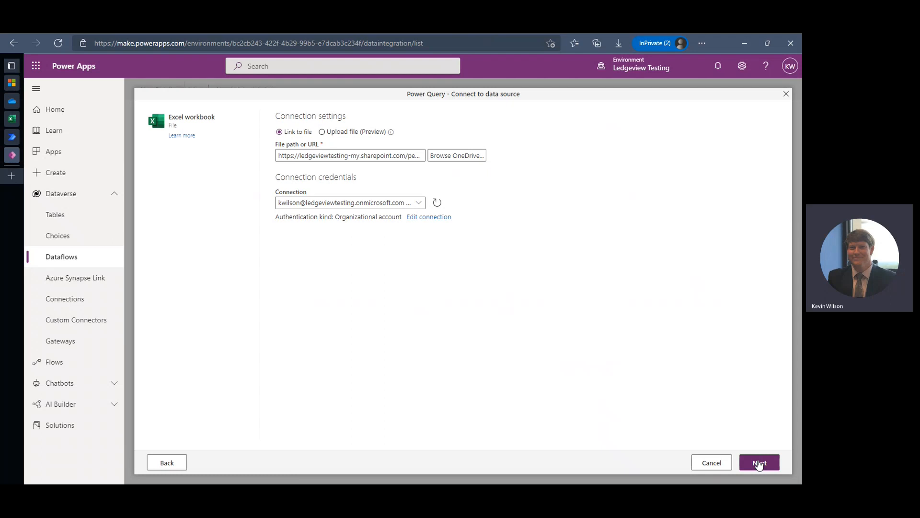
left_click(759, 462)
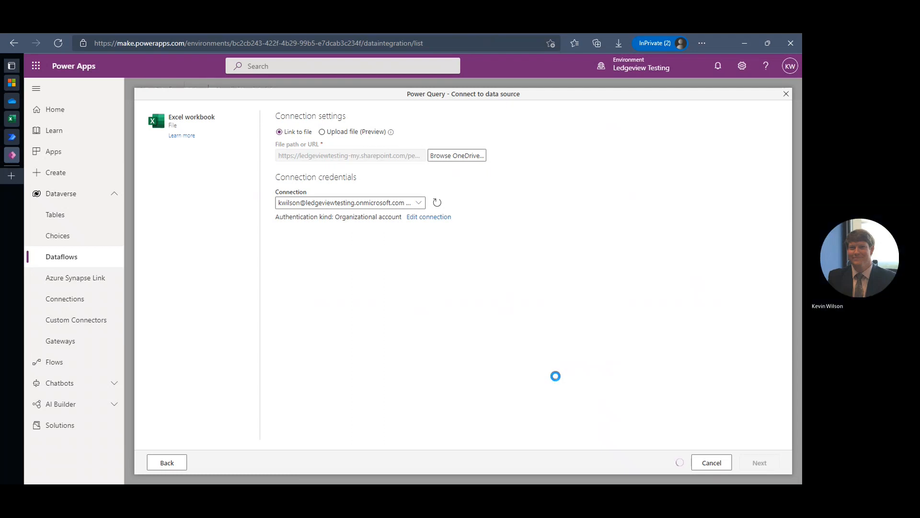
Select Sheet1 from the workbook, previewing its six lead rows
left_click(759, 462)
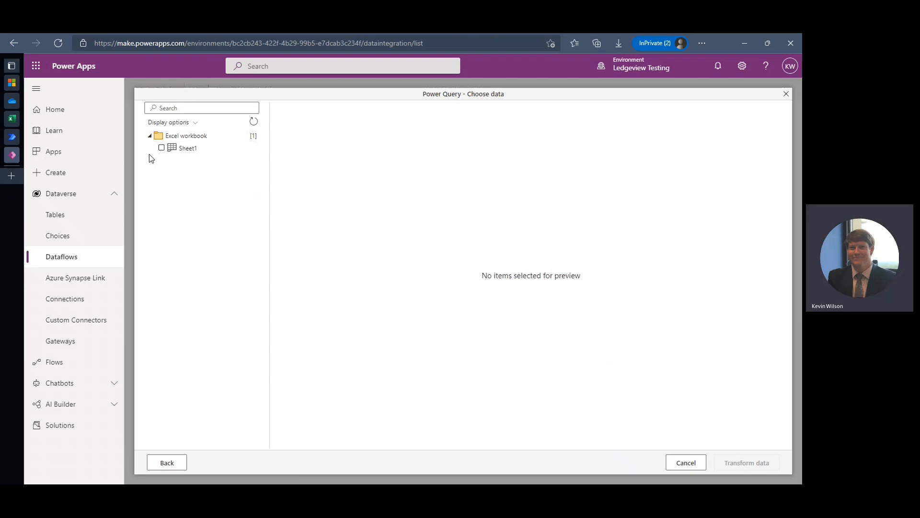
mouse_move(166, 211)
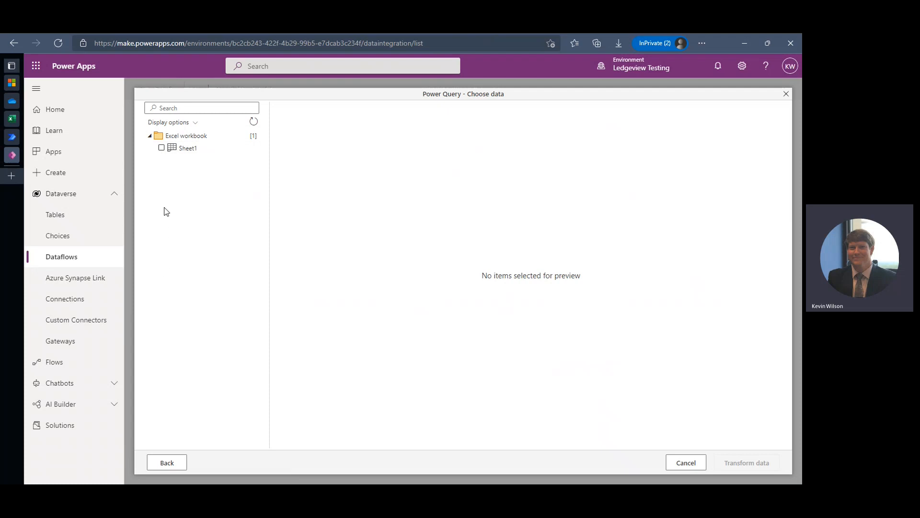
left_click(162, 147)
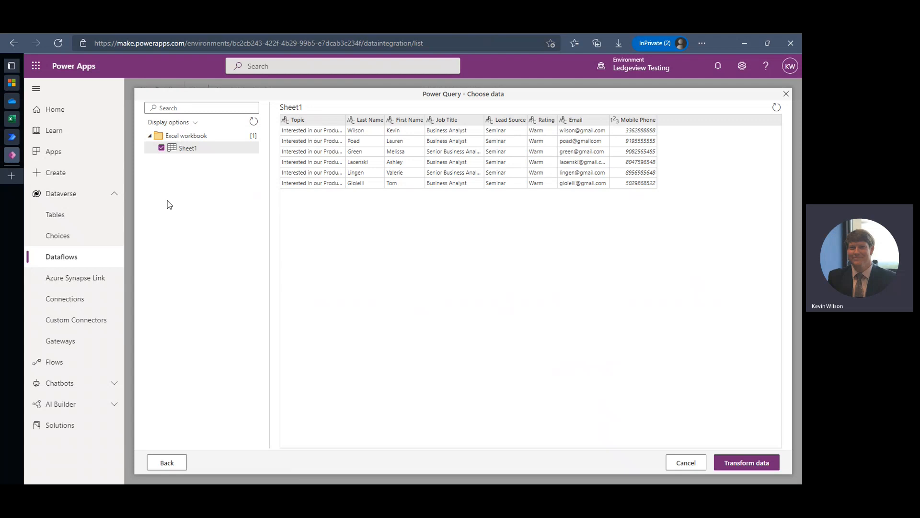
mouse_move(485, 214)
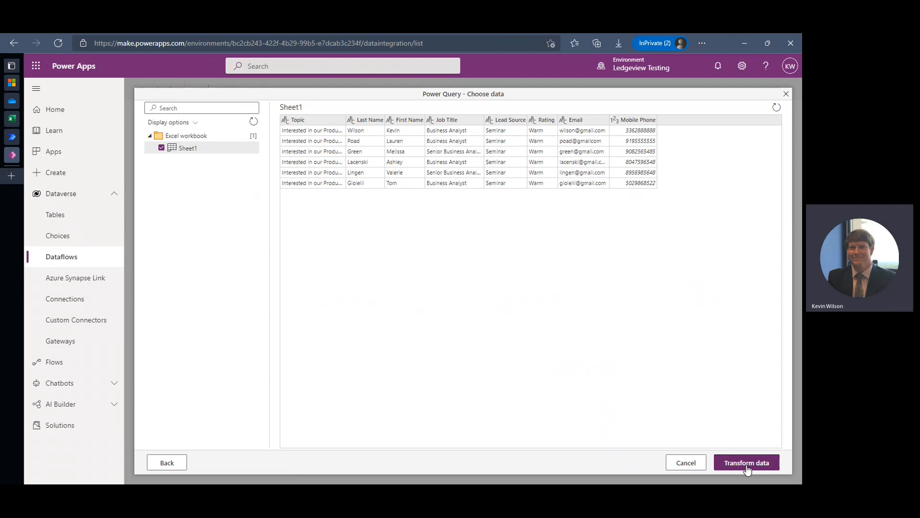
Review the six-row Sheet1 query in Power Query and proceed to the Map tables step
left_click(746, 462)
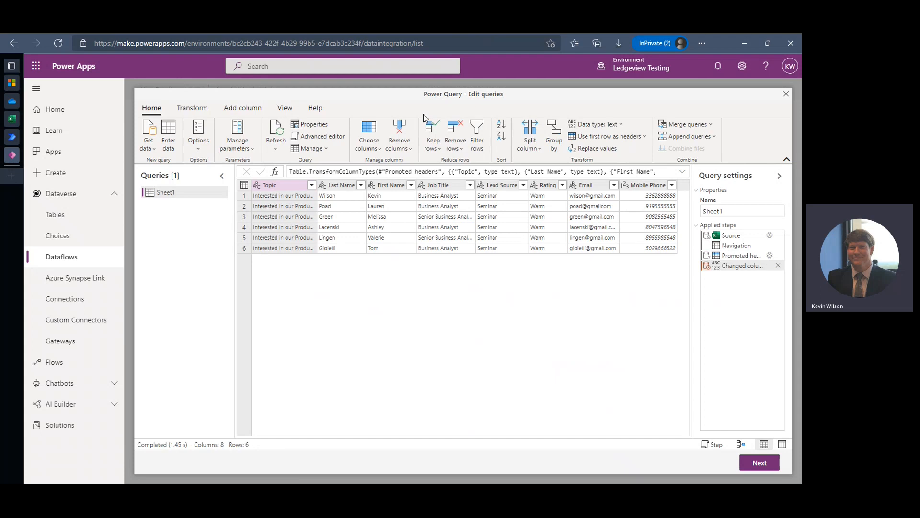
mouse_move(433, 106)
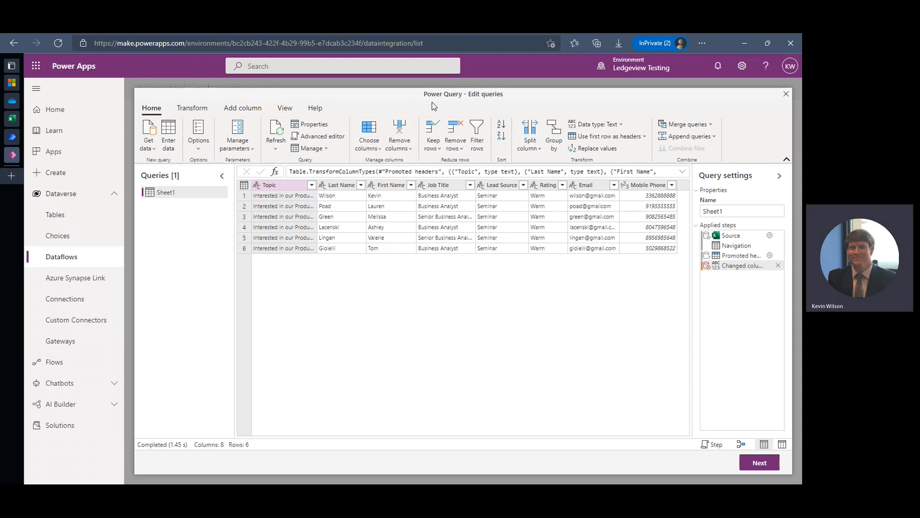
mouse_move(519, 191)
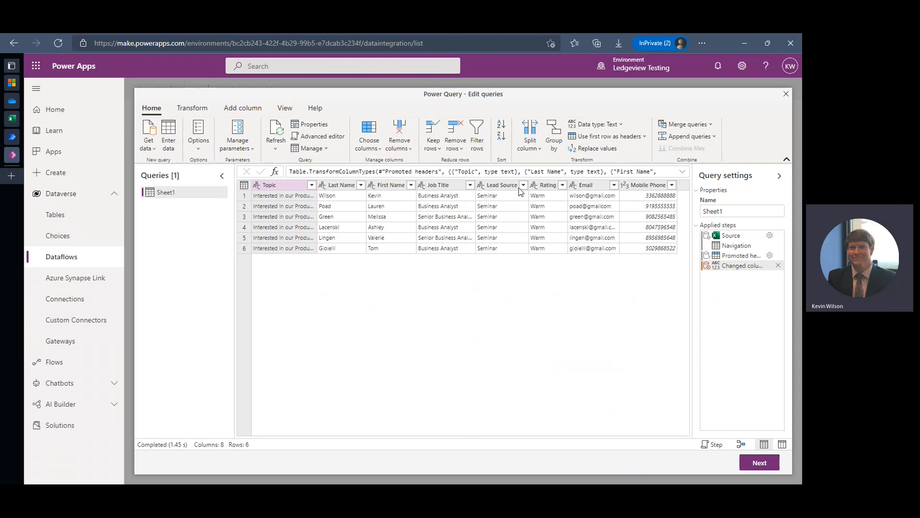
mouse_move(387, 273)
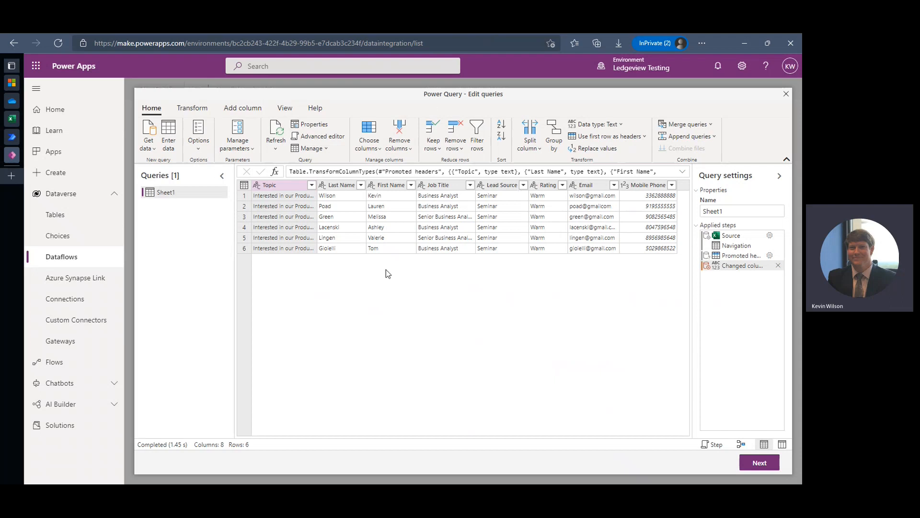
mouse_move(383, 256)
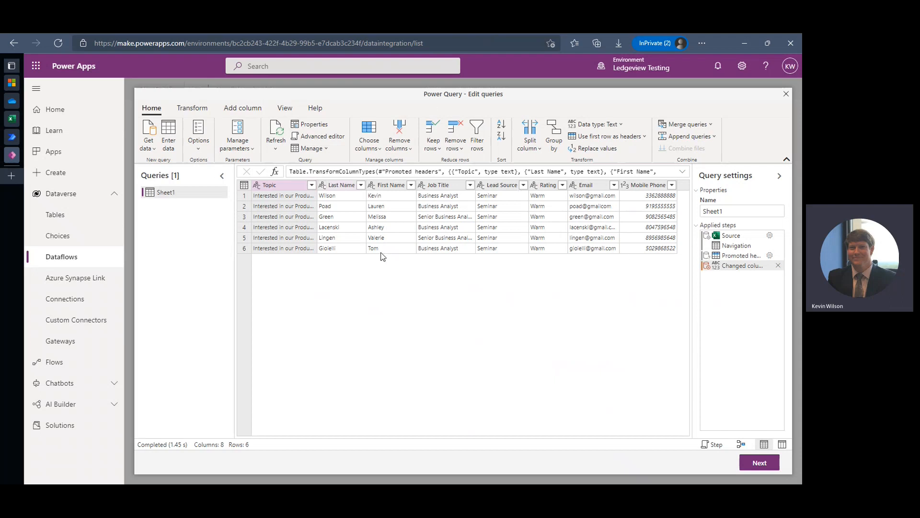
mouse_move(526, 334)
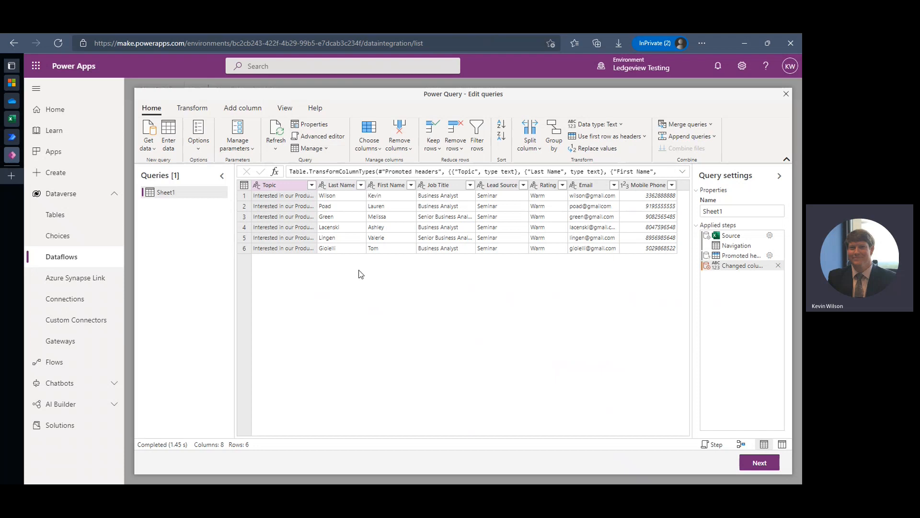
mouse_move(348, 268)
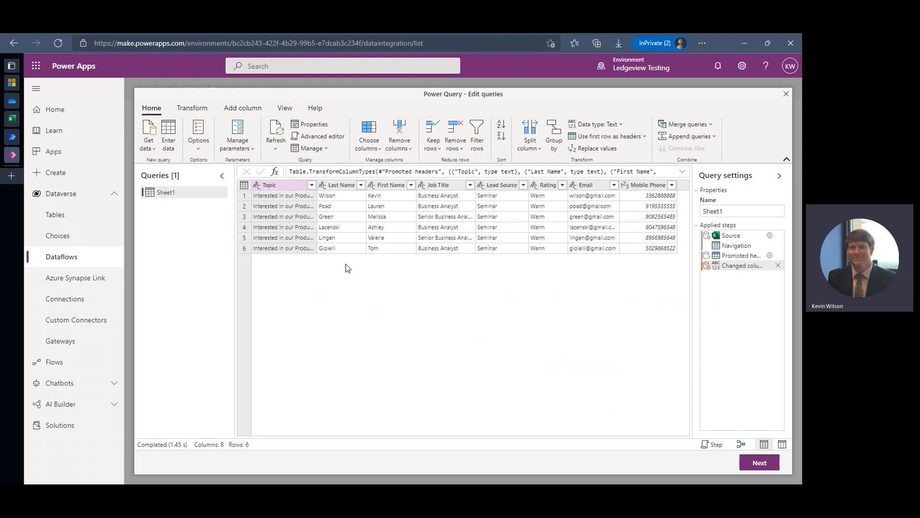
mouse_move(424, 295)
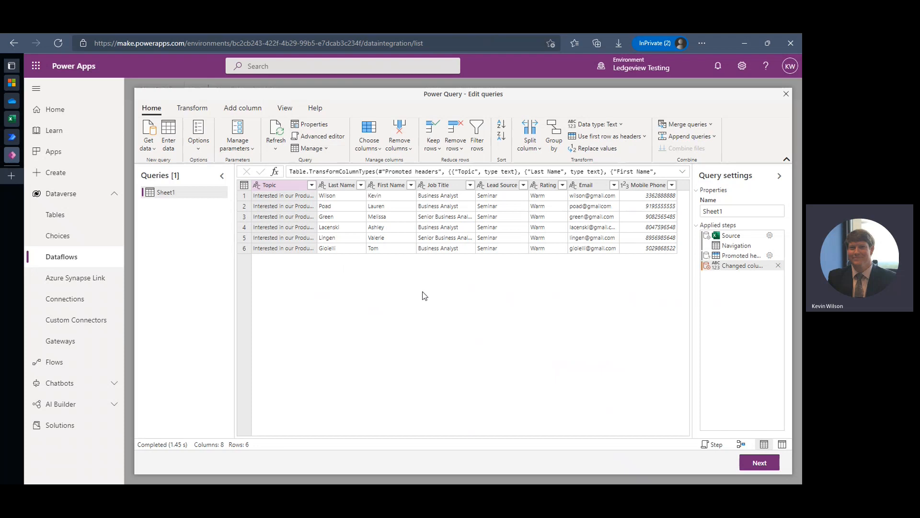
mouse_move(503, 281)
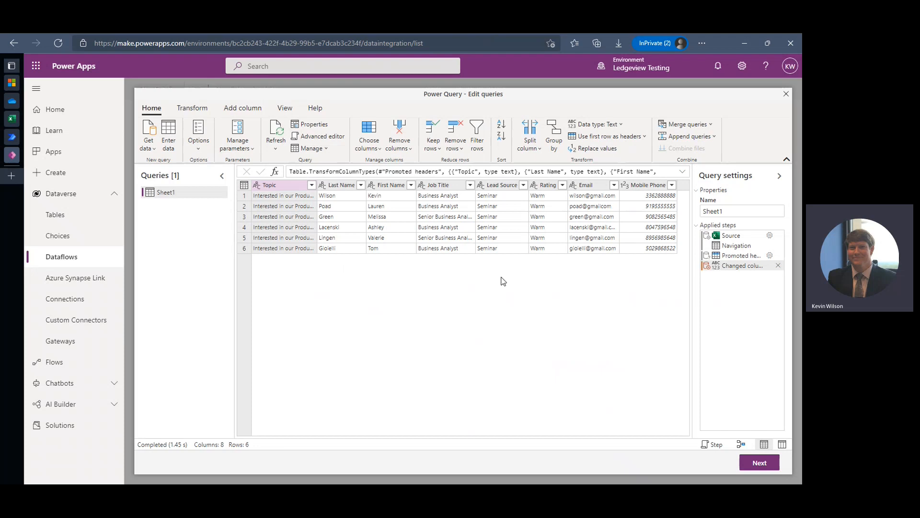
mouse_move(372, 251)
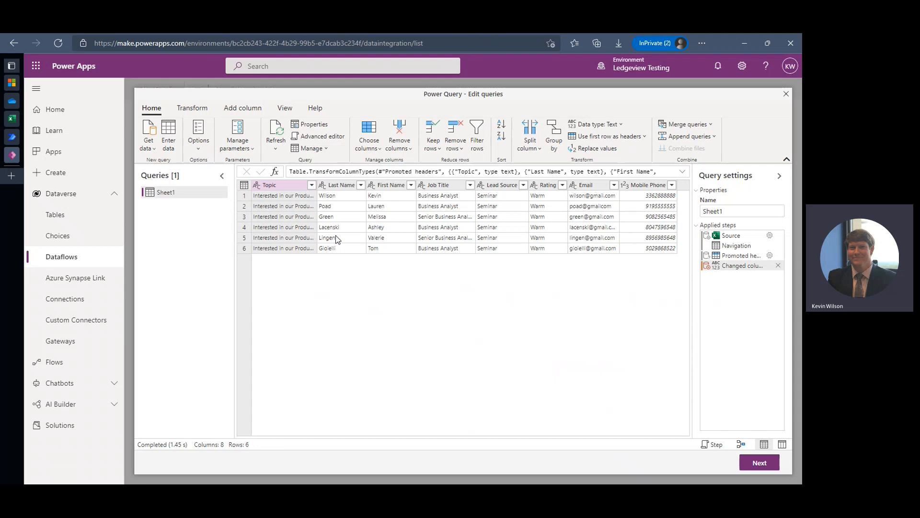
mouse_move(400, 253)
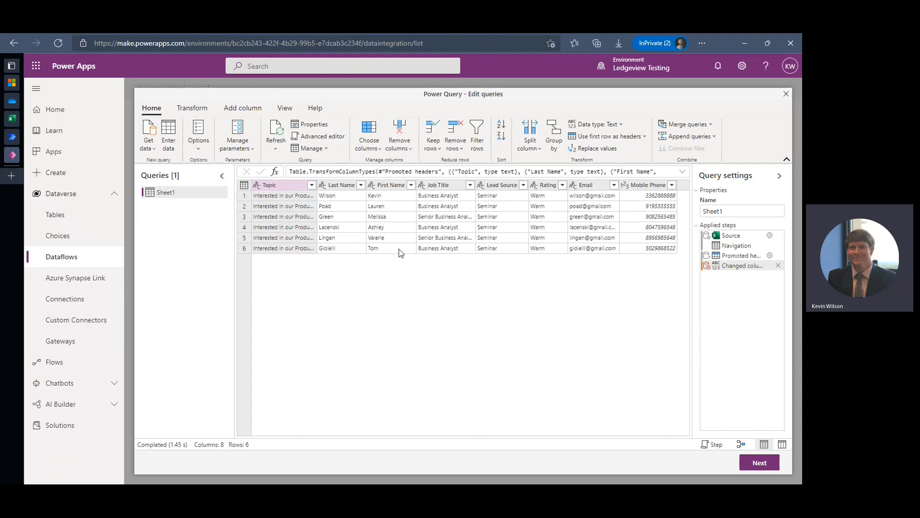
mouse_move(454, 281)
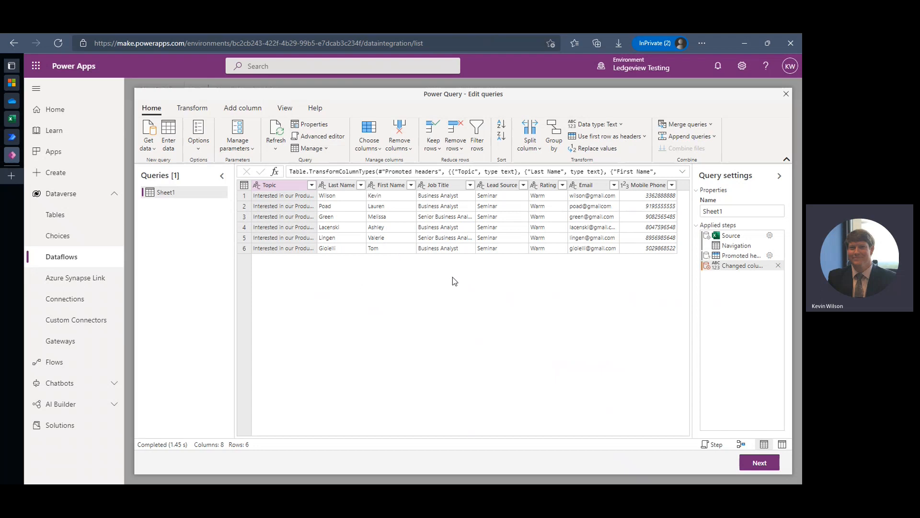
mouse_move(473, 291)
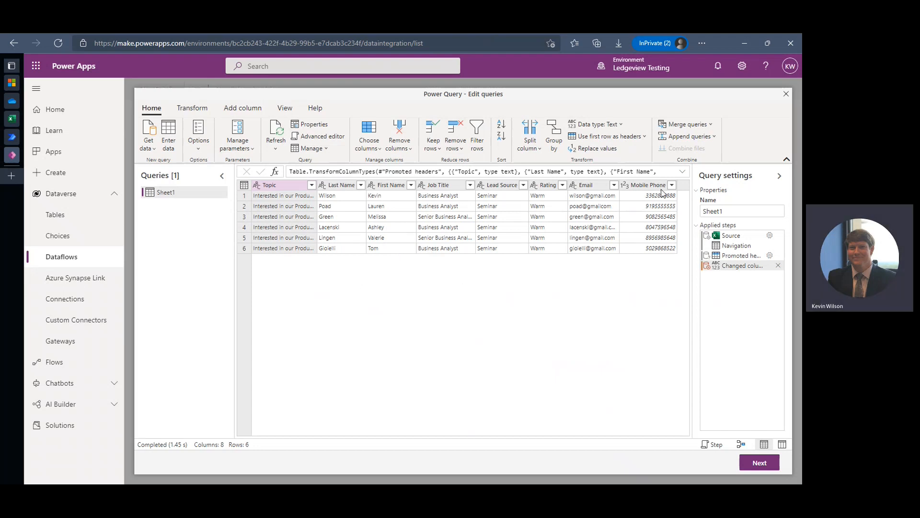
mouse_move(582, 339)
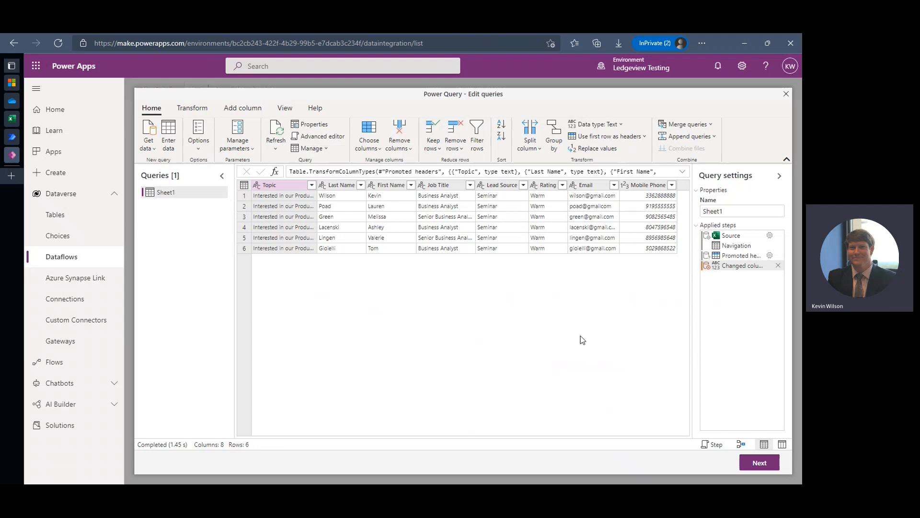
left_click(759, 462)
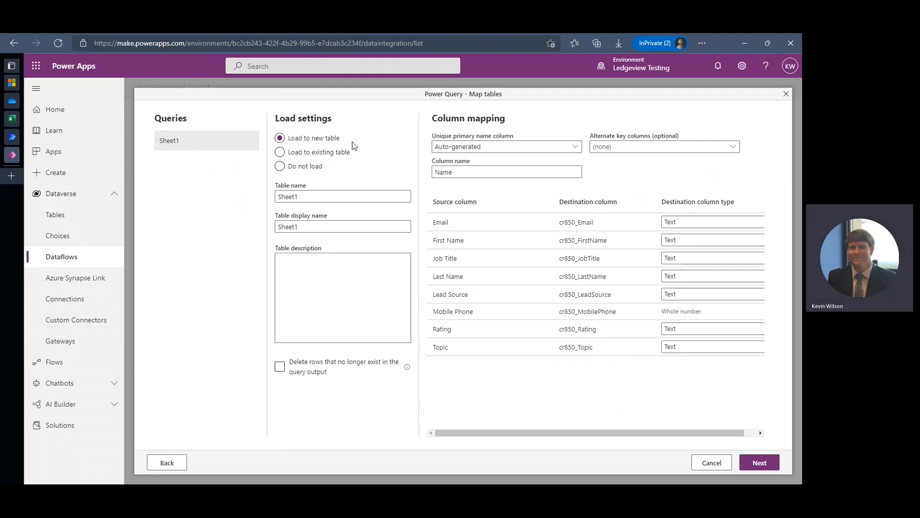
mouse_move(347, 161)
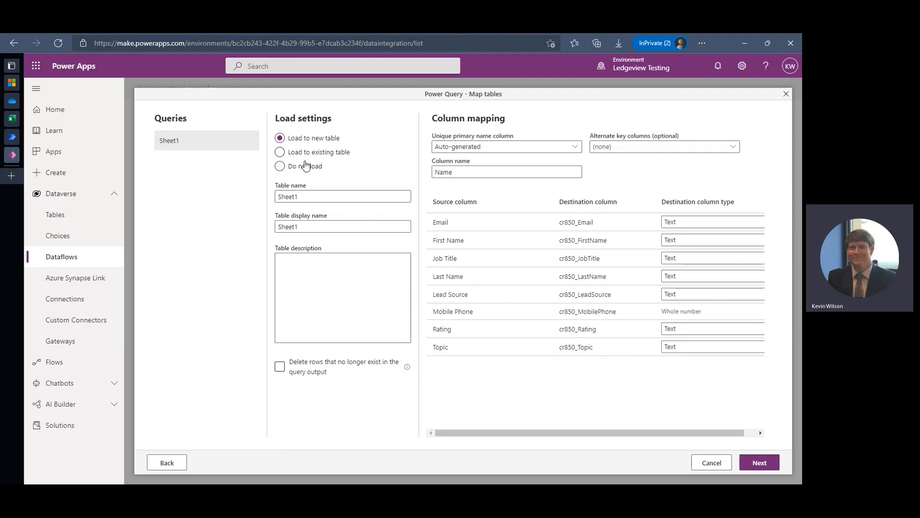
mouse_move(169, 221)
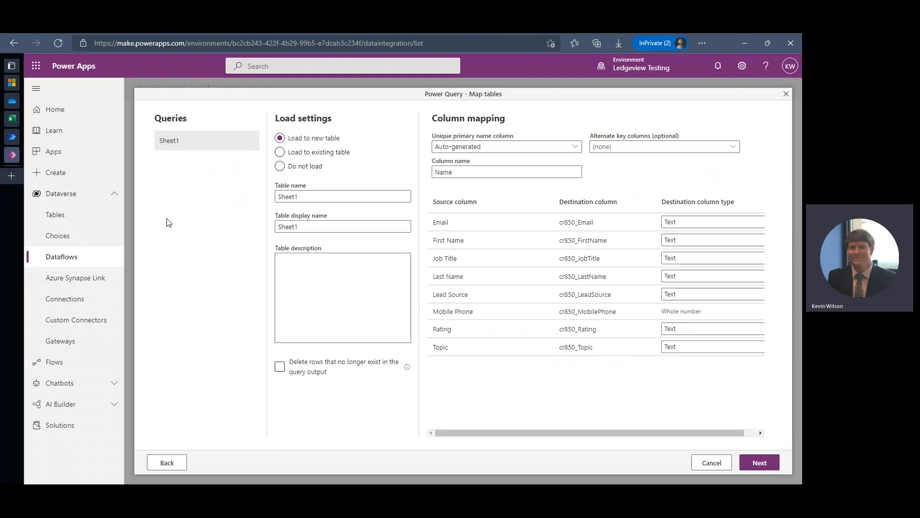
mouse_move(171, 203)
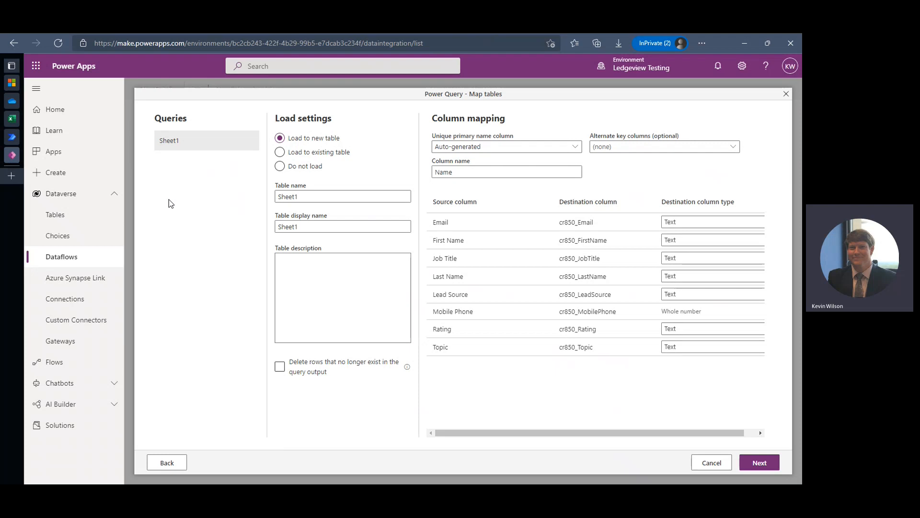
mouse_move(173, 234)
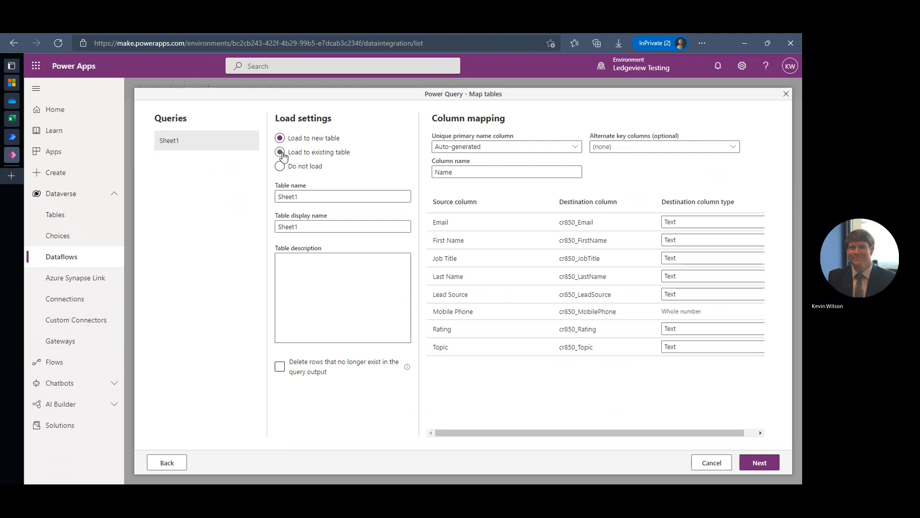
Load to an existing table and choose Lead as the destination table
left_click(280, 153)
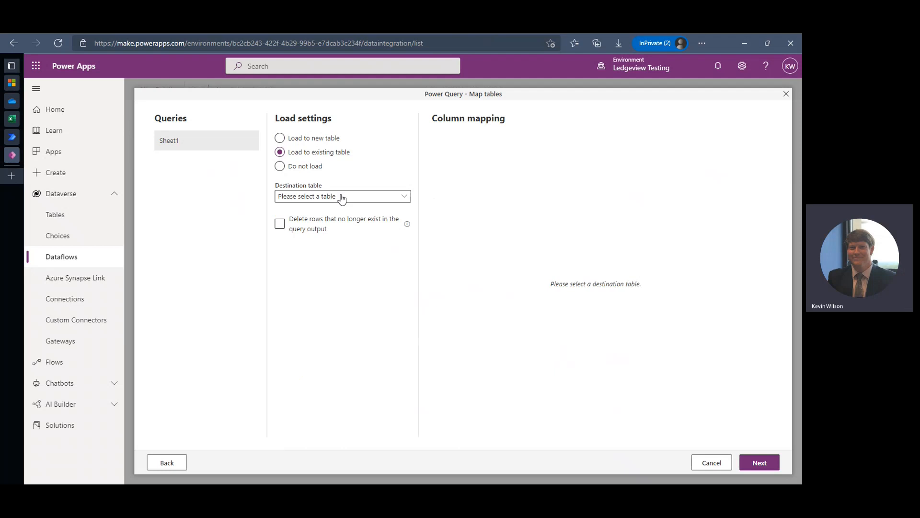
left_click(342, 195)
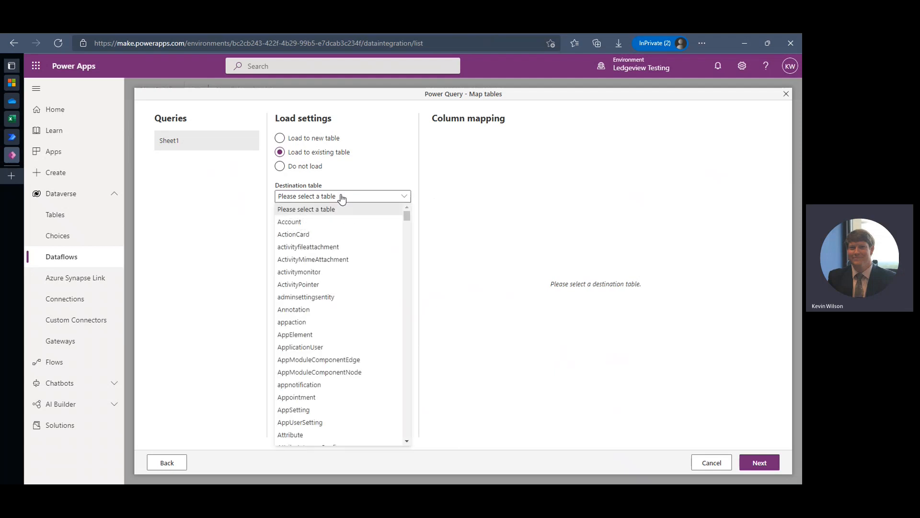
mouse_move(312, 222)
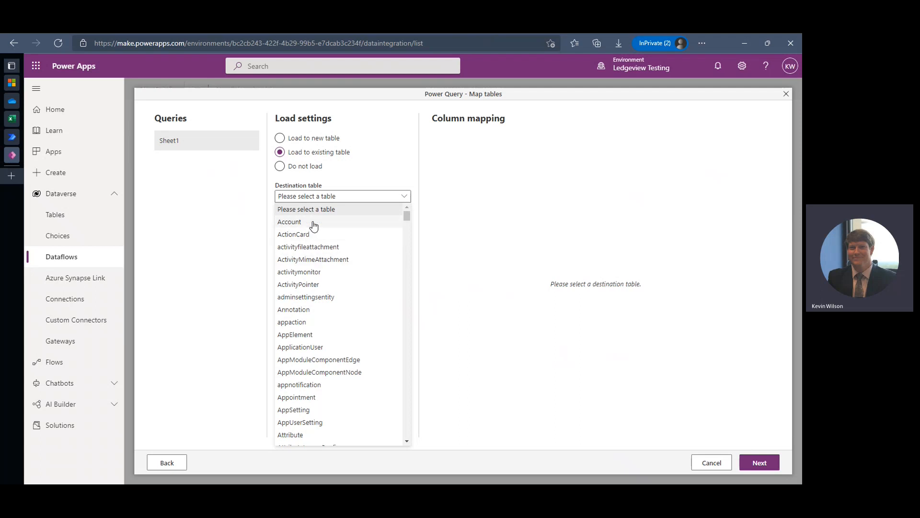
mouse_move(337, 272)
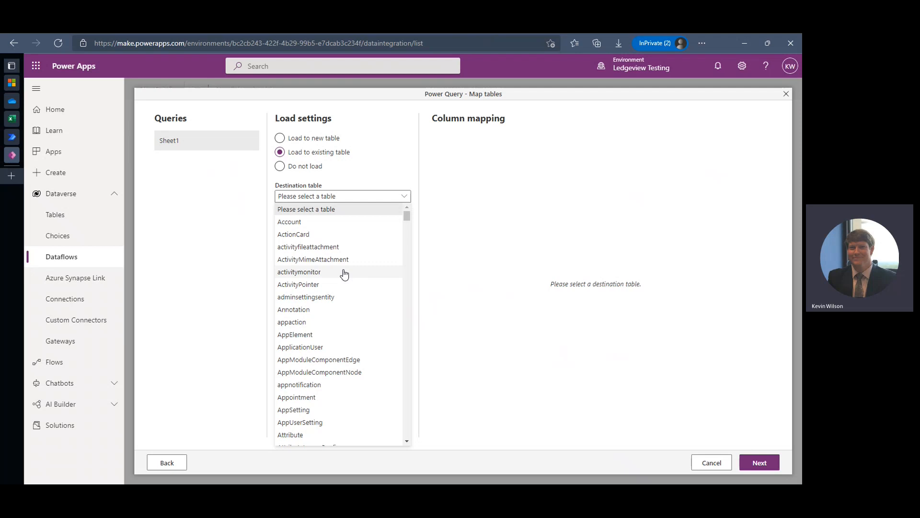
scroll("down", 3)
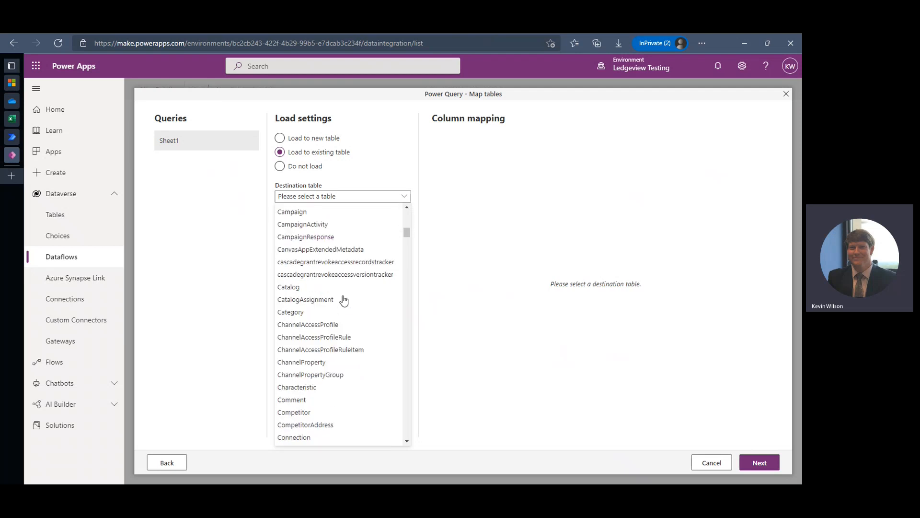
scroll("down", 3)
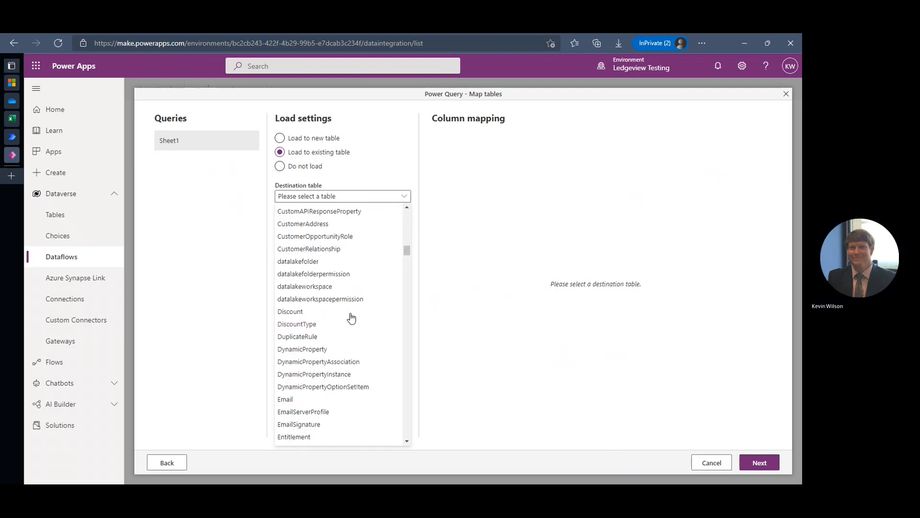
scroll("down", 3)
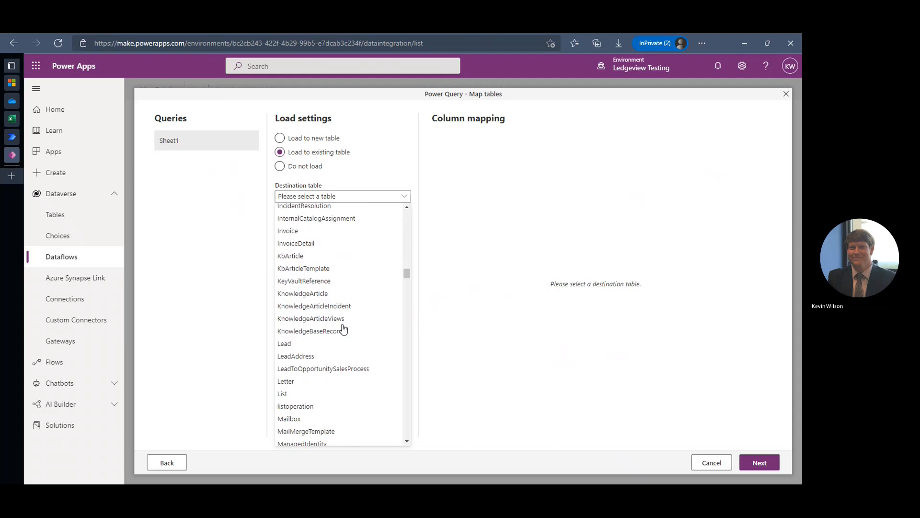
left_click(284, 343)
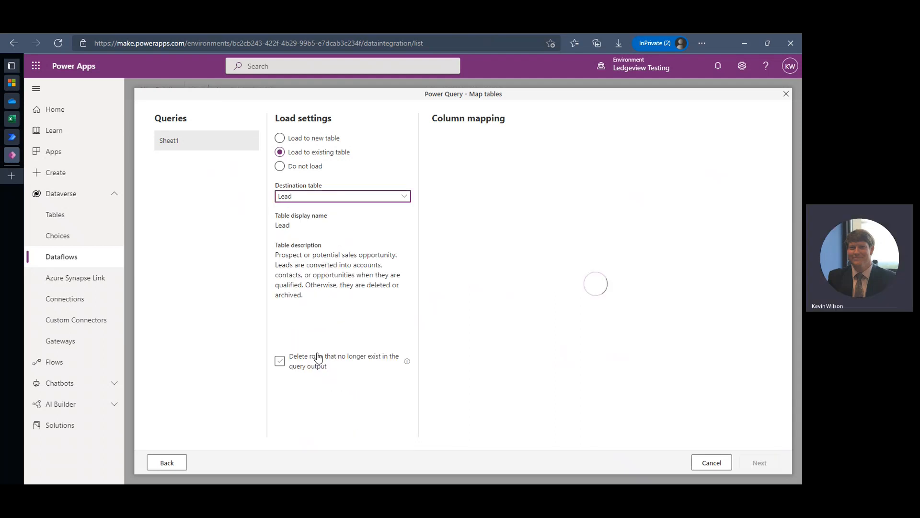
Map the spreadsheet's First Name column to the Lead FirstName field
left_click(280, 360)
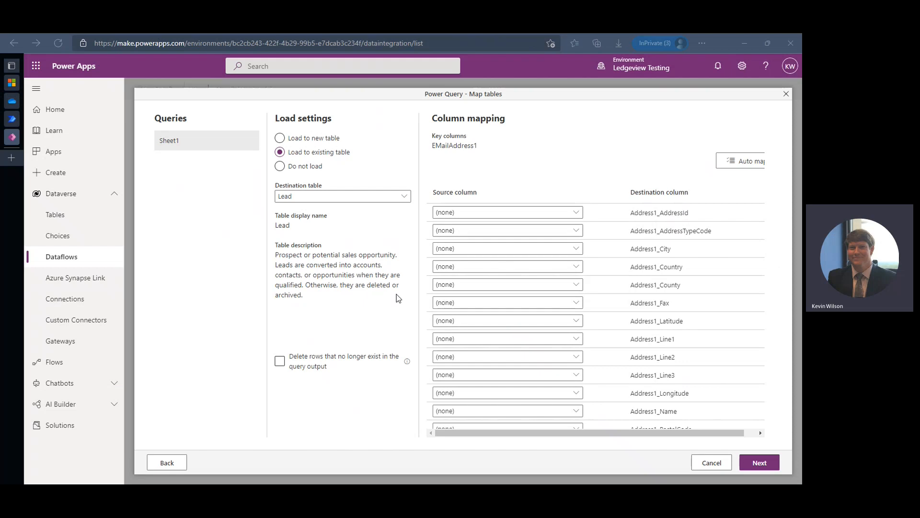
scroll("down", 3)
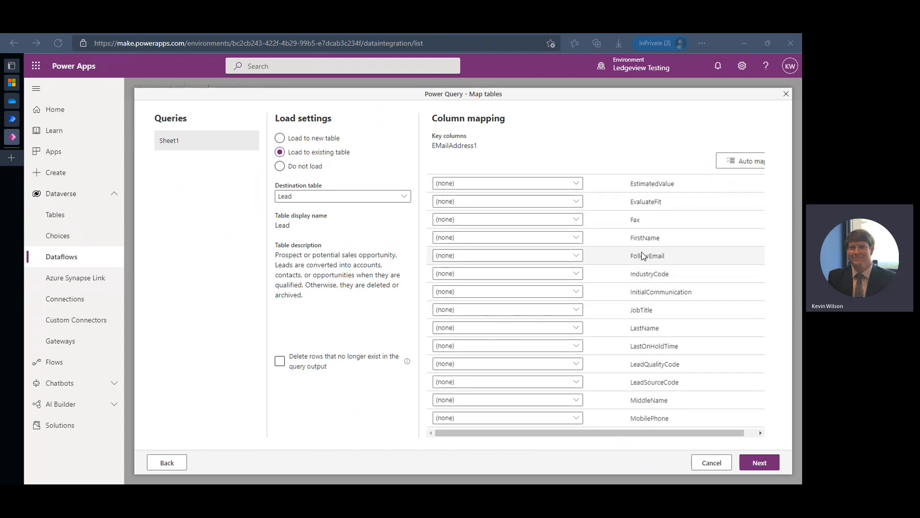
left_click(506, 237)
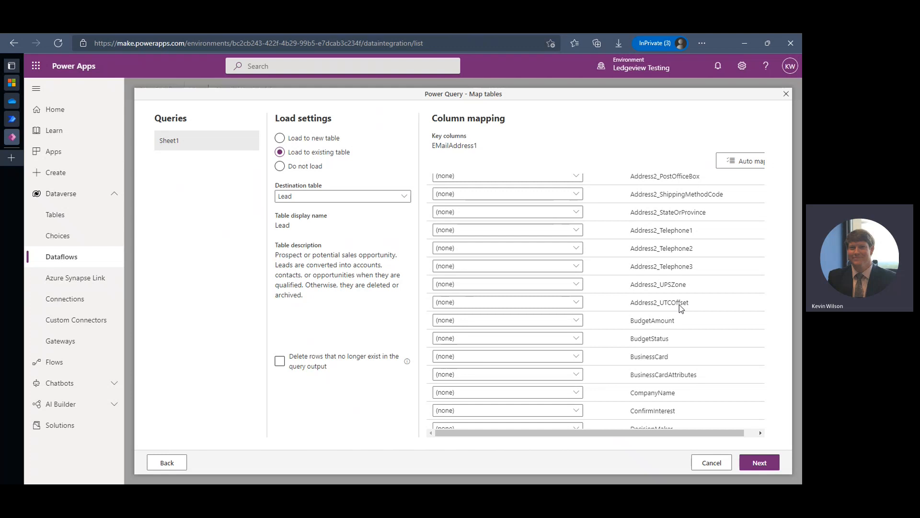
scroll("down", 3)
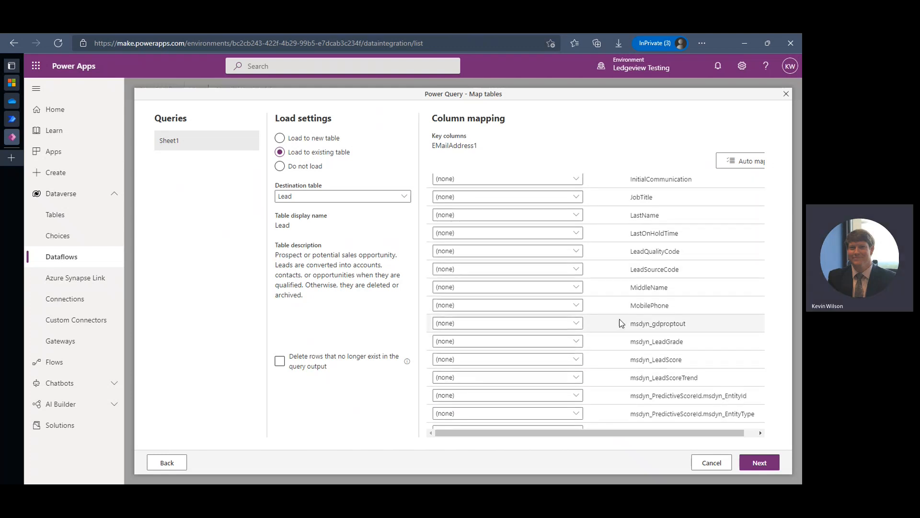
left_click(505, 236)
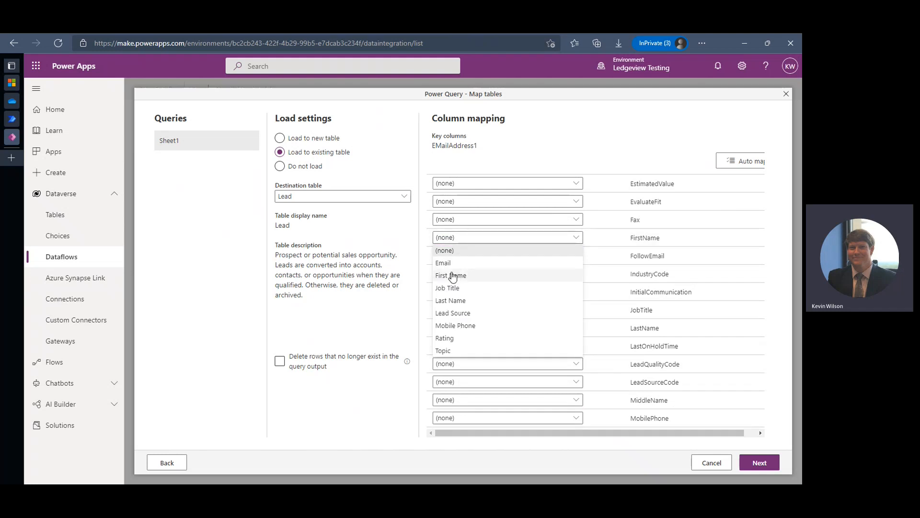
left_click(450, 275)
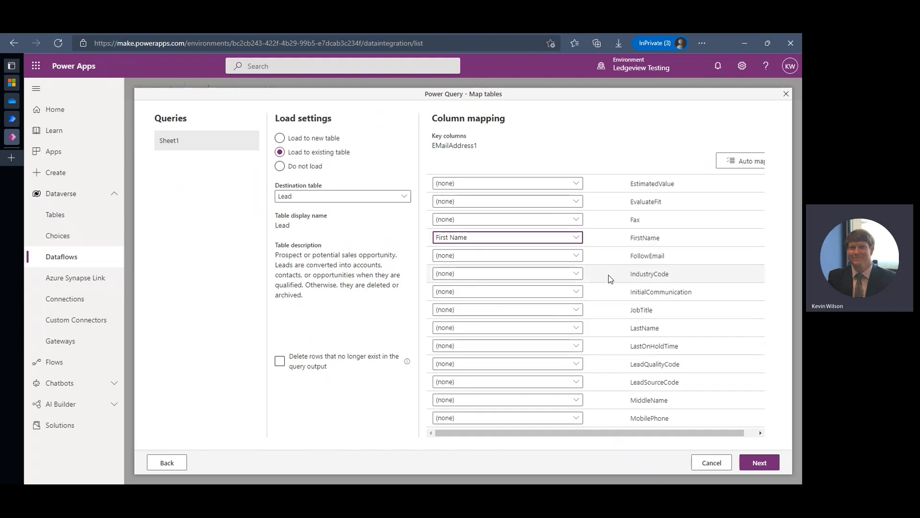
Map the Last Name column to the Lead LastName field
scroll("down", 3)
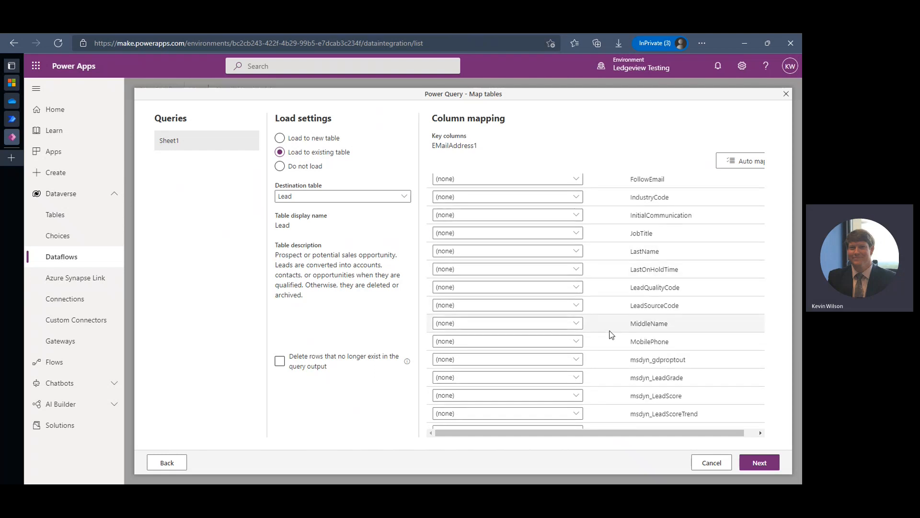
mouse_move(598, 289)
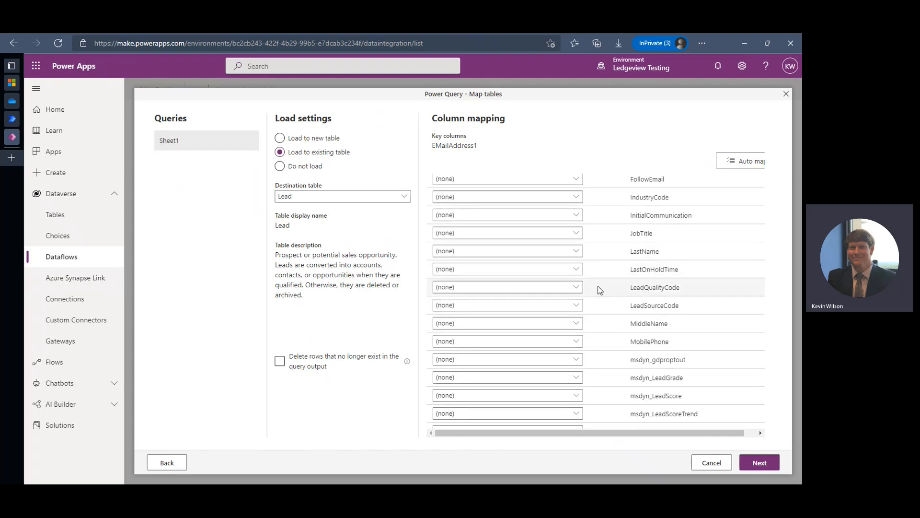
left_click(505, 251)
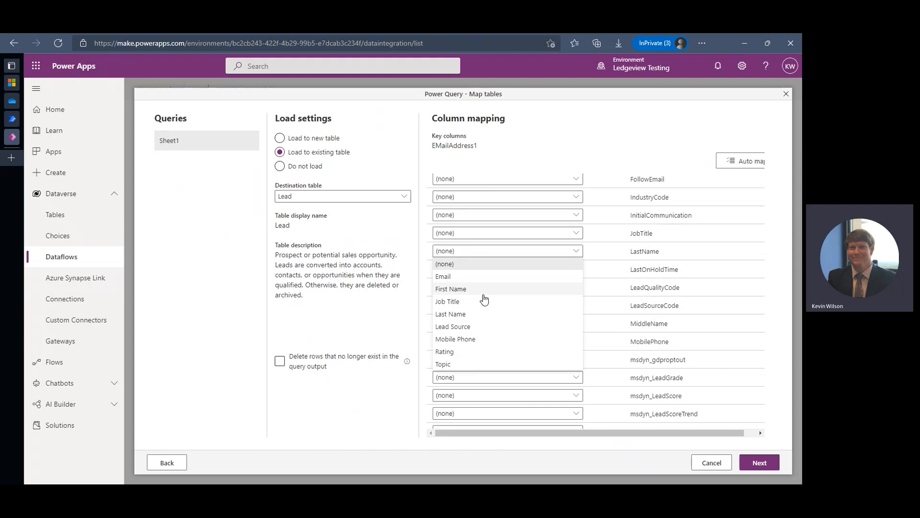
mouse_move(466, 314)
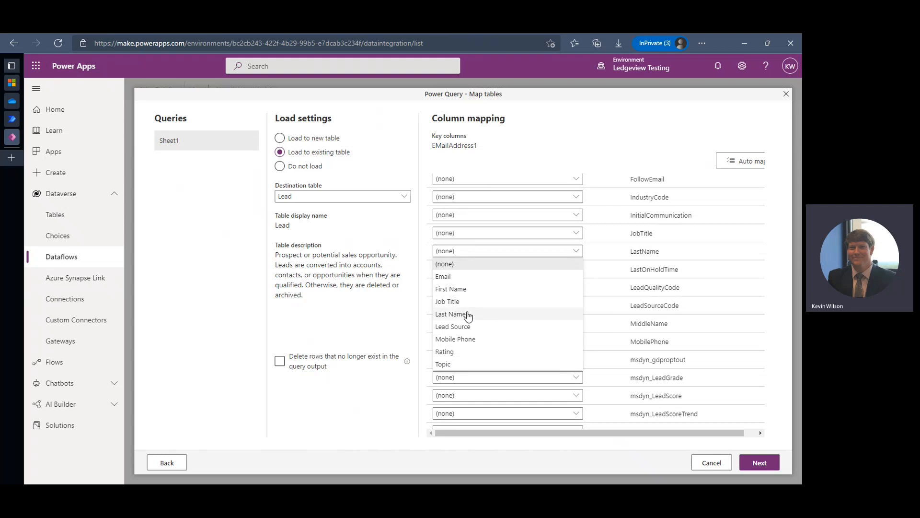
left_click(453, 314)
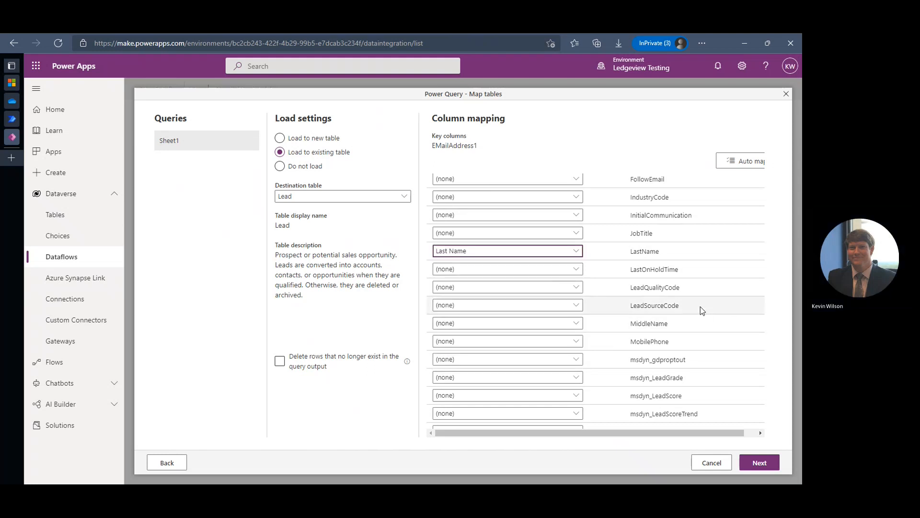
scroll("down", 3)
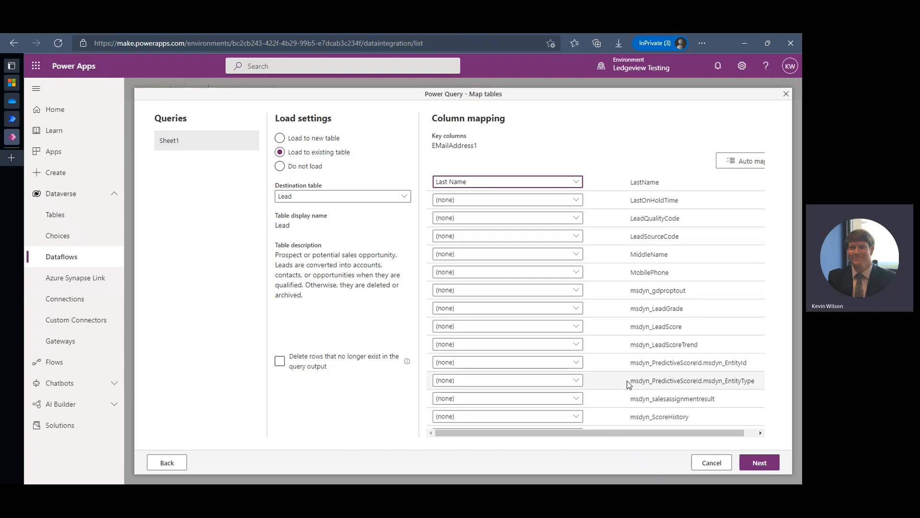
type("top")
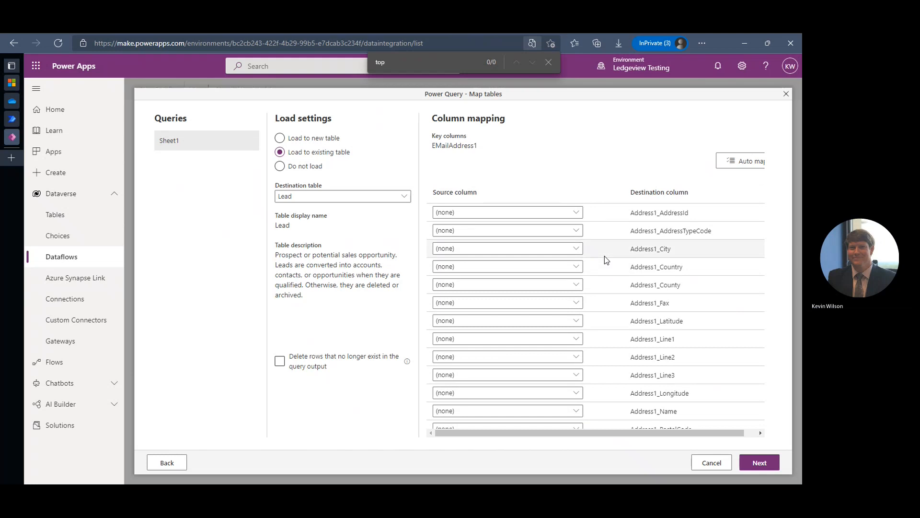
mouse_move(55, 110)
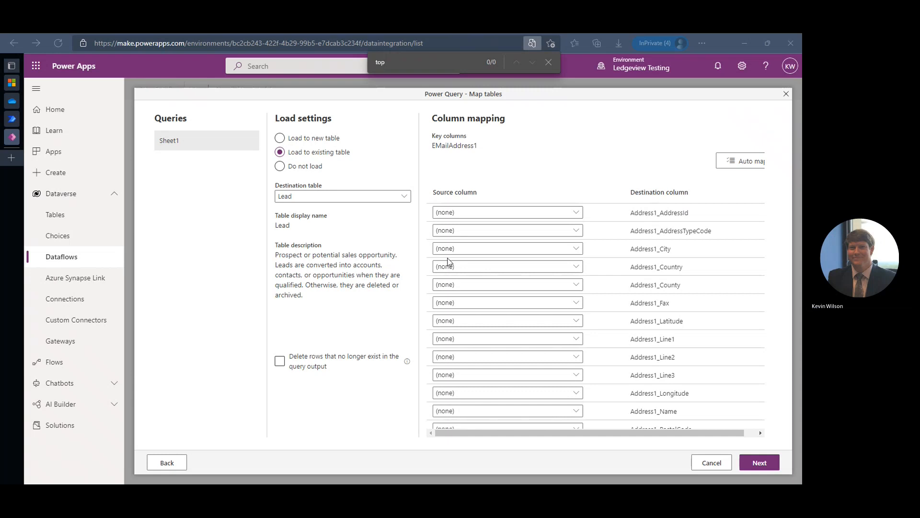
Scroll the Lead column mapping list down through the Address1 and msdyn fields
scroll("down", 3)
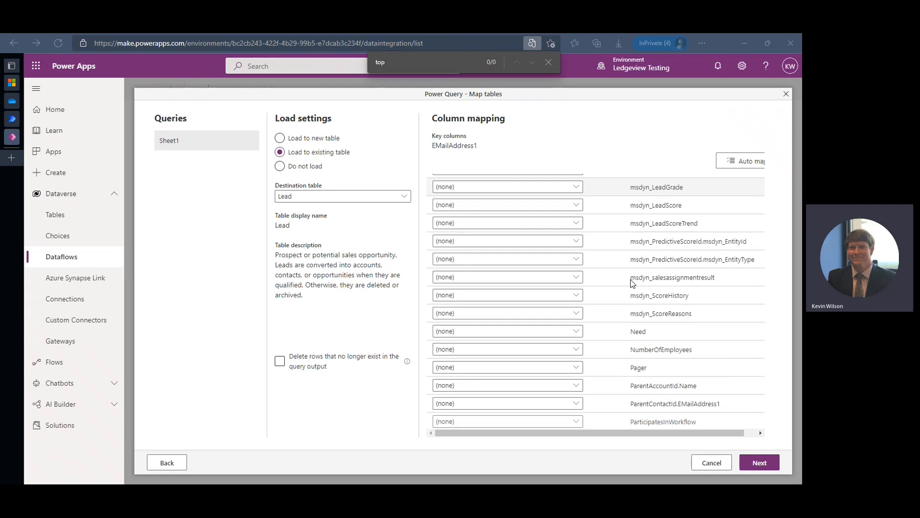
Set the Subject field's source column and map Job Title onto JobTitle
scroll("down", 3)
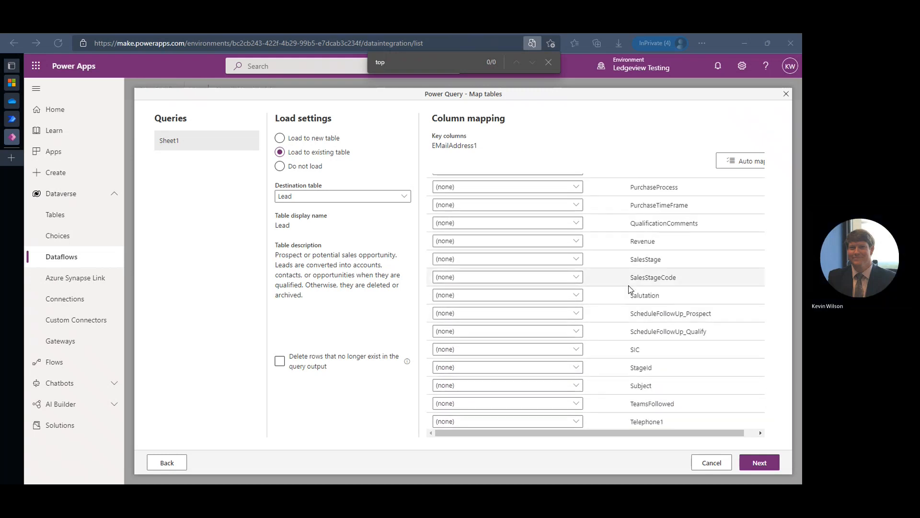
left_click(506, 307)
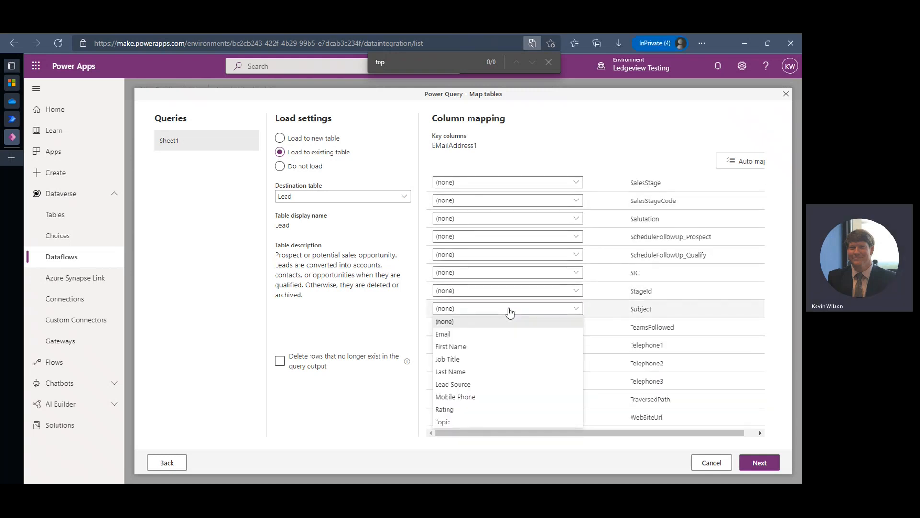
left_click(442, 422)
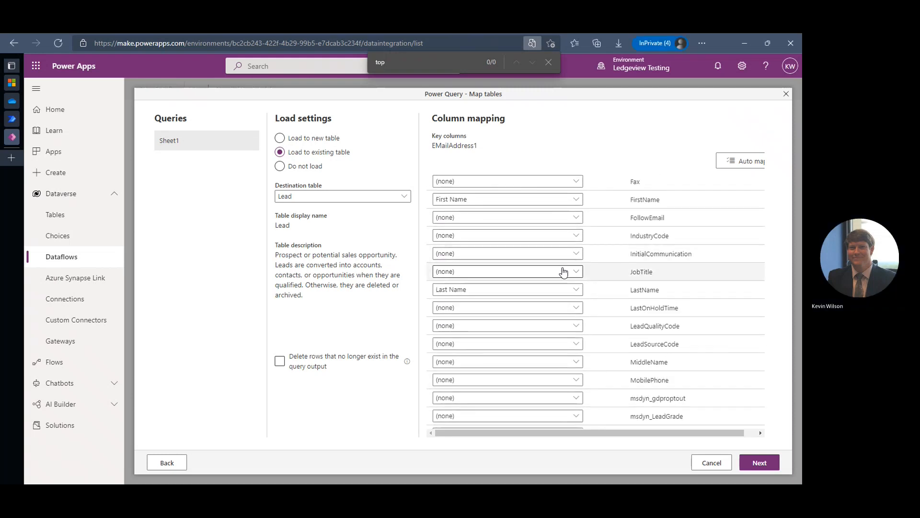
left_click(505, 271)
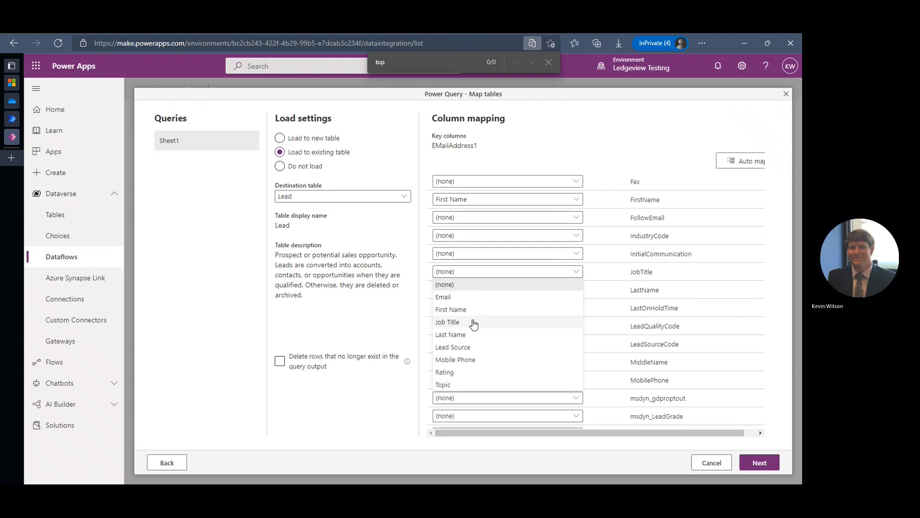
left_click(448, 322)
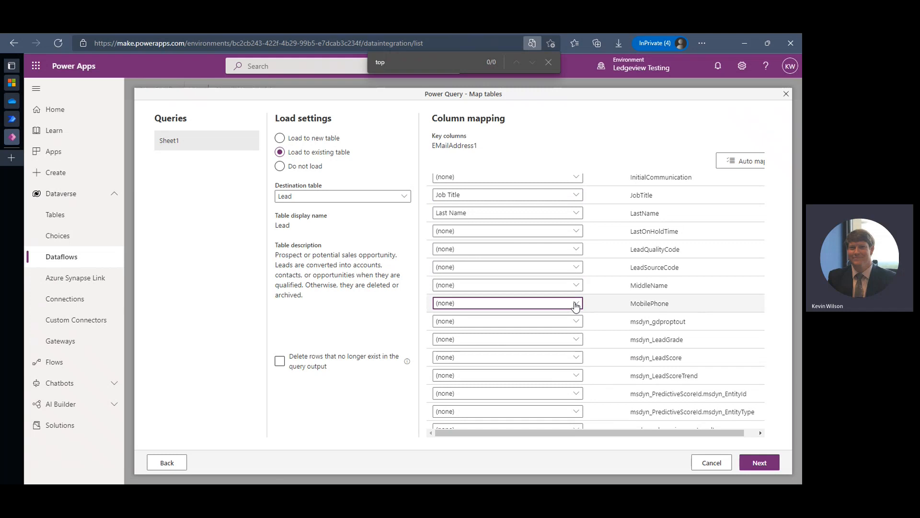
Map Mobile Phone to MobilePhone, Lead Source to LeadSourceCode and Rating to LeadQualityCode
left_click(506, 303)
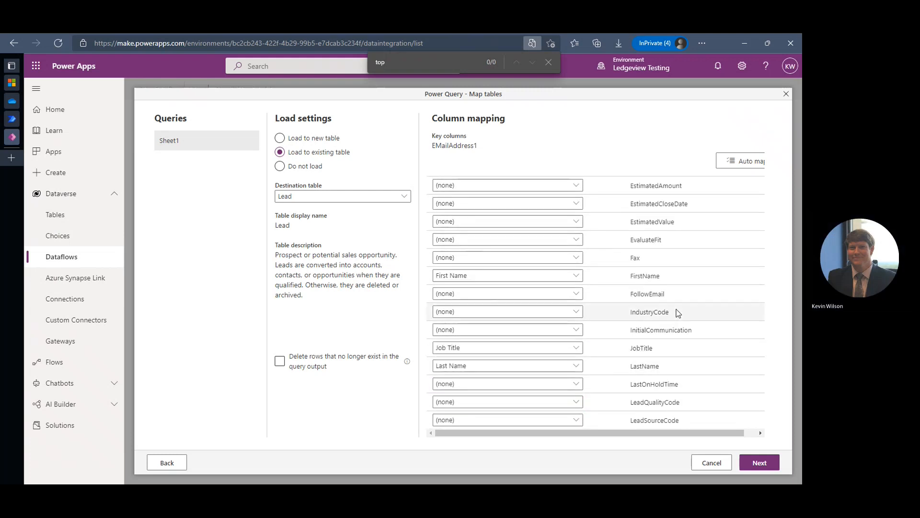
left_click(573, 304)
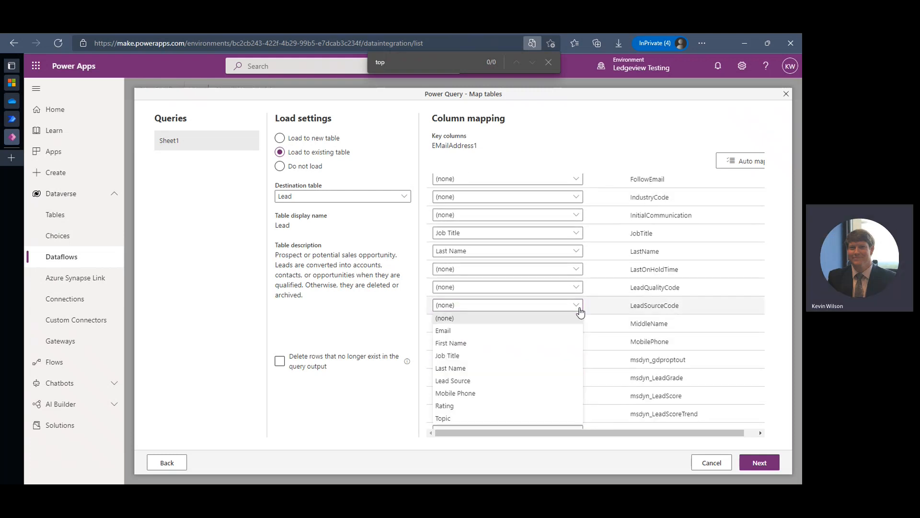
mouse_move(453, 381)
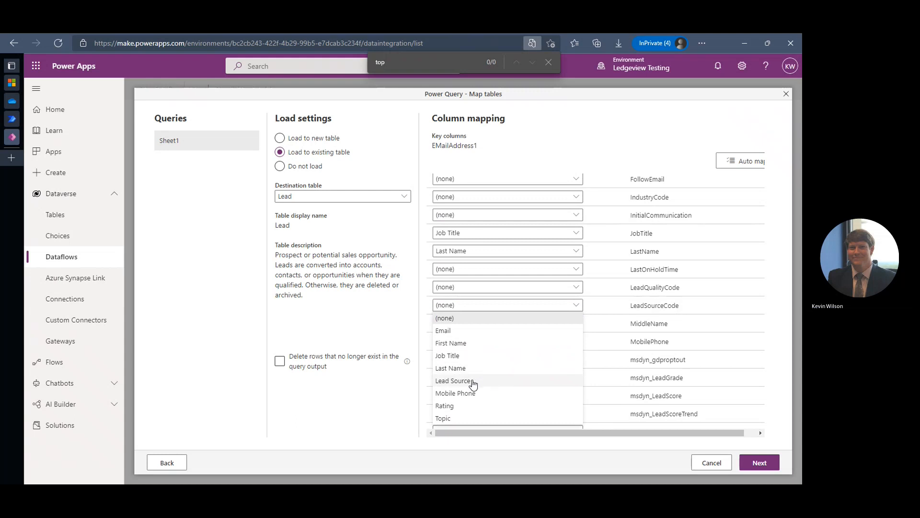
left_click(454, 380)
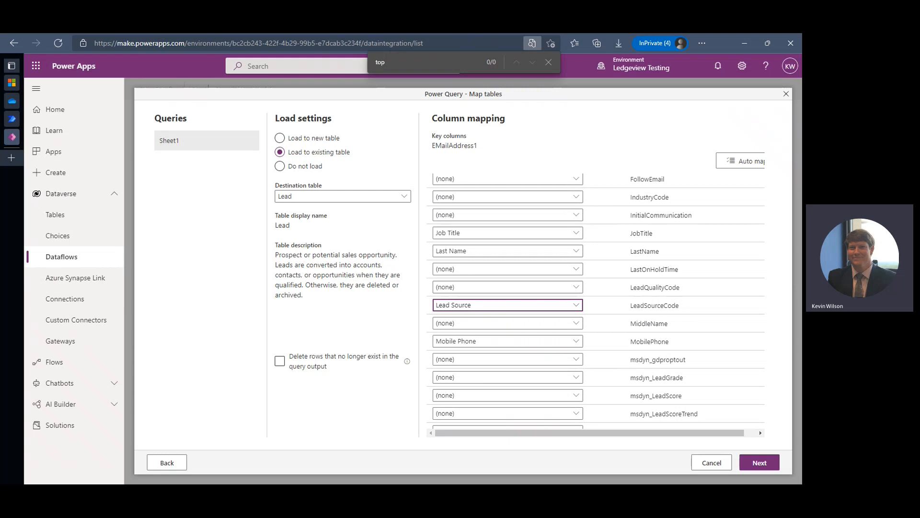
mouse_move(659, 296)
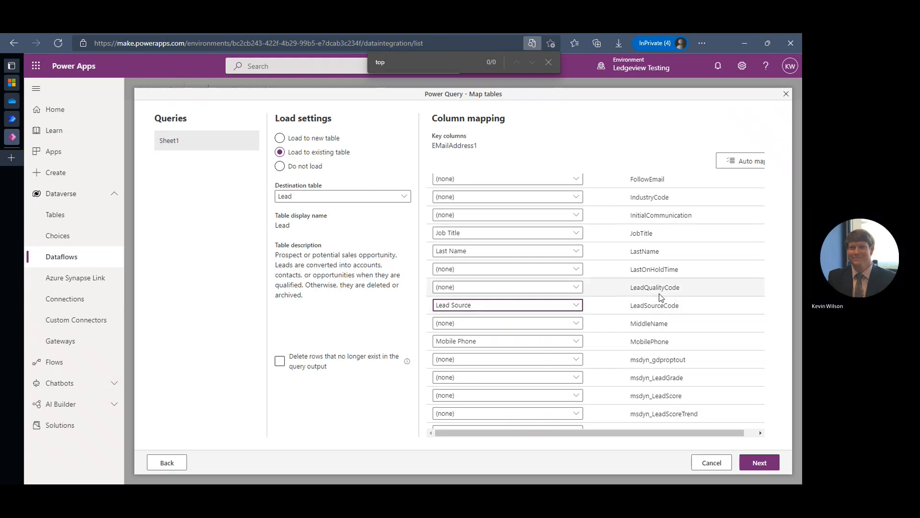
left_click(505, 286)
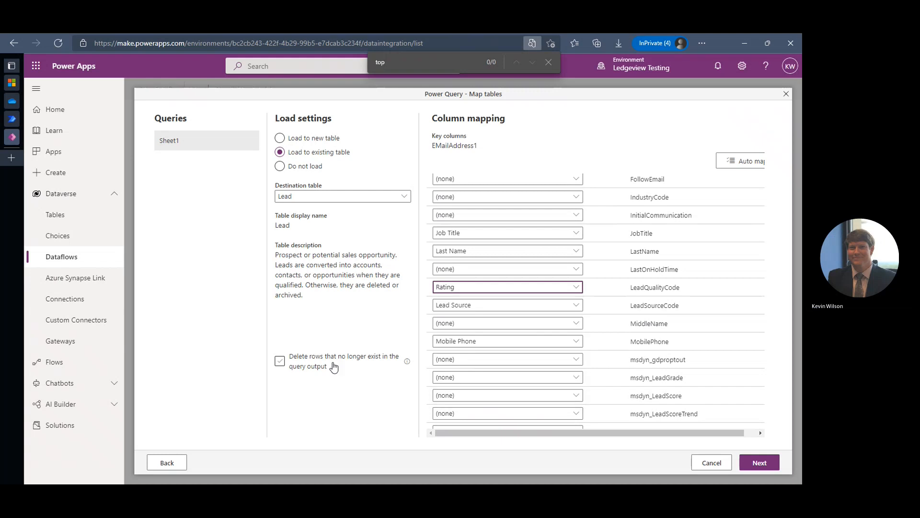
mouse_move(404, 362)
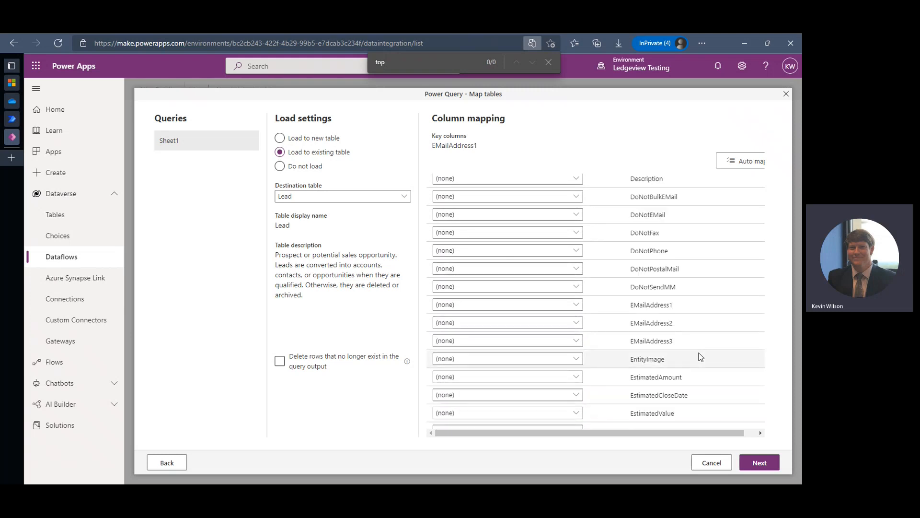
Map Email onto EMailAddress1 and leave 'Delete rows that no longer exist' unchecked
left_click(505, 304)
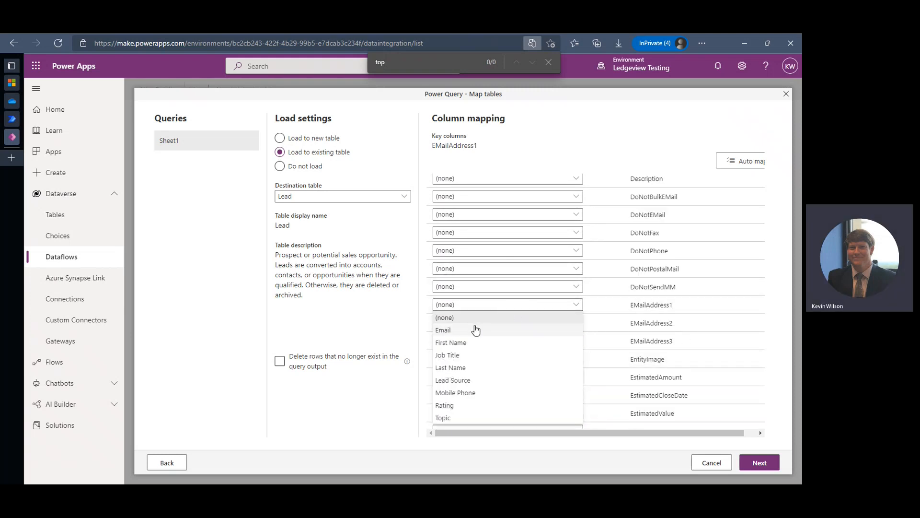
left_click(443, 328)
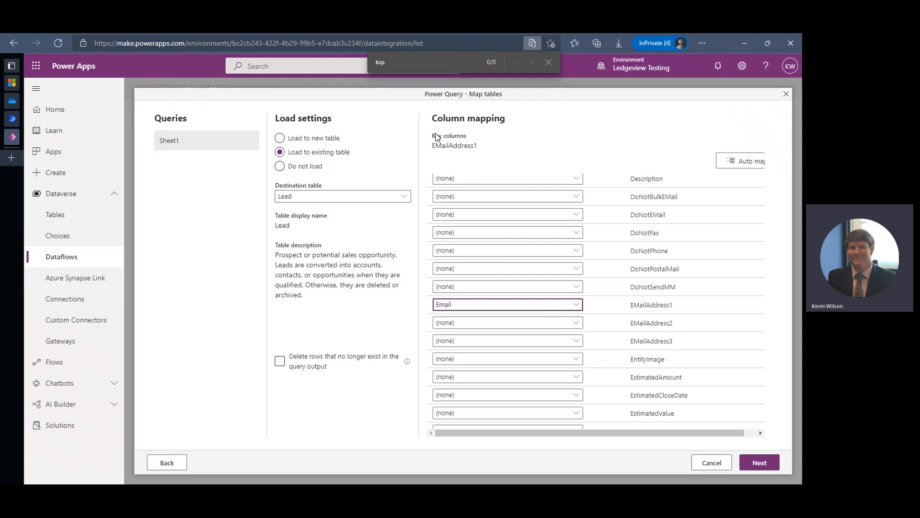
mouse_move(438, 139)
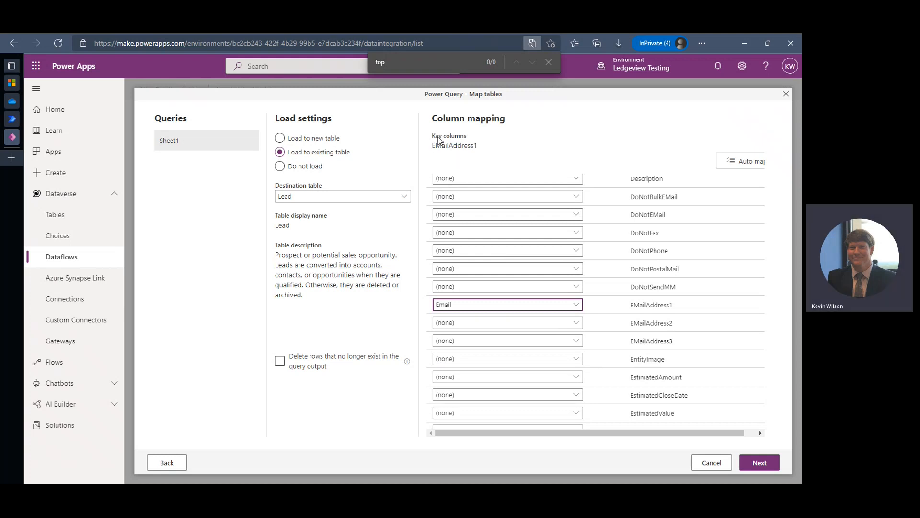
mouse_move(444, 142)
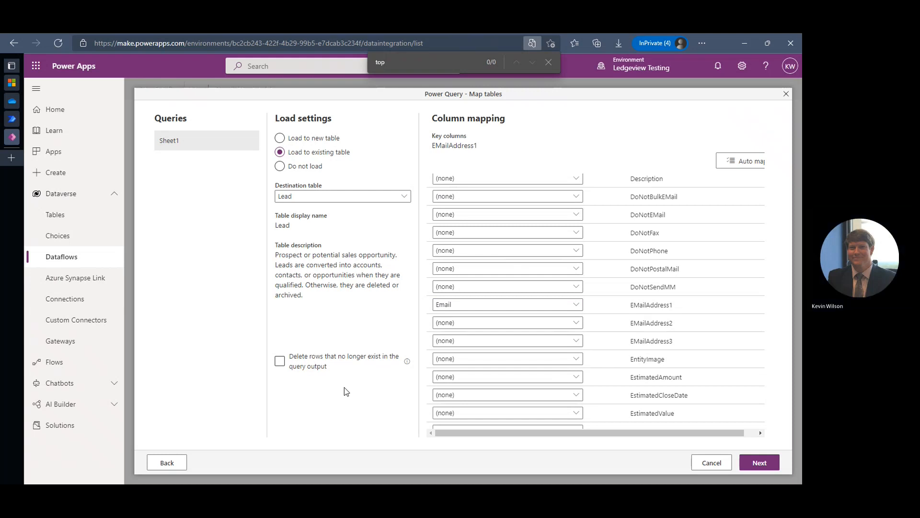
left_click(280, 361)
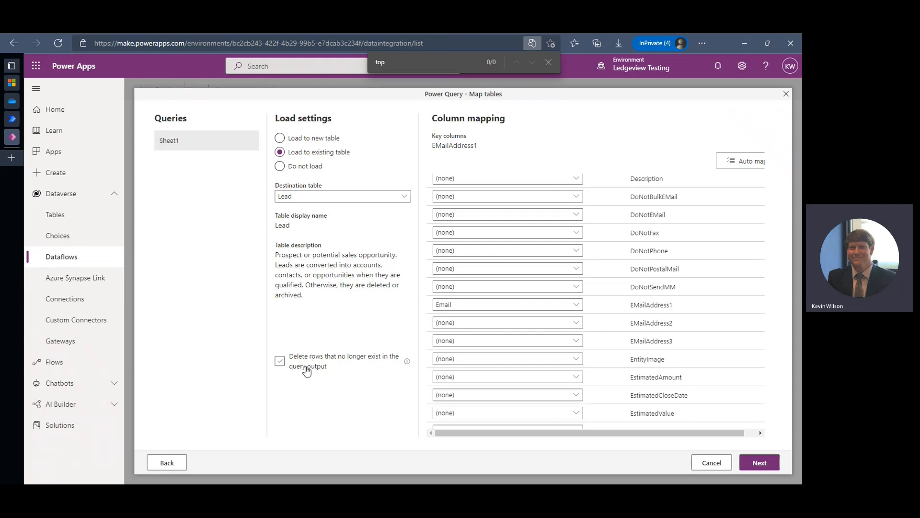
left_click(280, 360)
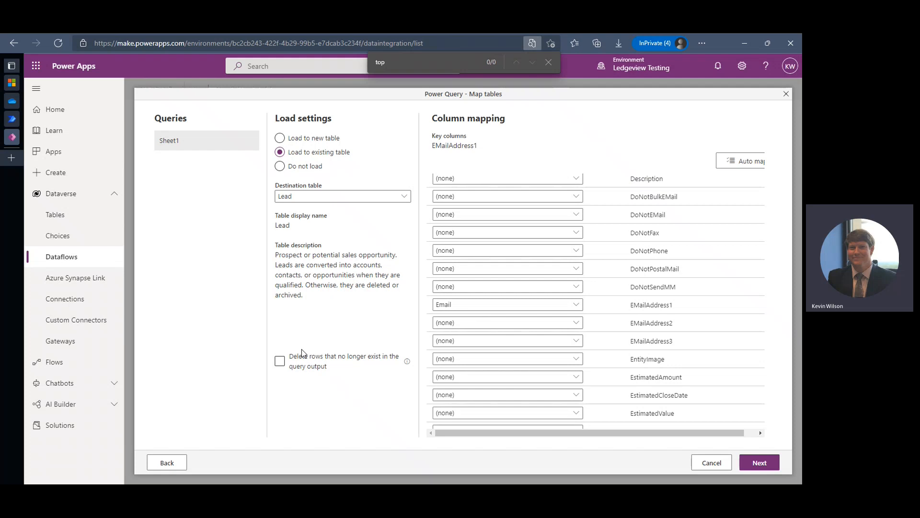
mouse_move(425, 355)
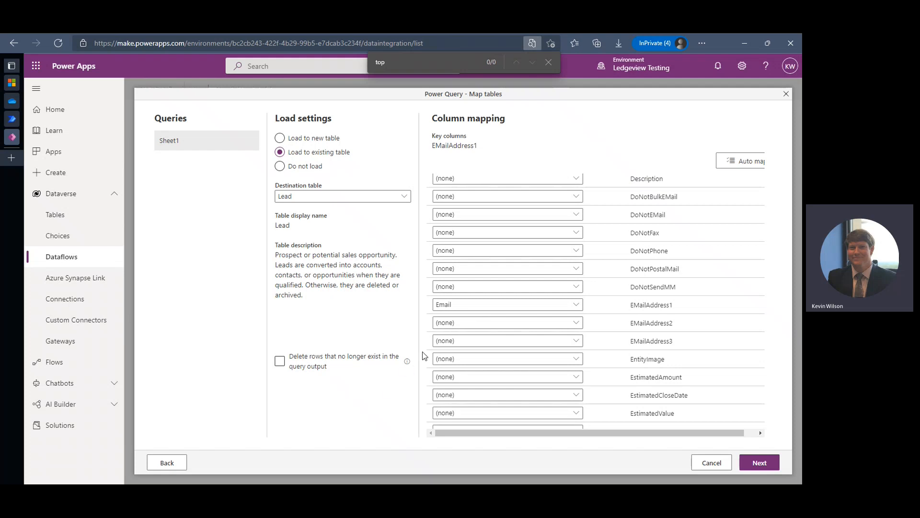
left_click(280, 361)
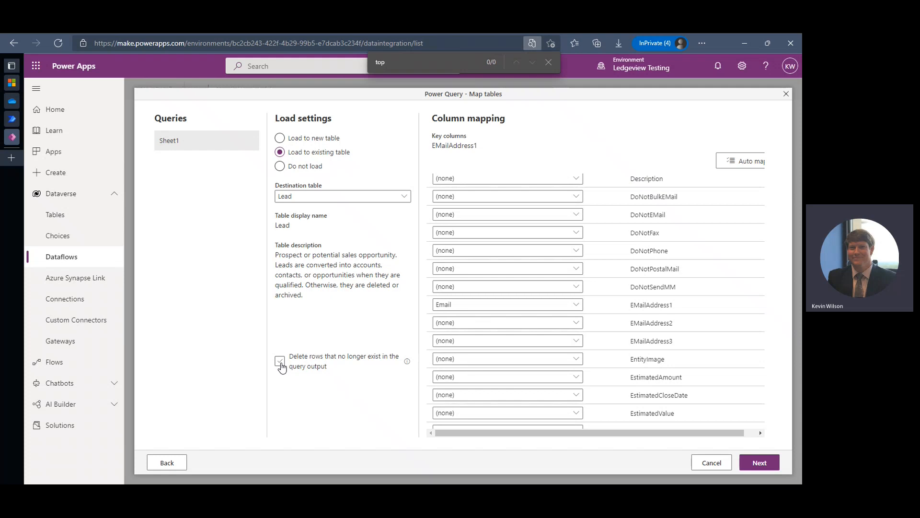
mouse_move(311, 366)
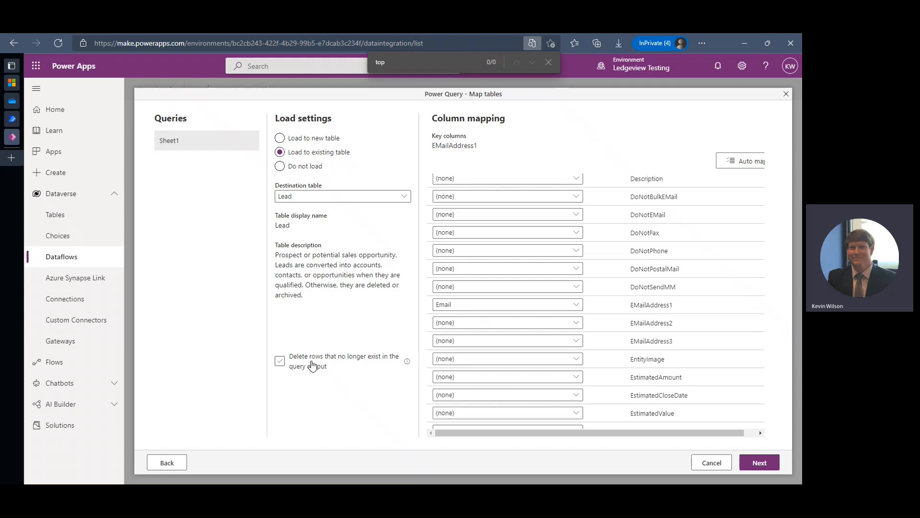
left_click(279, 361)
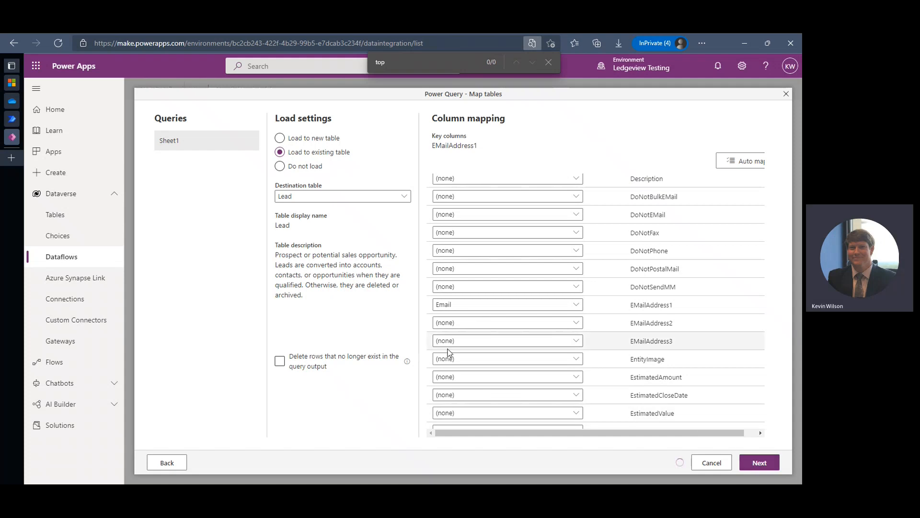
Move to Refresh settings and try the automatic and scheduled refresh options
left_click(759, 462)
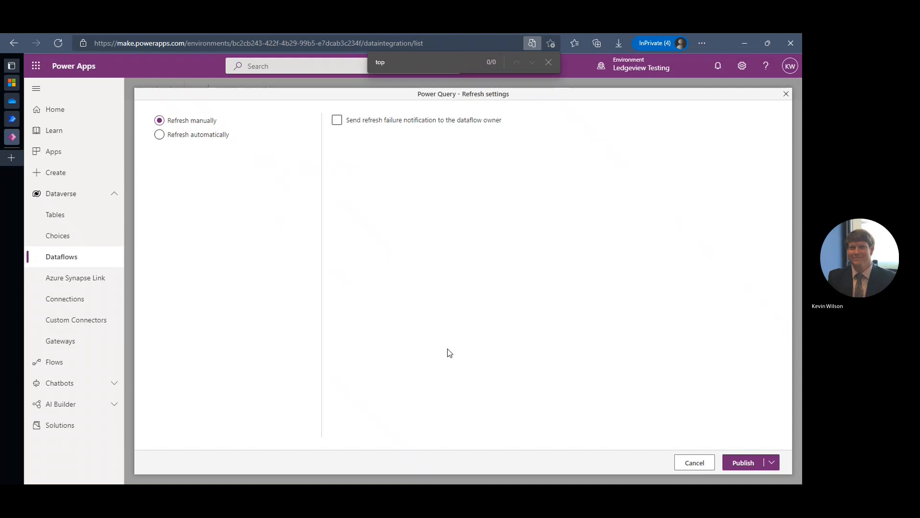
mouse_move(315, 220)
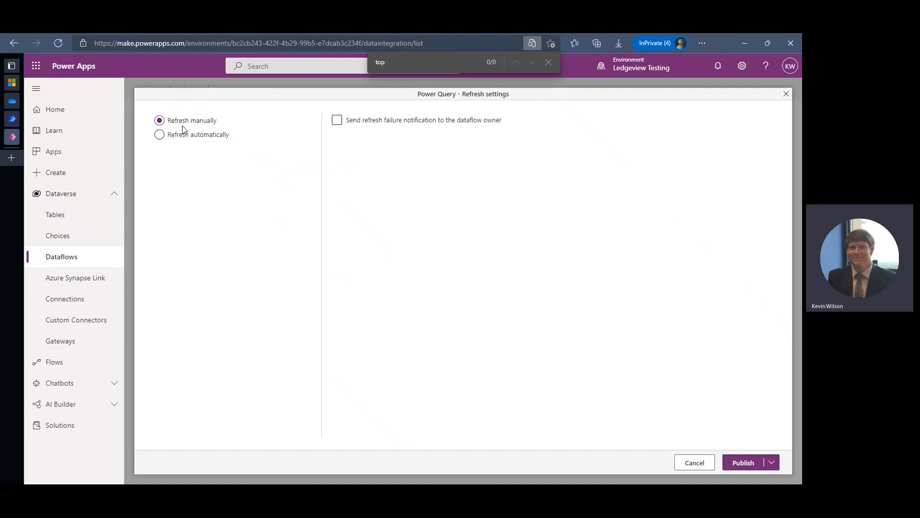
left_click(158, 135)
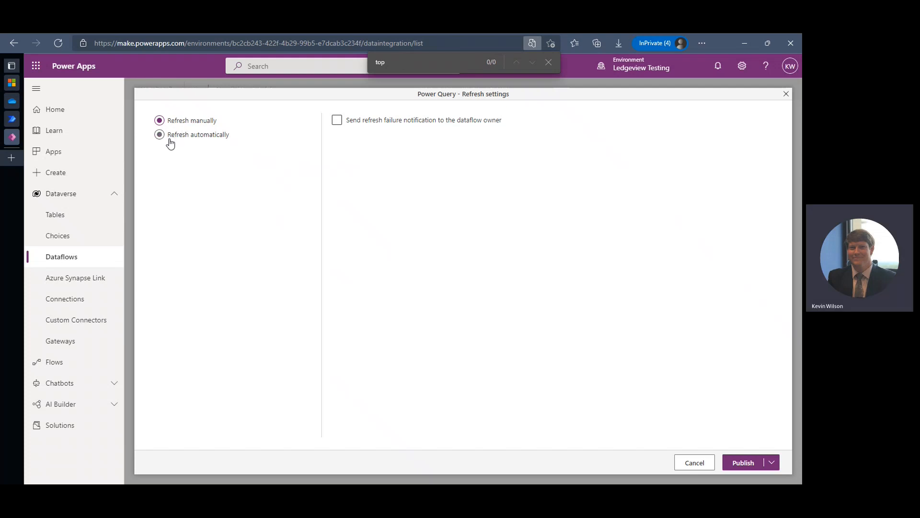
left_click(159, 135)
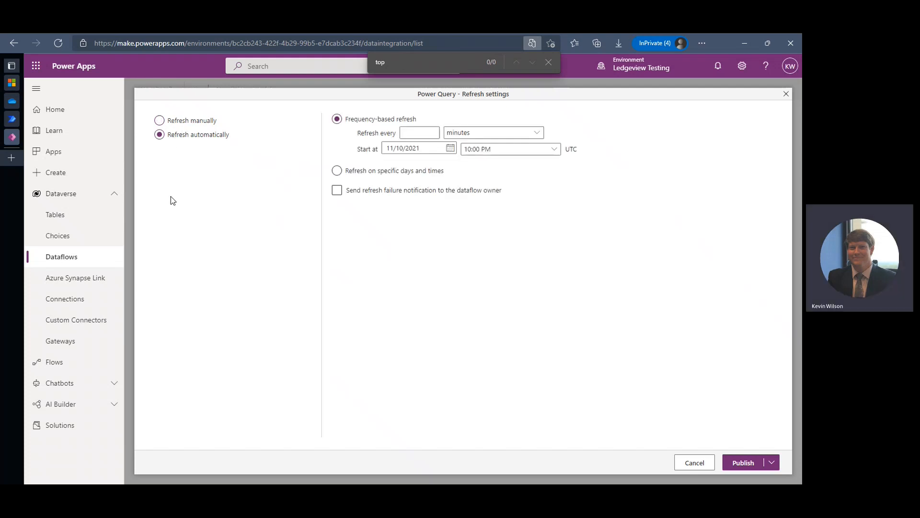
mouse_move(178, 198)
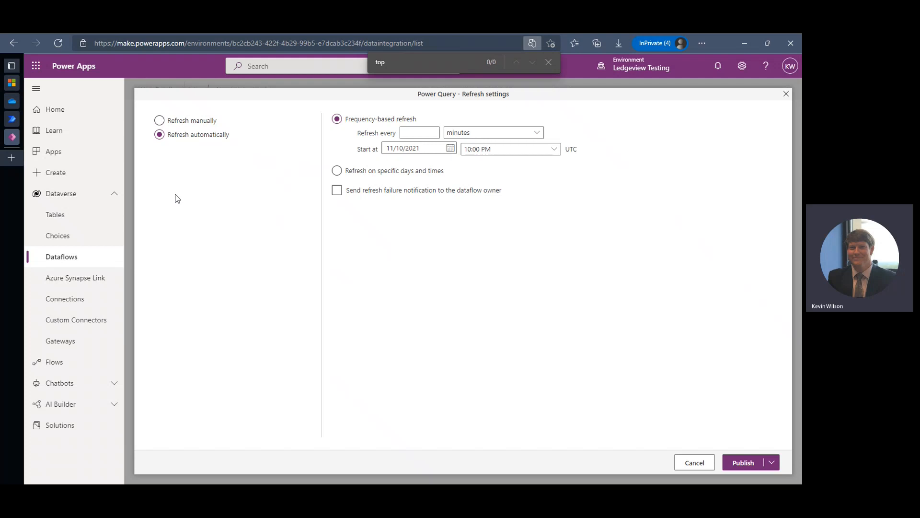
left_click(492, 132)
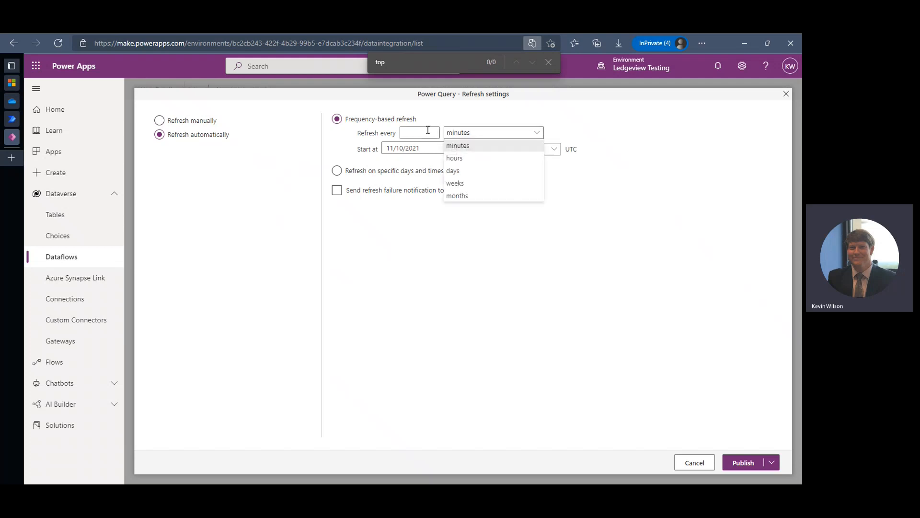
left_click(457, 144)
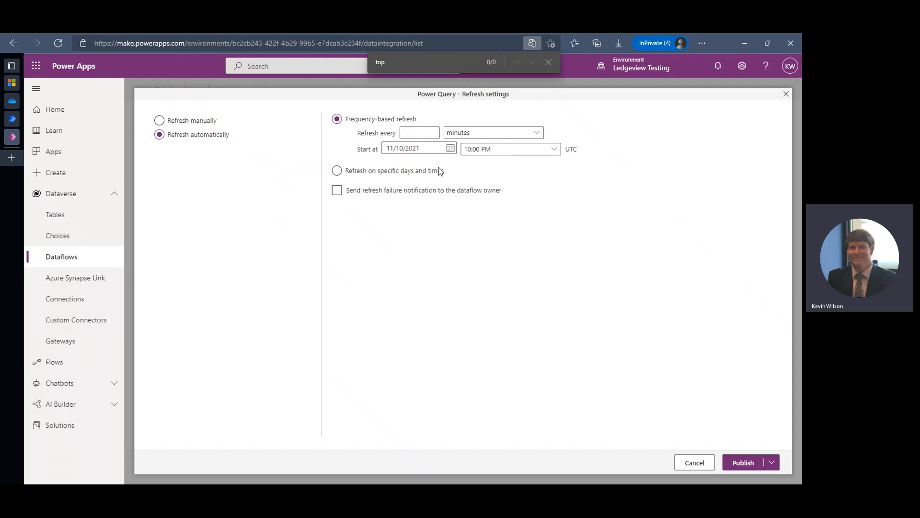
left_click(336, 170)
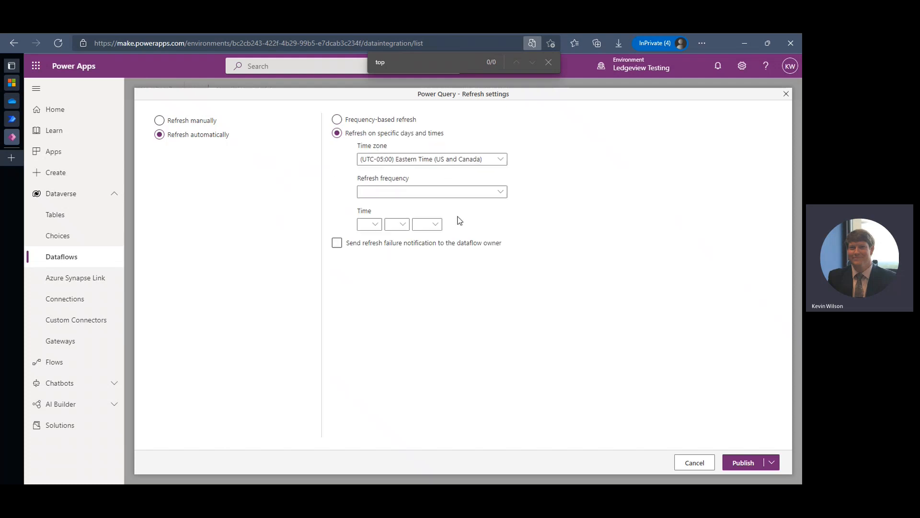
Leave refresh failure notifications to the owner off and choose Refresh manually
left_click(336, 243)
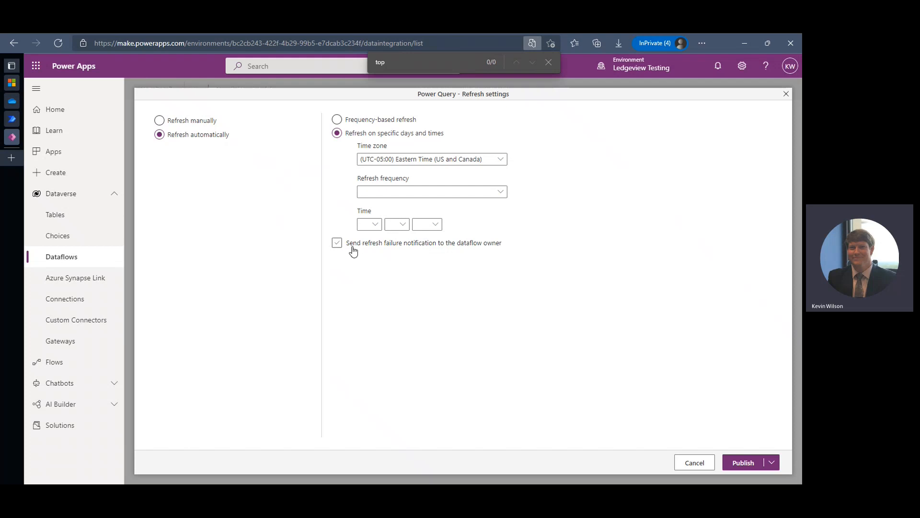
left_click(336, 242)
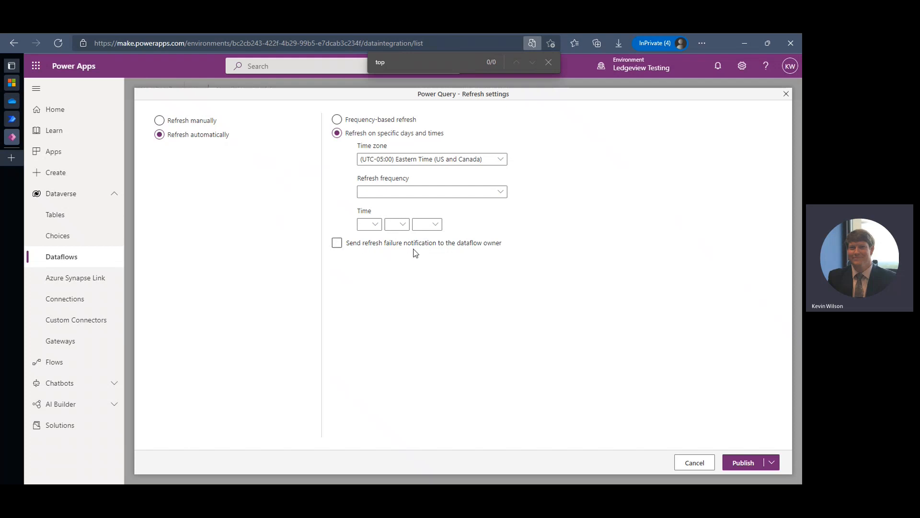
left_click(336, 243)
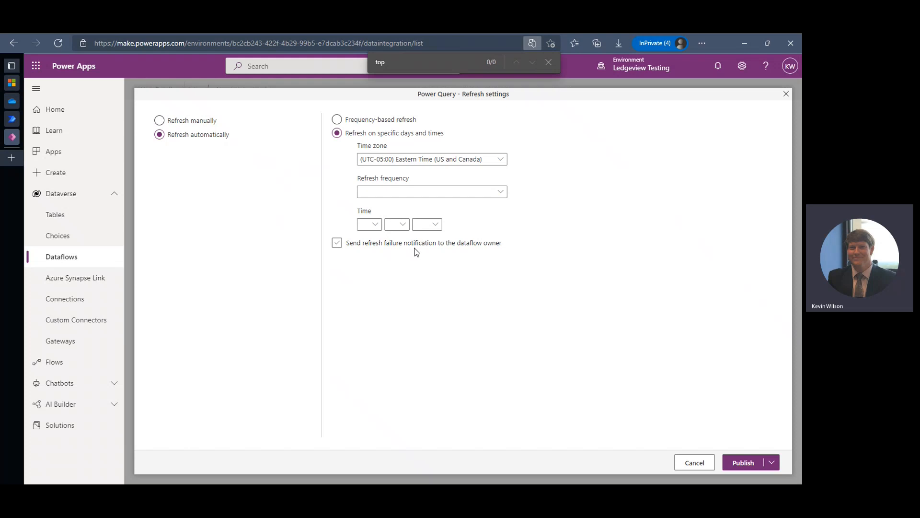
left_click(336, 242)
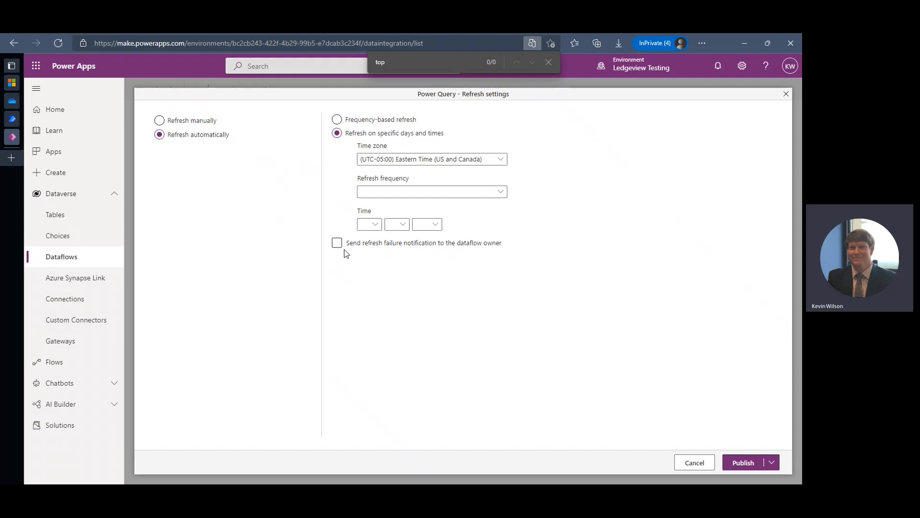
left_click(159, 121)
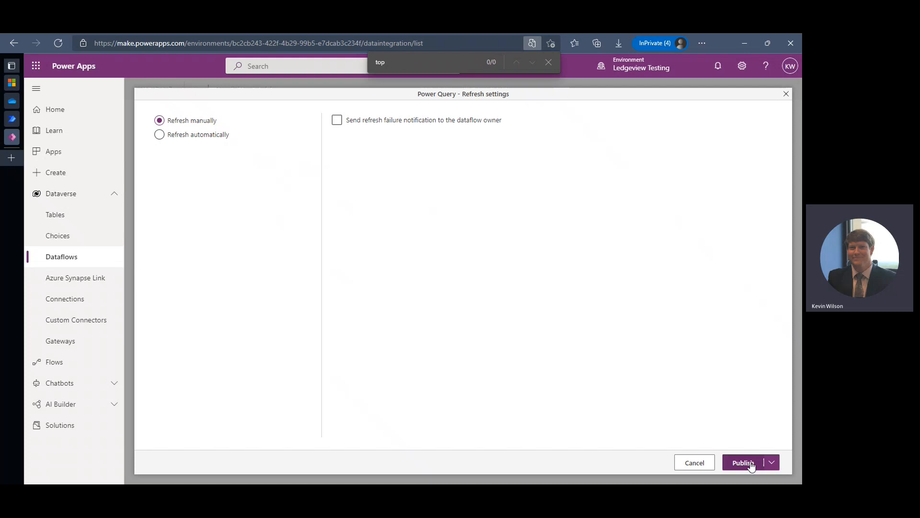
Publish the Leads dataflow and dismiss the success banner
left_click(742, 462)
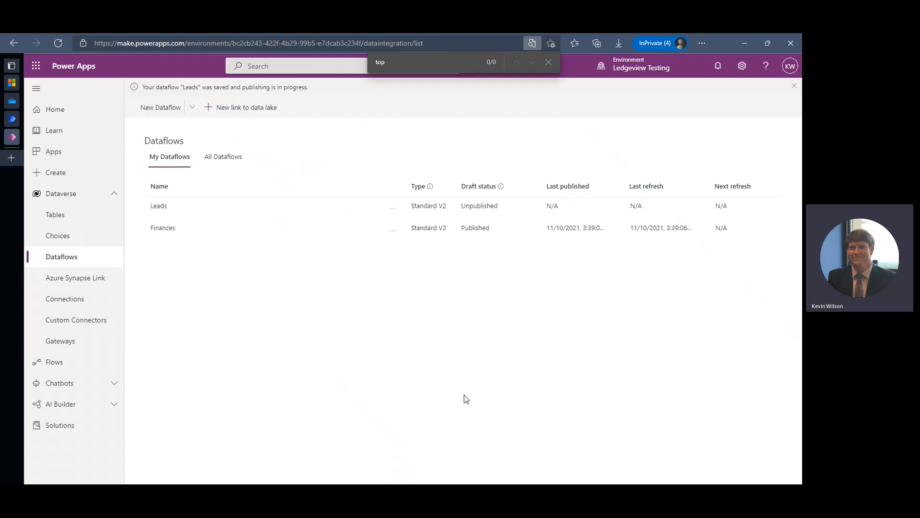
mouse_move(503, 365)
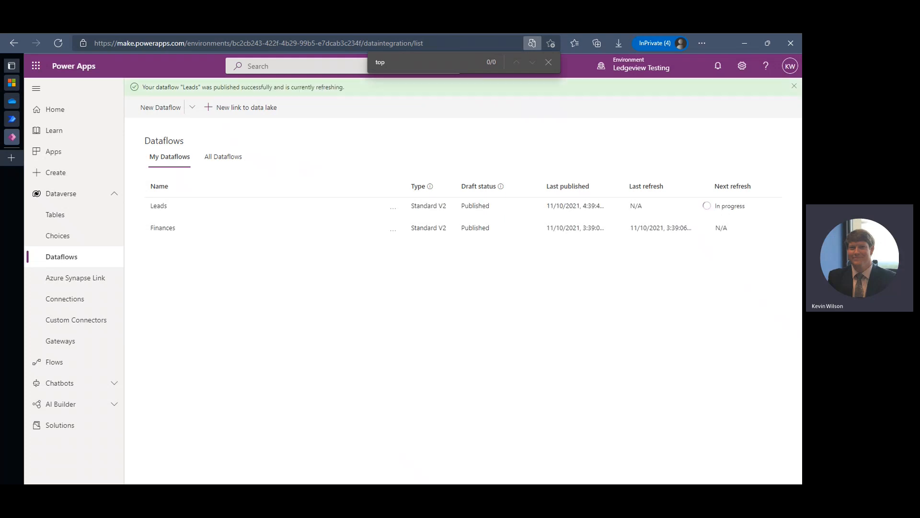
mouse_move(733, 192)
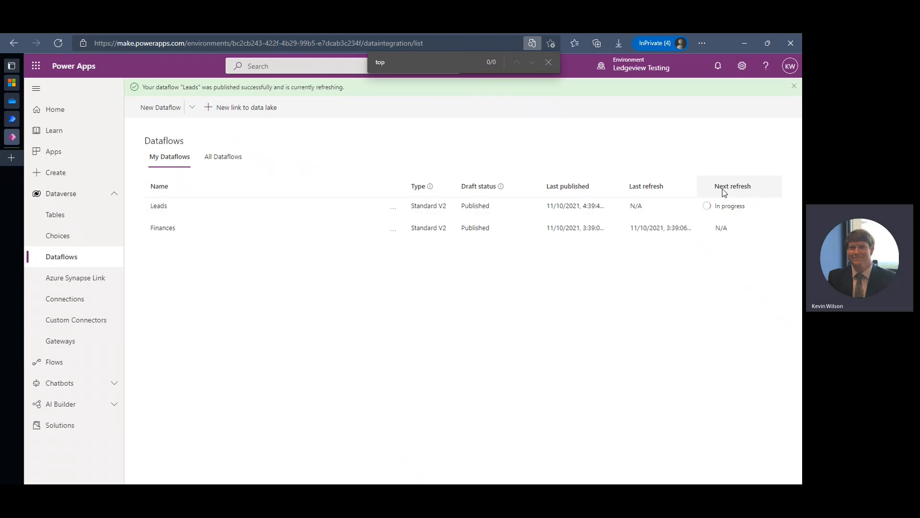
left_click(794, 86)
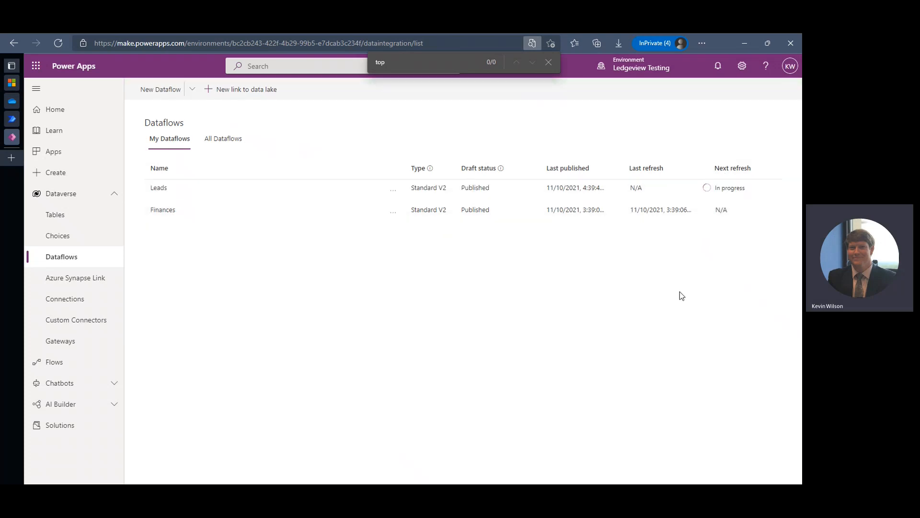
mouse_move(678, 297)
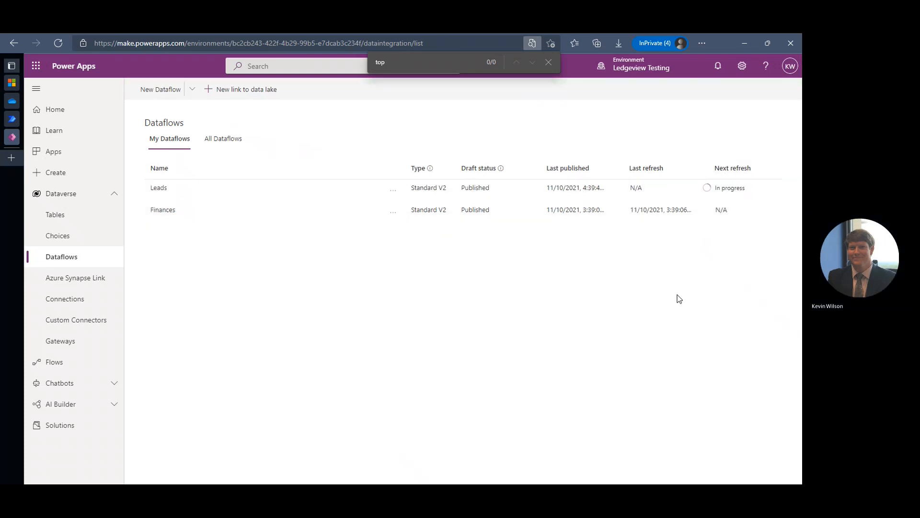
mouse_move(673, 315)
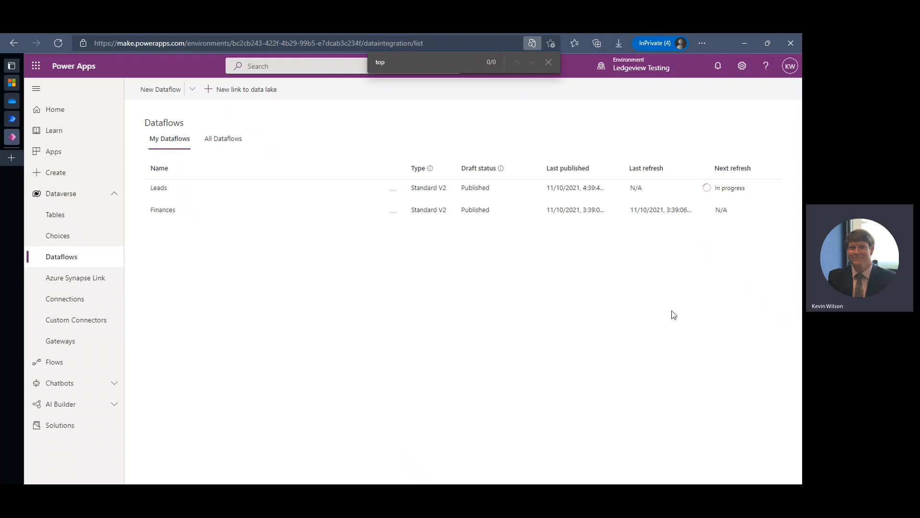
mouse_move(667, 210)
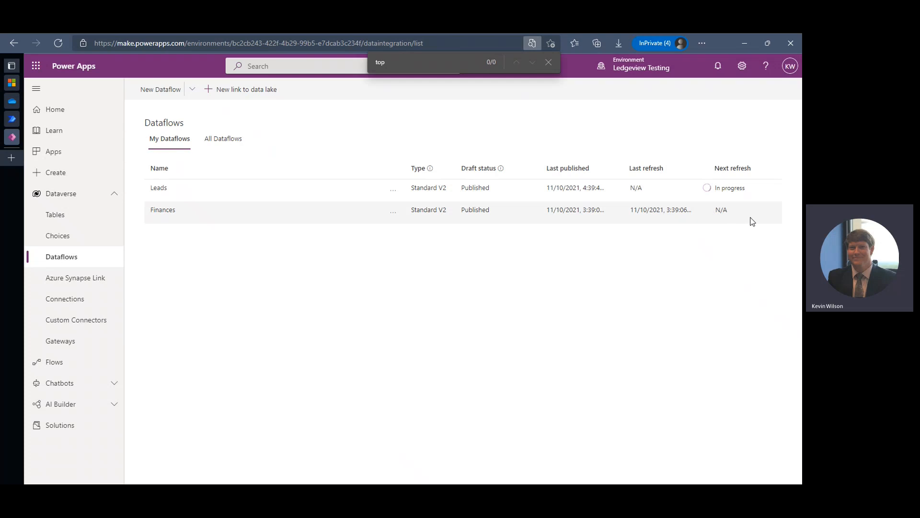
mouse_move(424, 388)
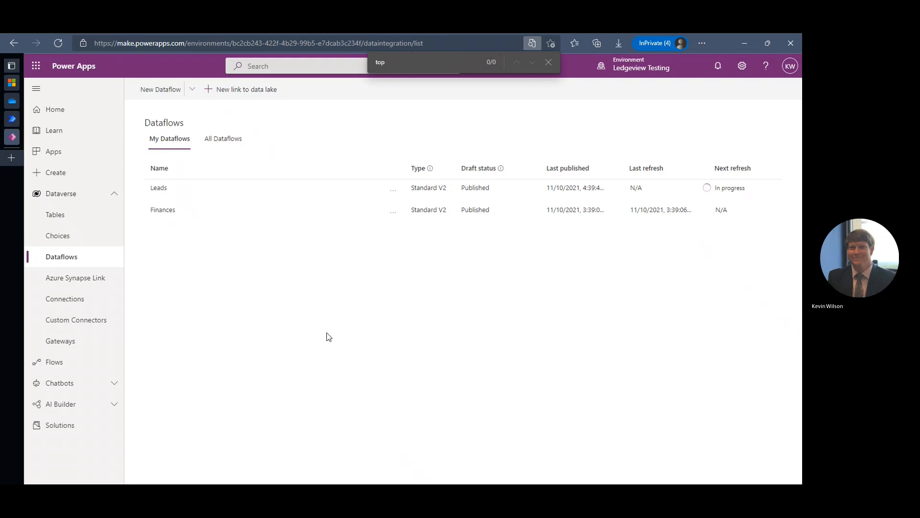
mouse_move(325, 328)
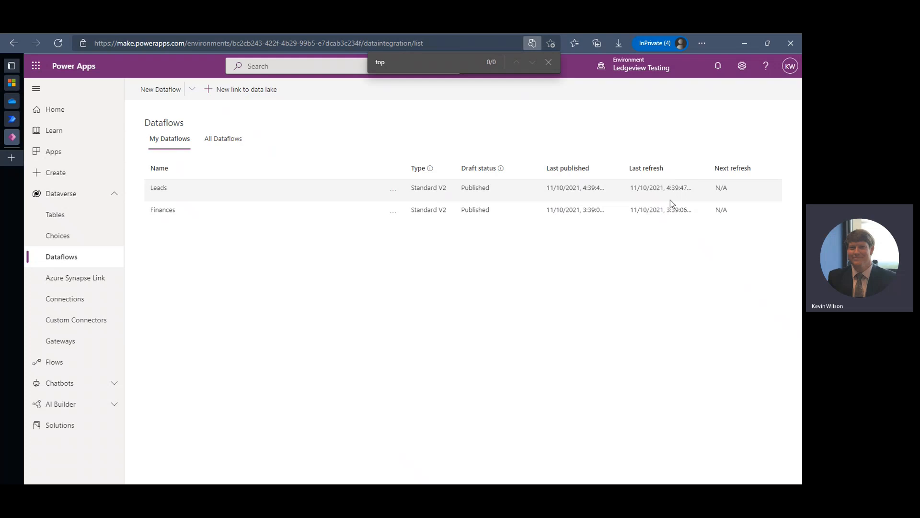
mouse_move(616, 192)
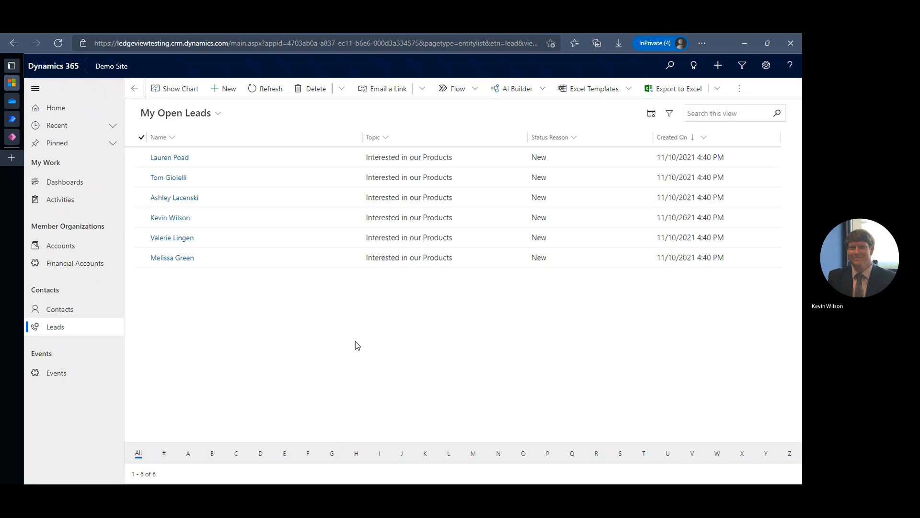
mouse_move(200, 372)
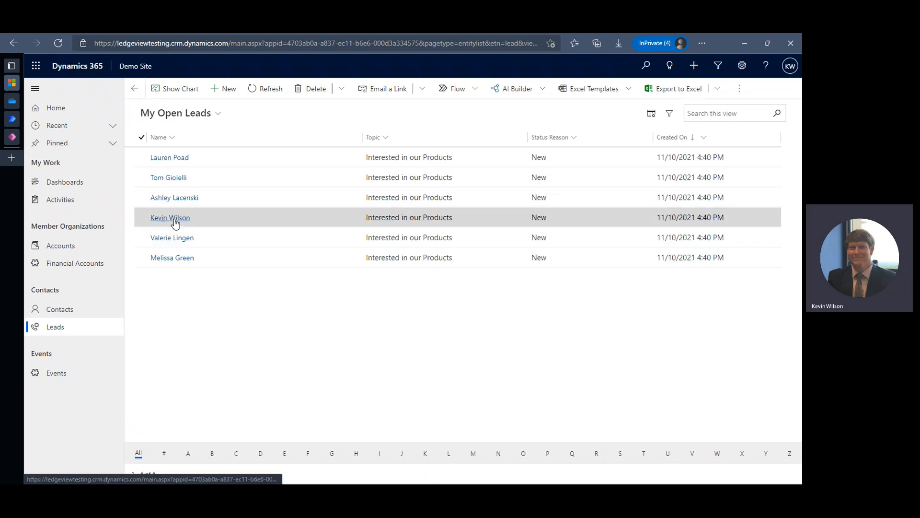
Open an imported lead's record in My Open Leads and review its Summary fields
left_click(171, 217)
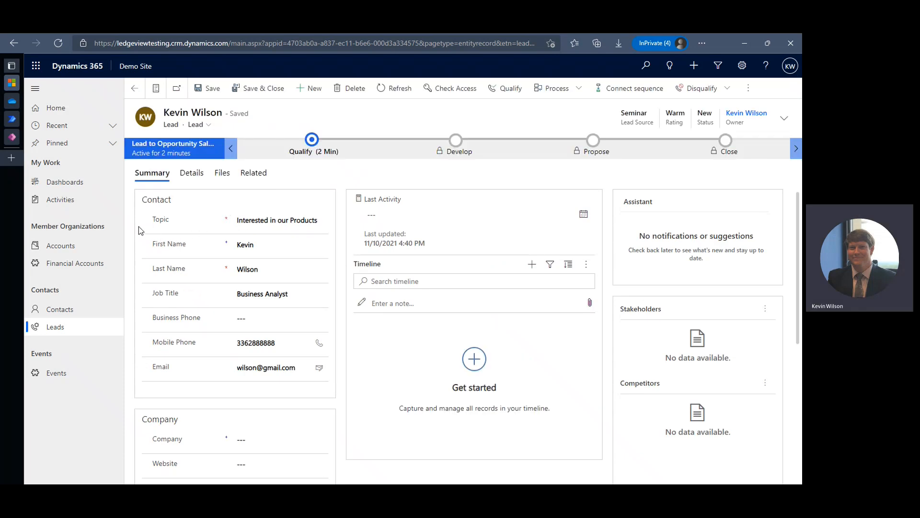
left_click(271, 342)
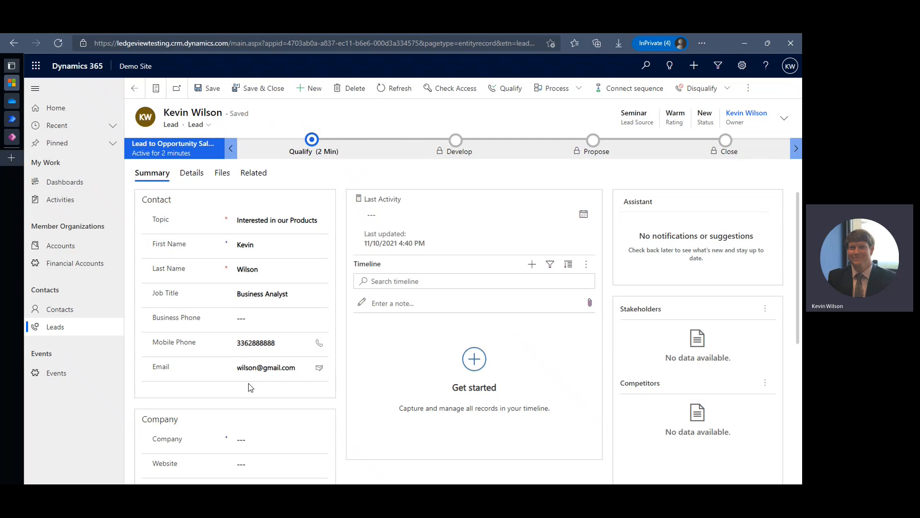
left_click(279, 220)
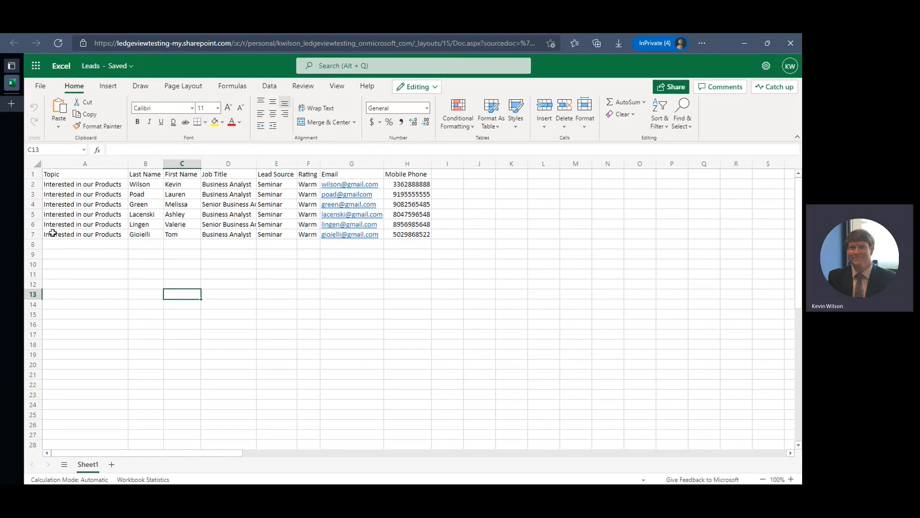
left_click(33, 234)
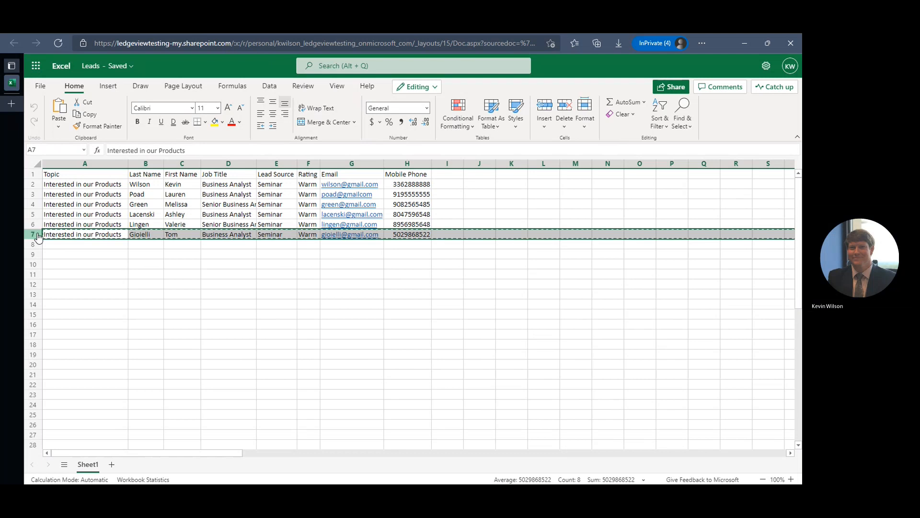
key("ctrl+v")
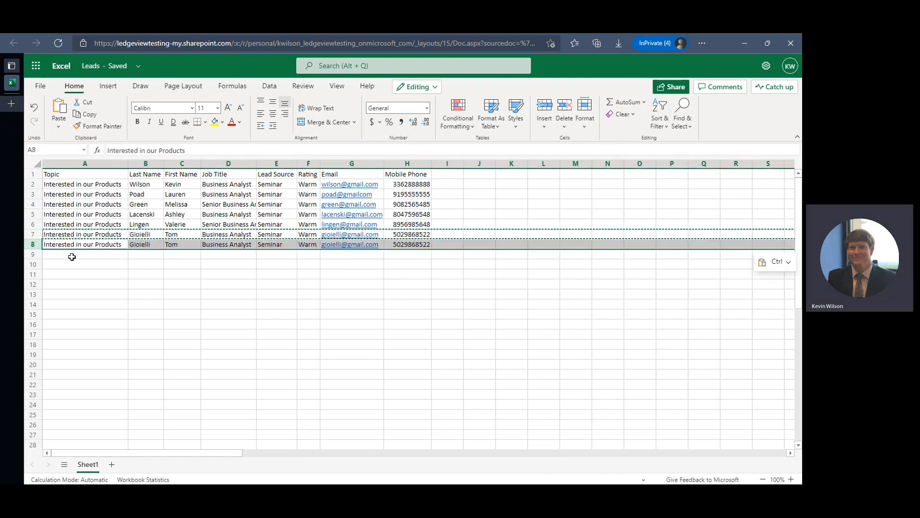
type("Test")
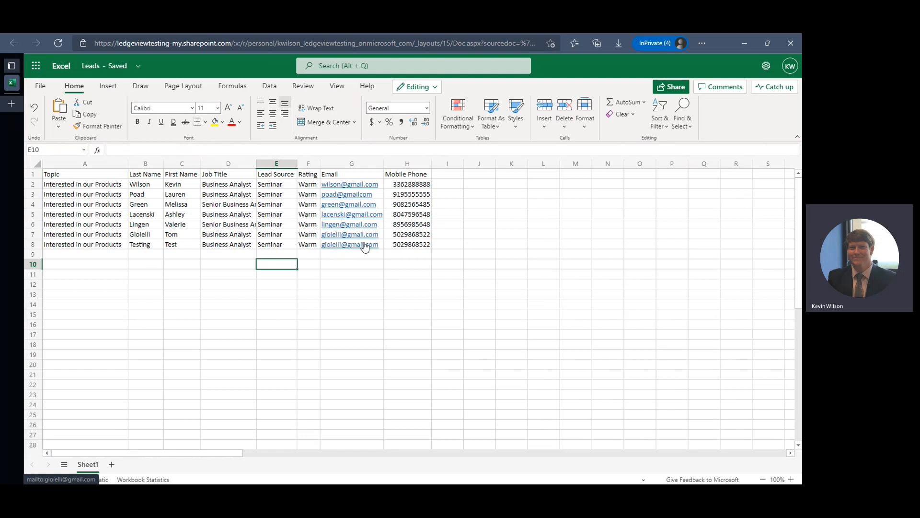
left_click(351, 245)
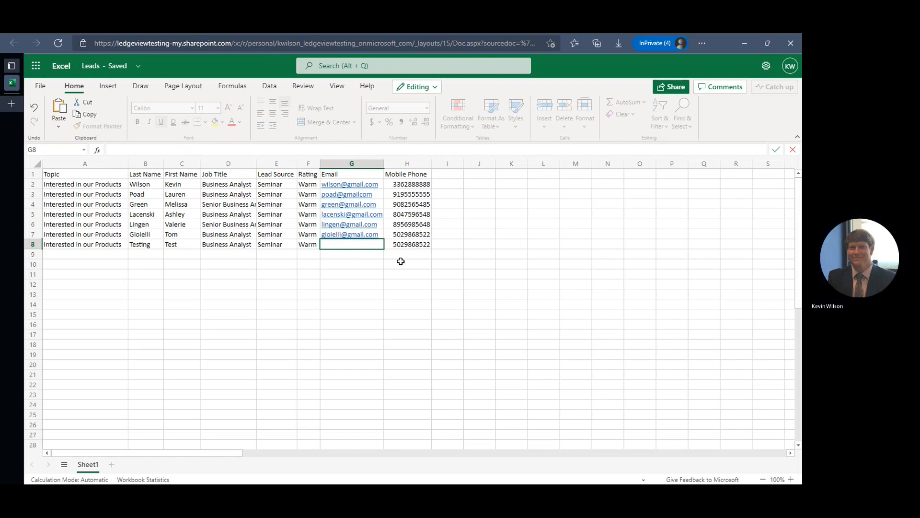
type("wilson@test.com")
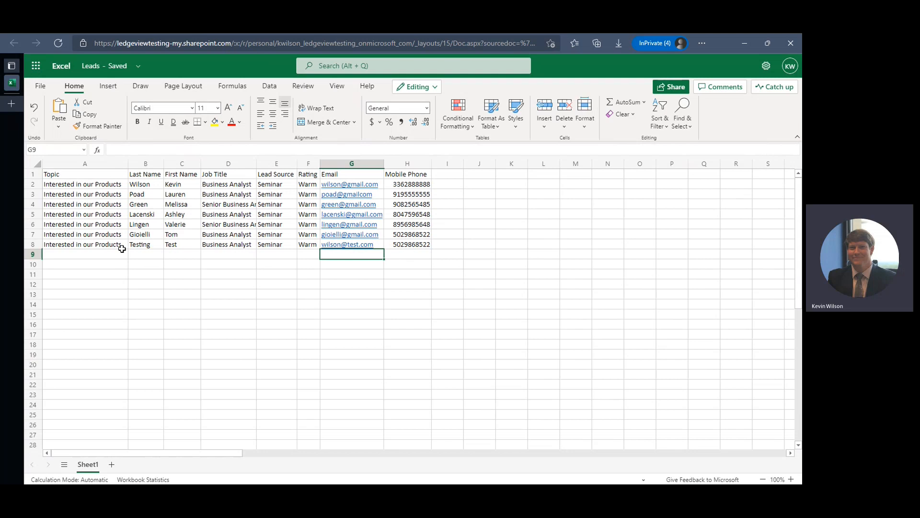
mouse_move(121, 244)
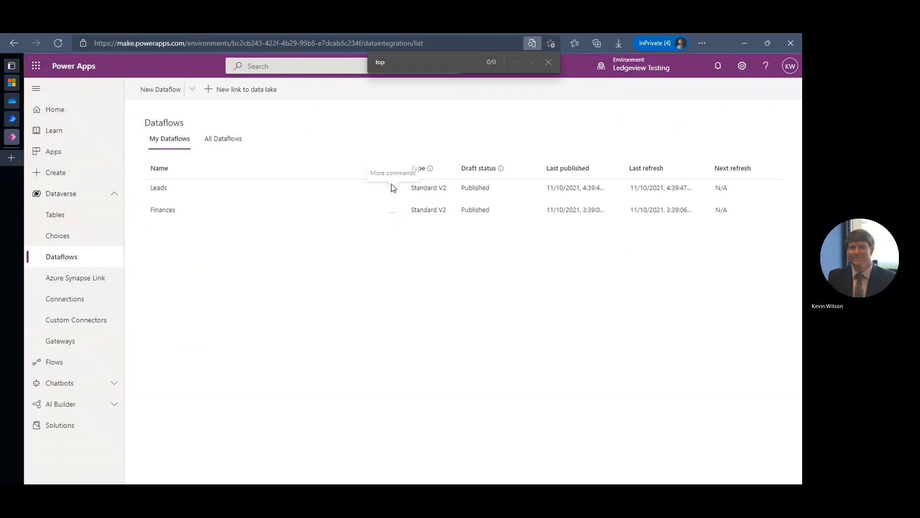
Refresh the Leads dataflow from its More commands menu and dismiss the banner
left_click(393, 187)
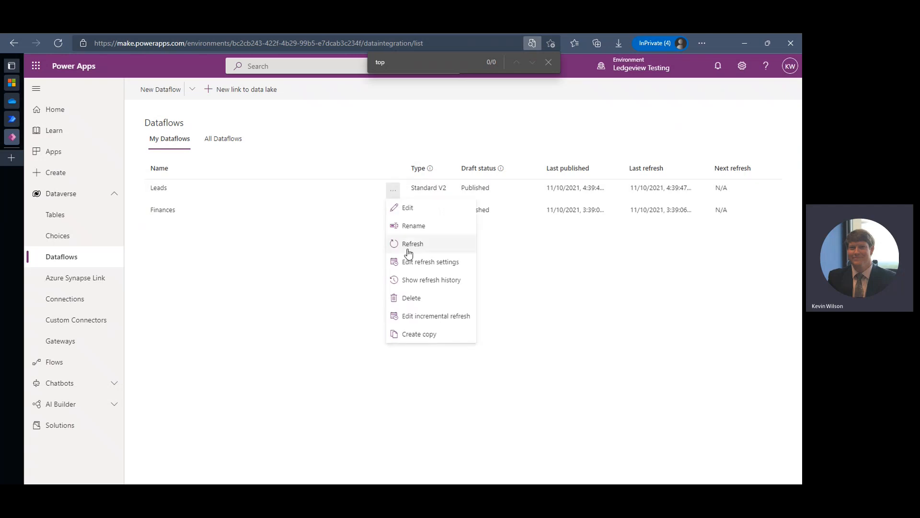
left_click(412, 244)
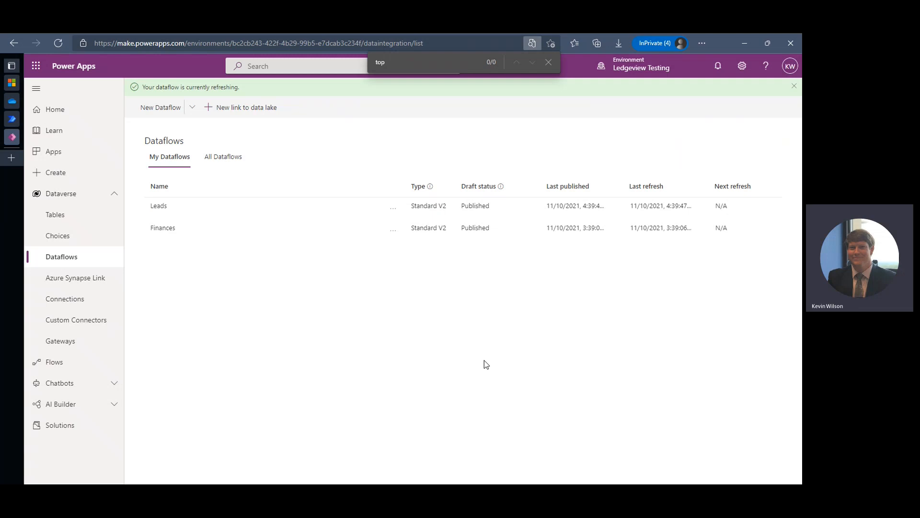
left_click(793, 88)
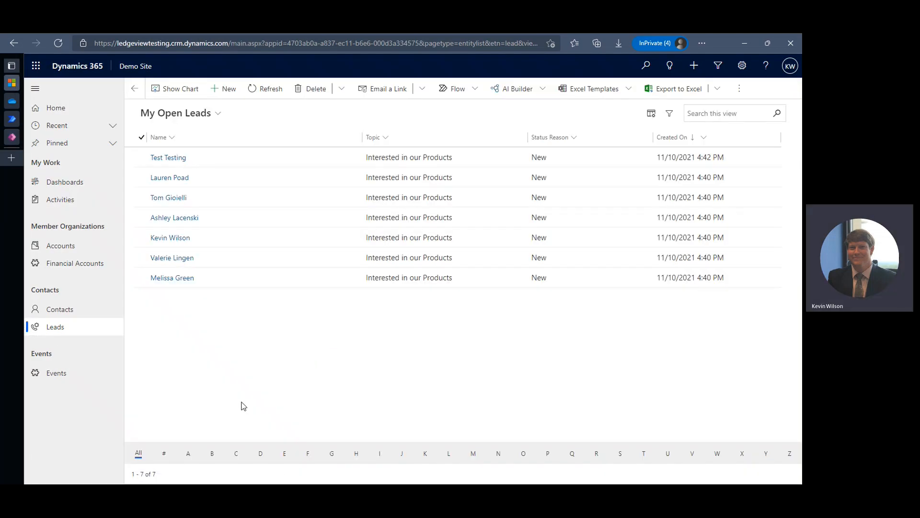
Open the Test Testing lead record from My Open Leads
left_click(168, 156)
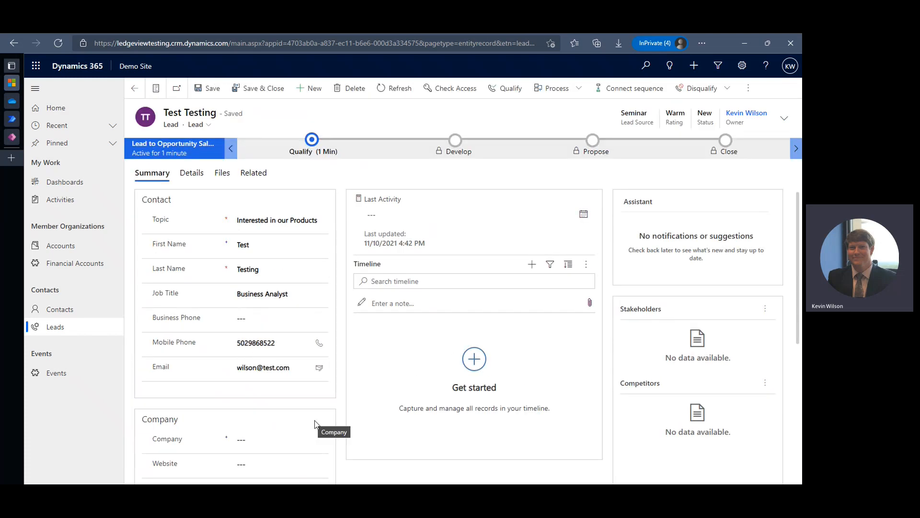
mouse_move(660, 146)
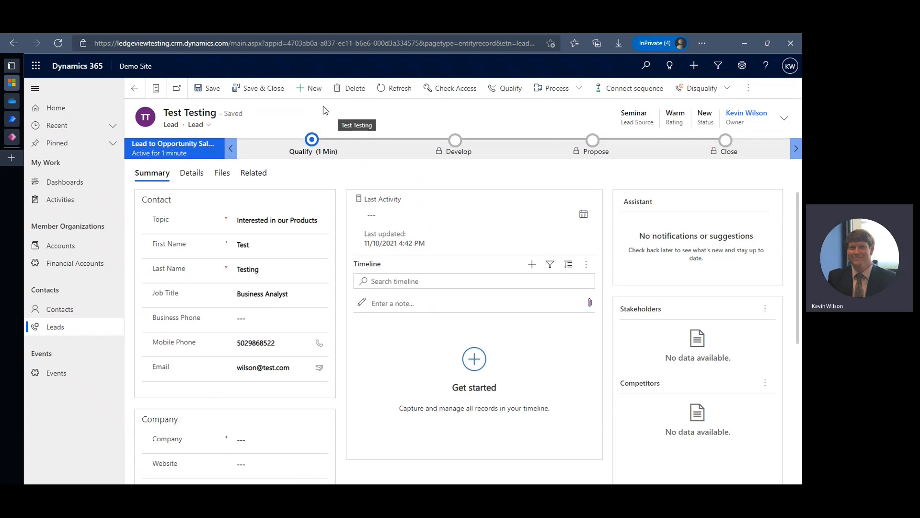
mouse_move(257, 114)
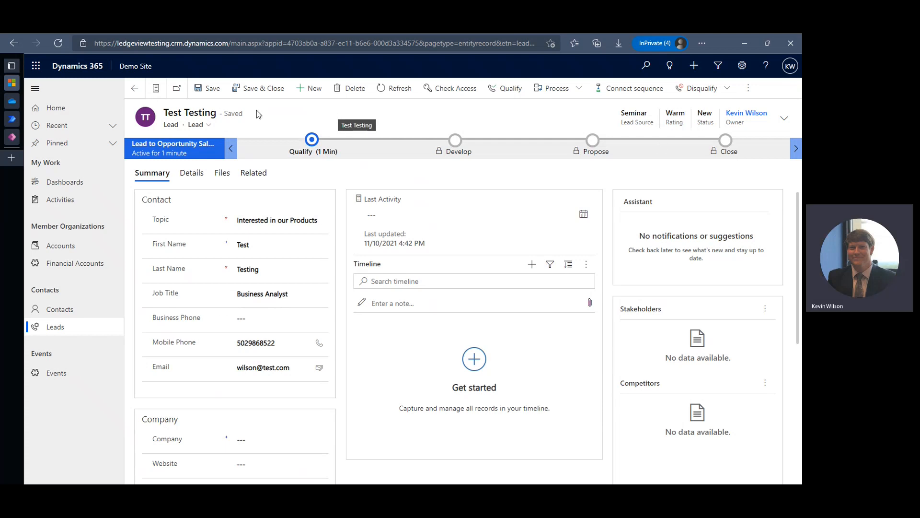